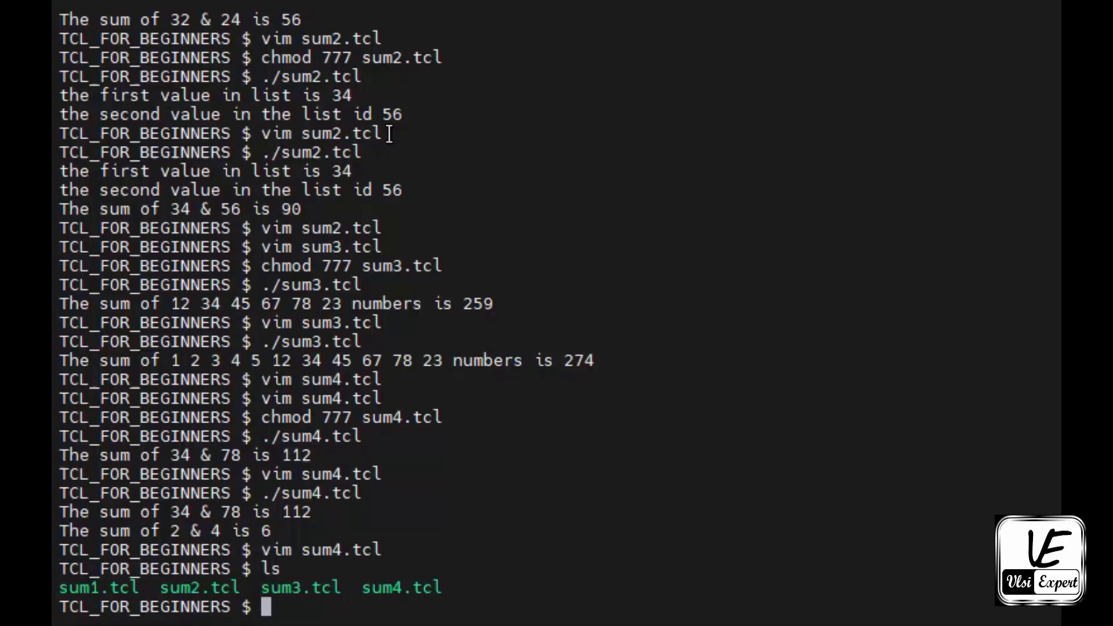
Launch Vim on sum1.tcl from the shell prompt via tab-completed 'vim sum'
type("vim sum")
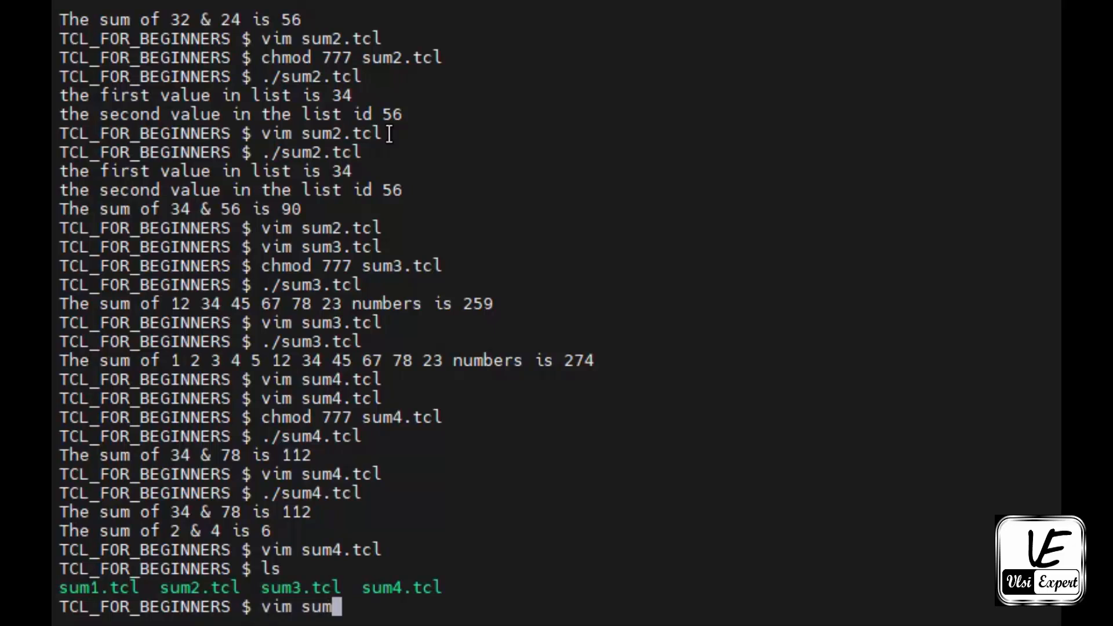
key("Return")
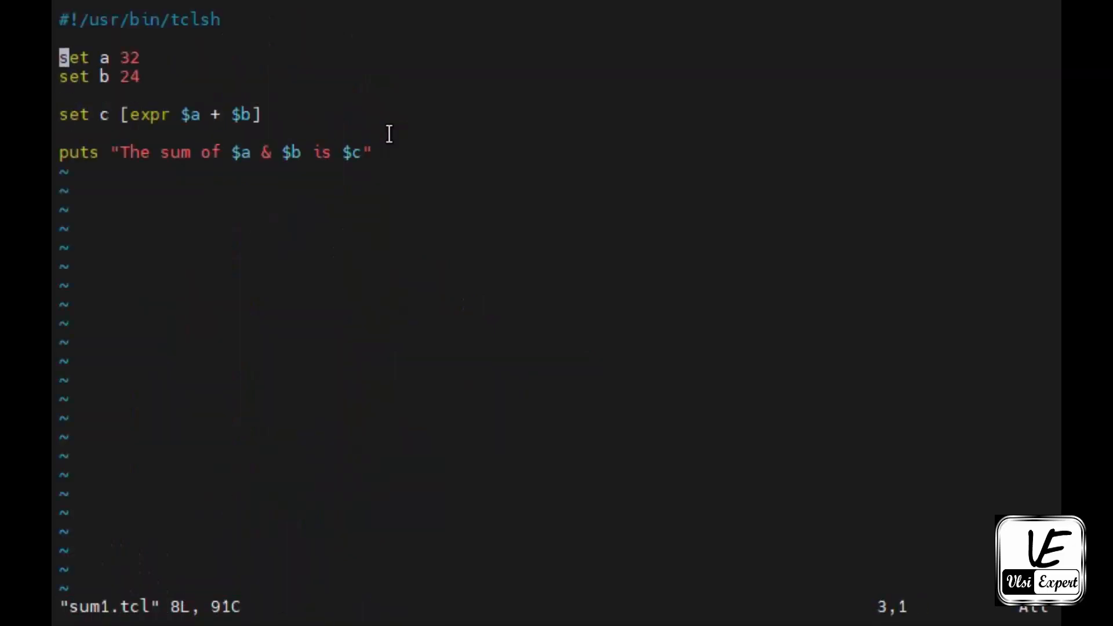
Comment out 'set a 32' and 'set b 24' and add 'set a [gets stdin]'
type("#")
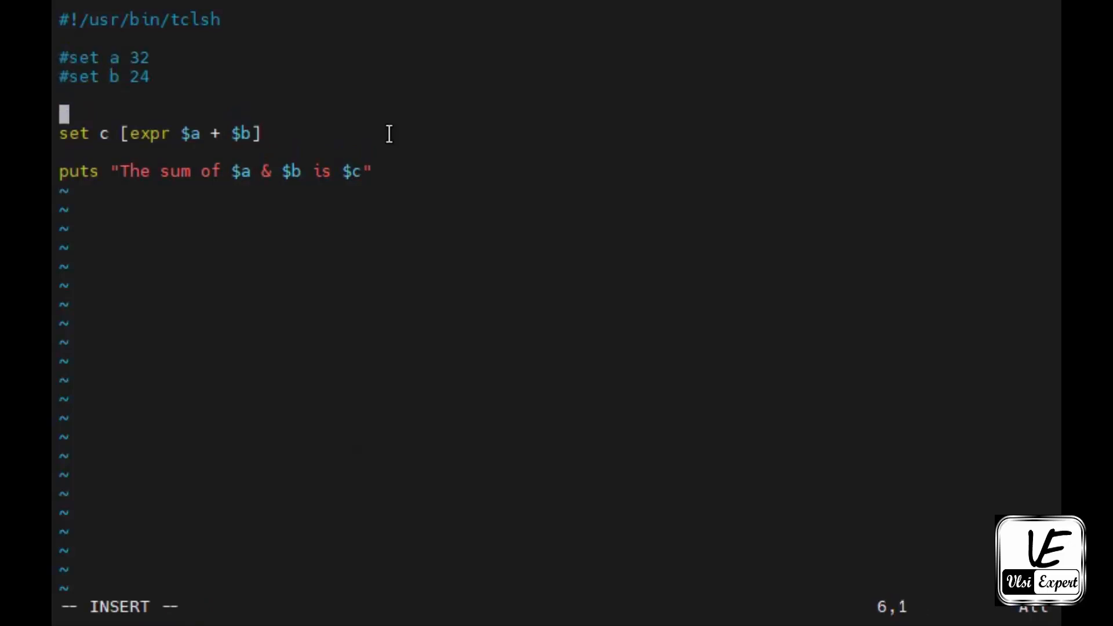
type("set")
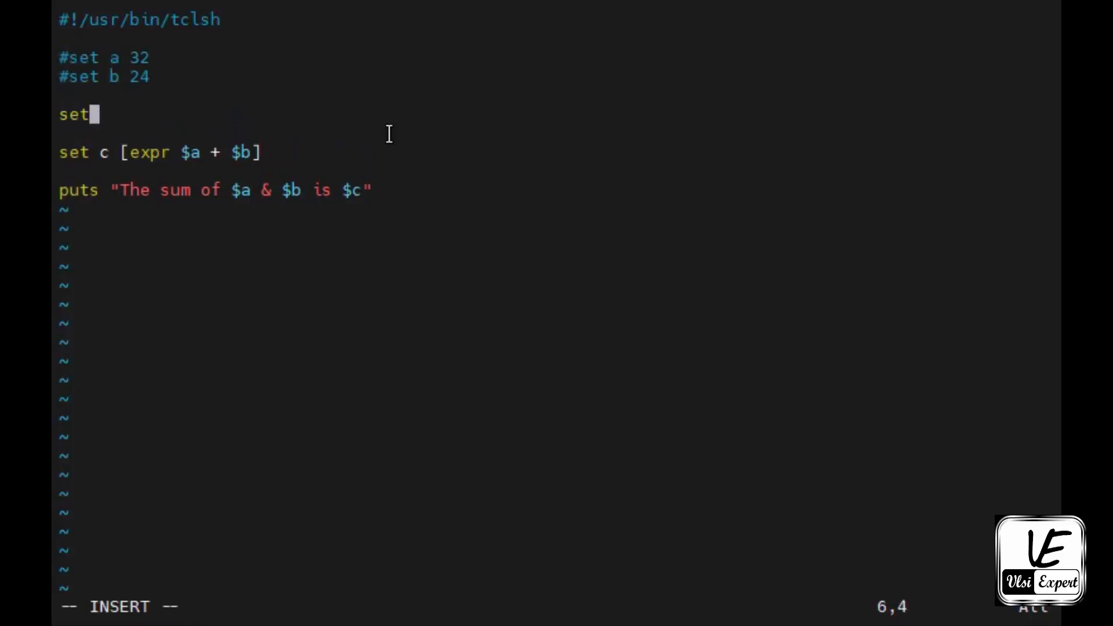
type("a [g")
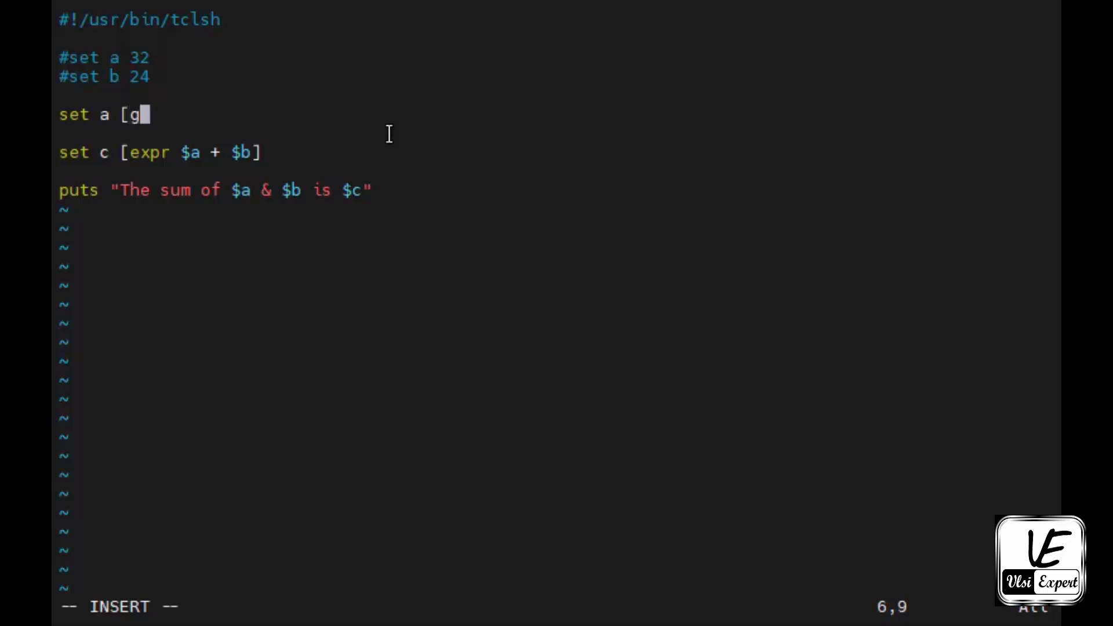
type("ets s")
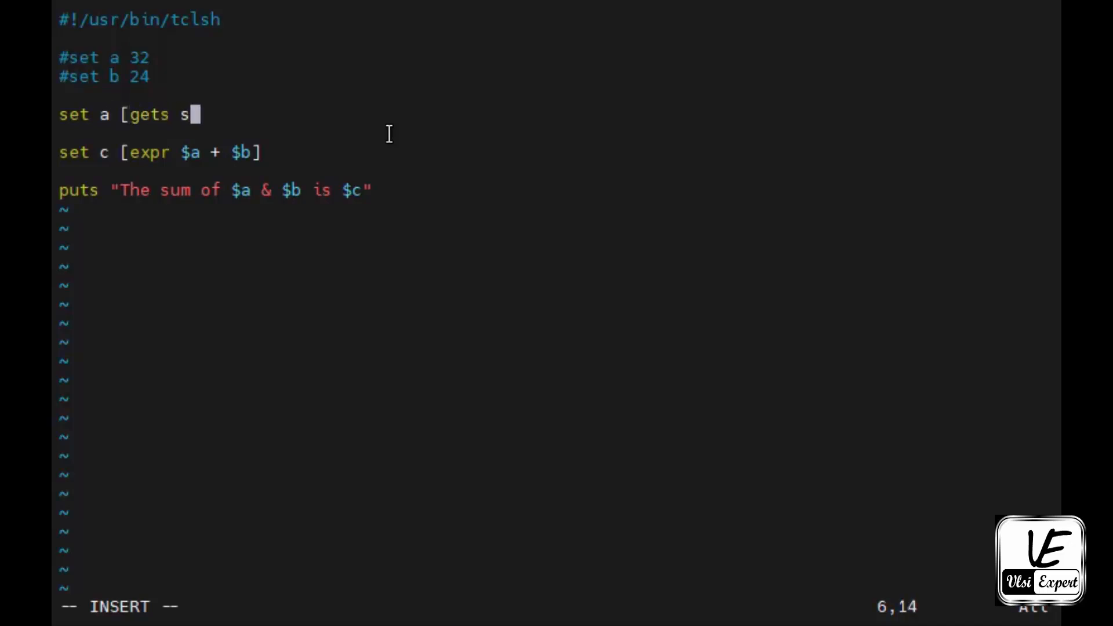
type("tdin]")
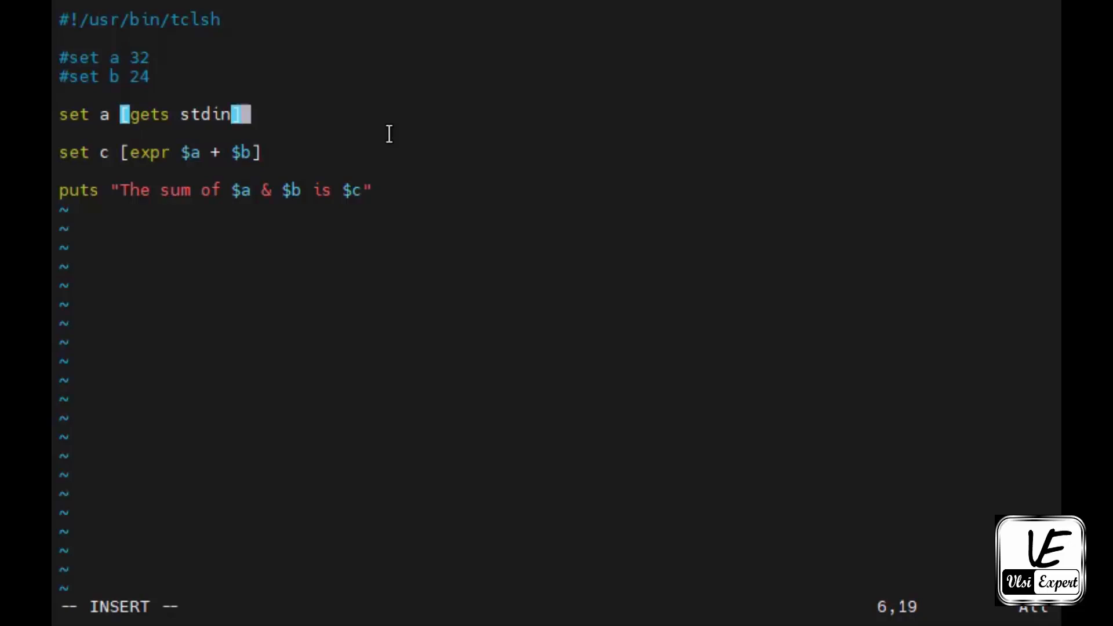
mouse_move(202, 147)
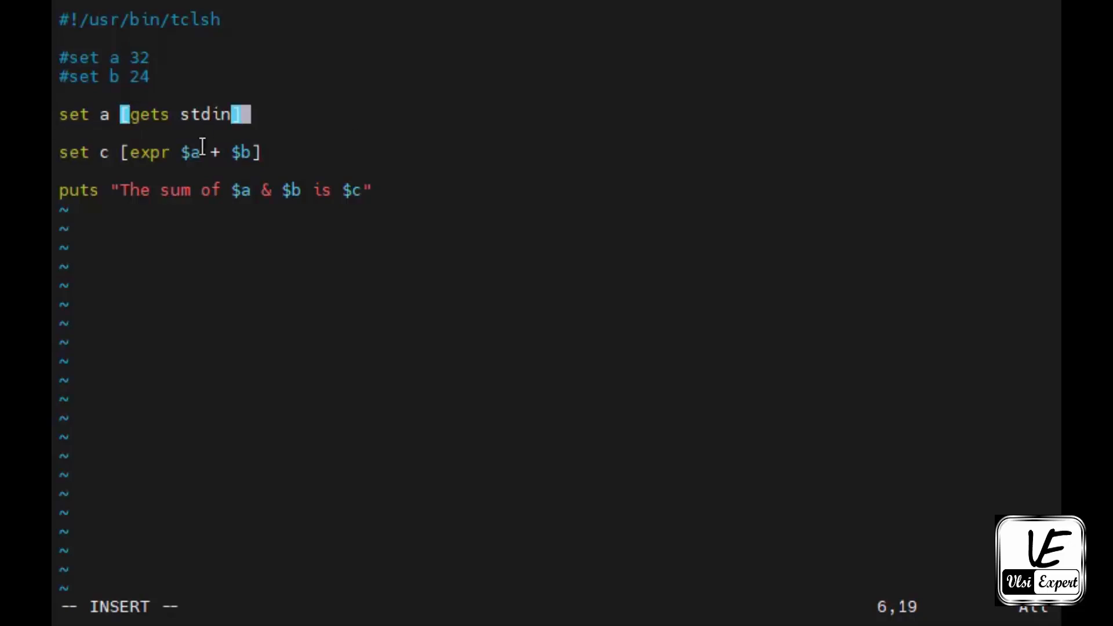
mouse_move(210, 115)
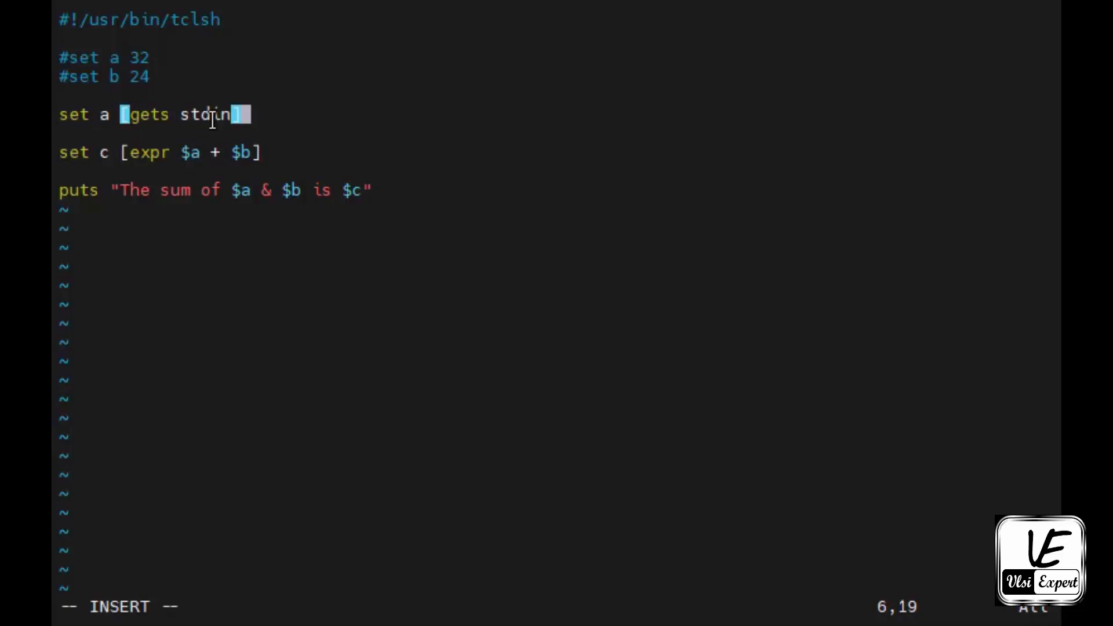
mouse_move(616, 231)
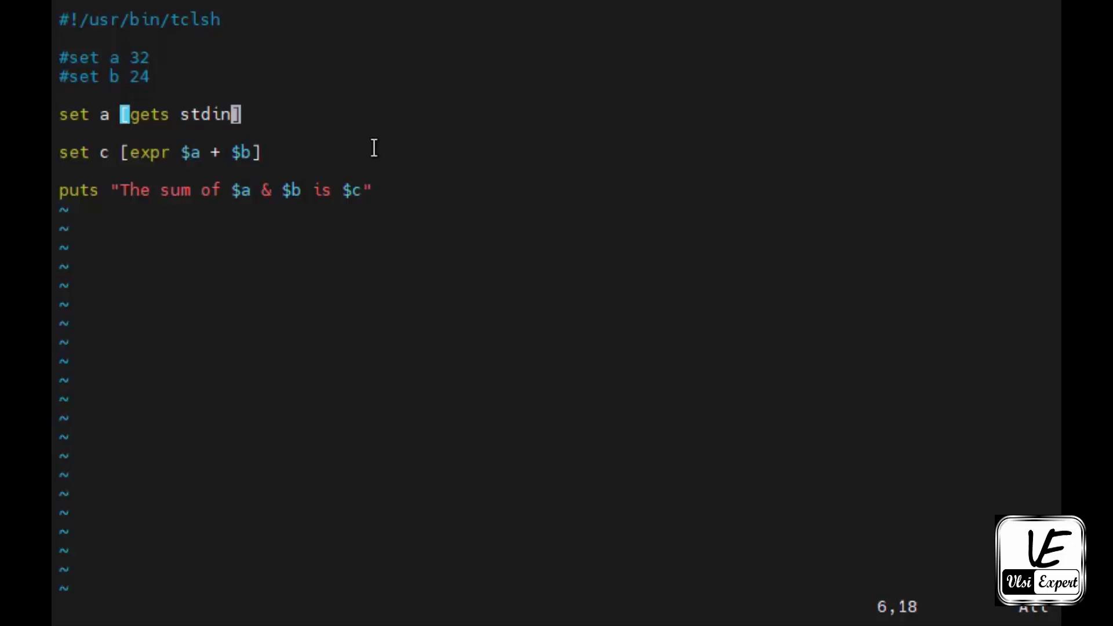
Add 'set b [gets stdin]' so b is also read from standard input
type("s")
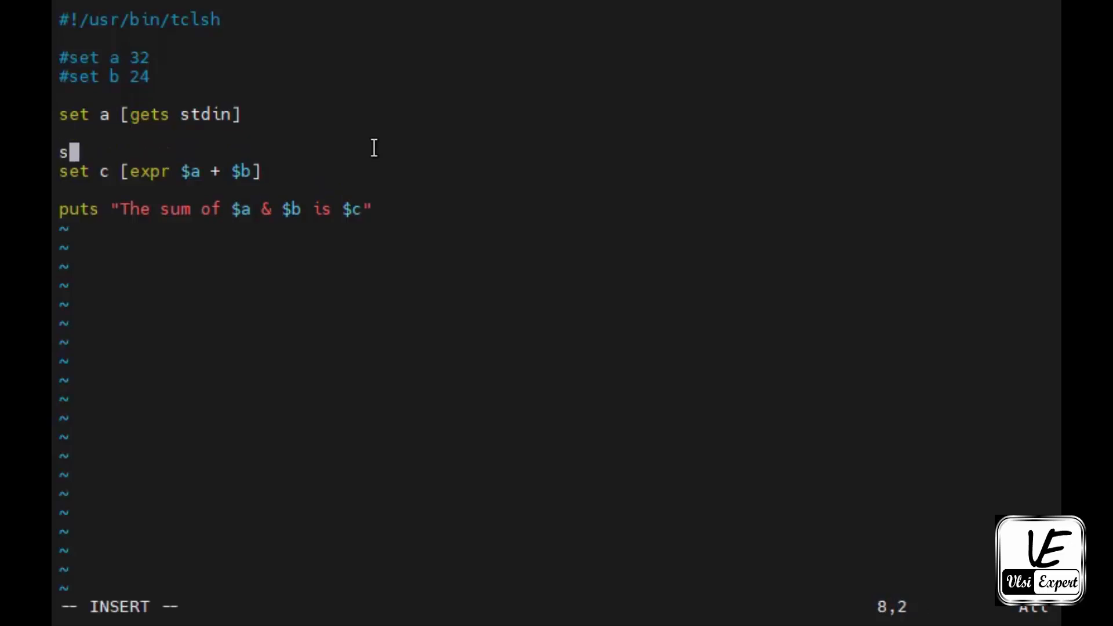
type("et b [")
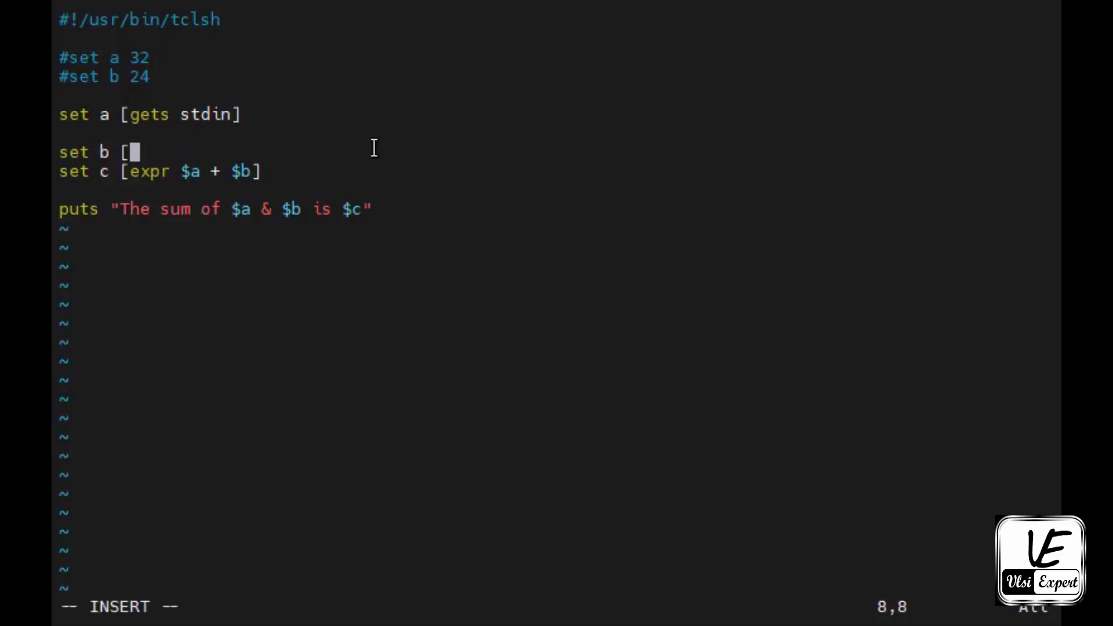
type("gets stdin")
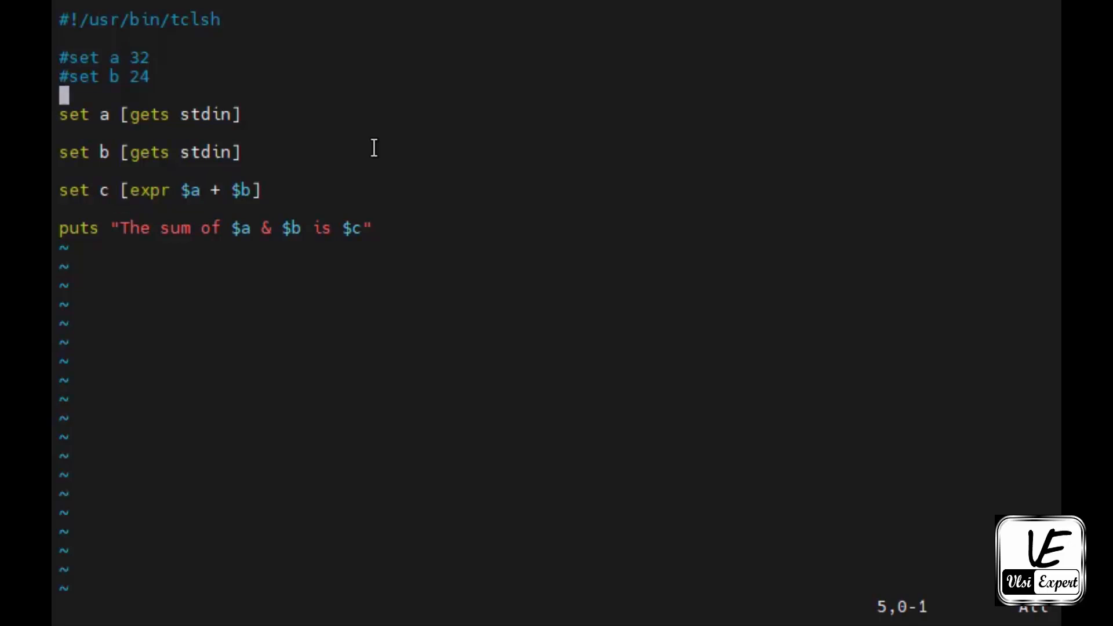
Add the prompt puts "Enter the first value in variable a" before reading a
type("puts \"")
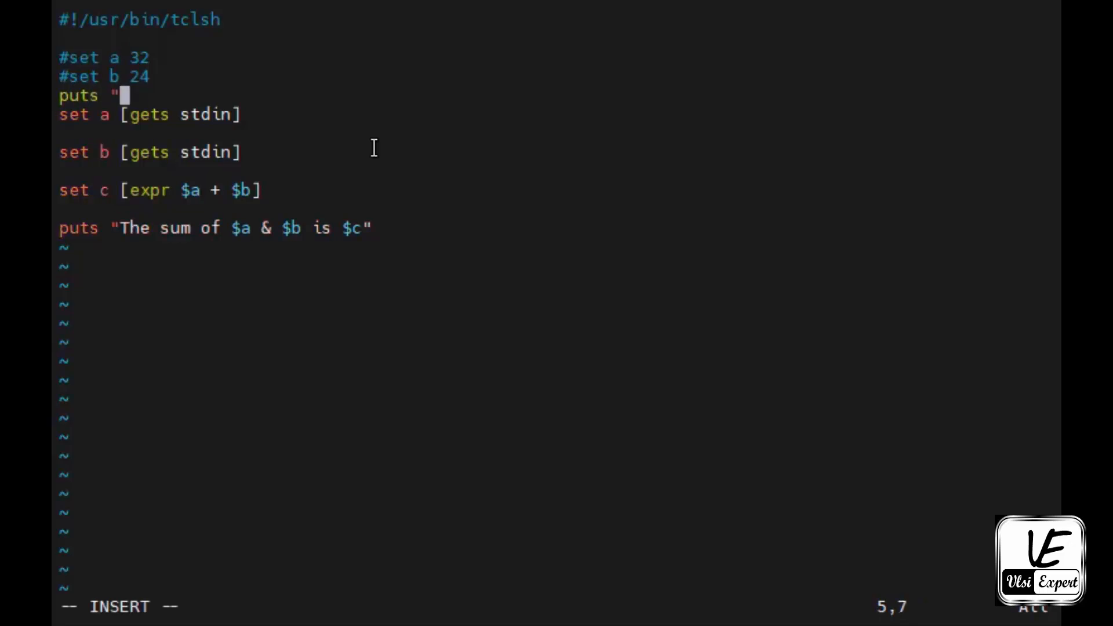
type("Enter")
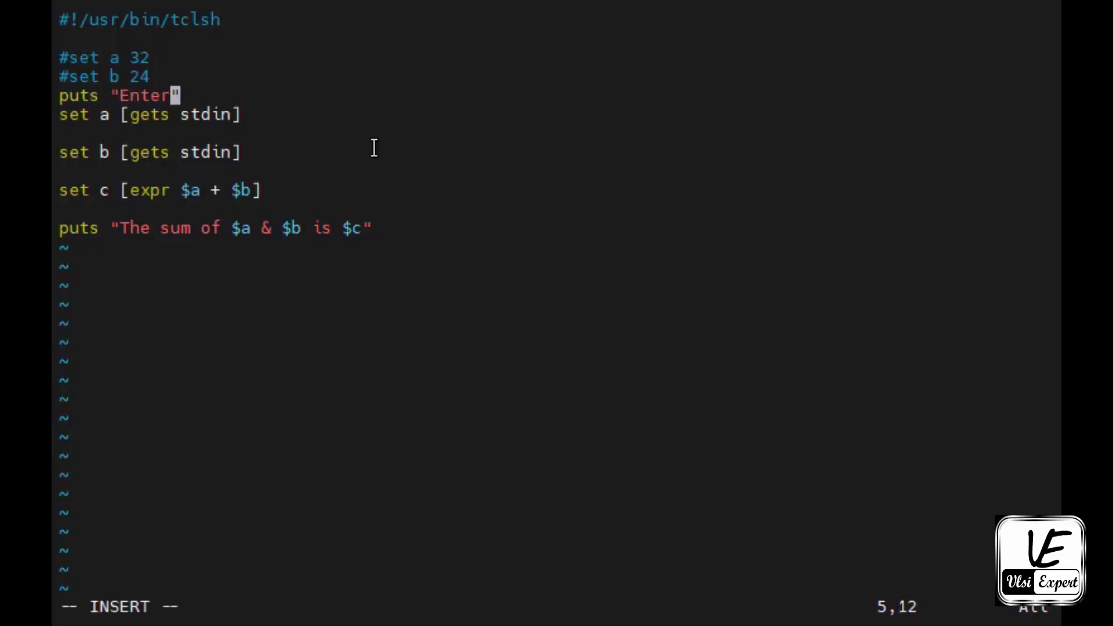
type("the first v")
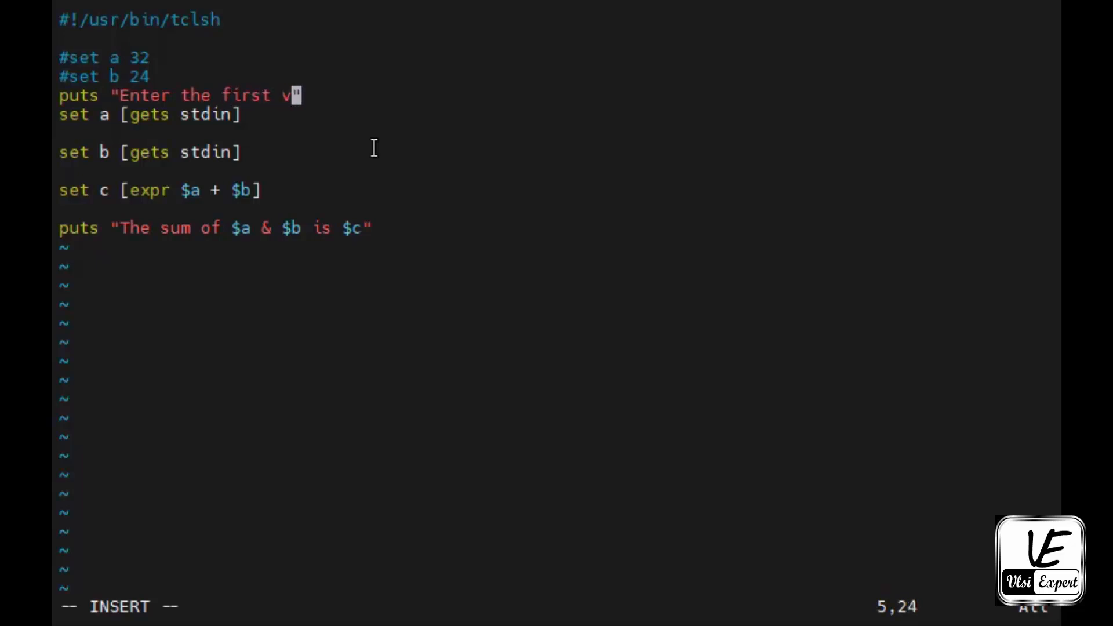
type("alue")
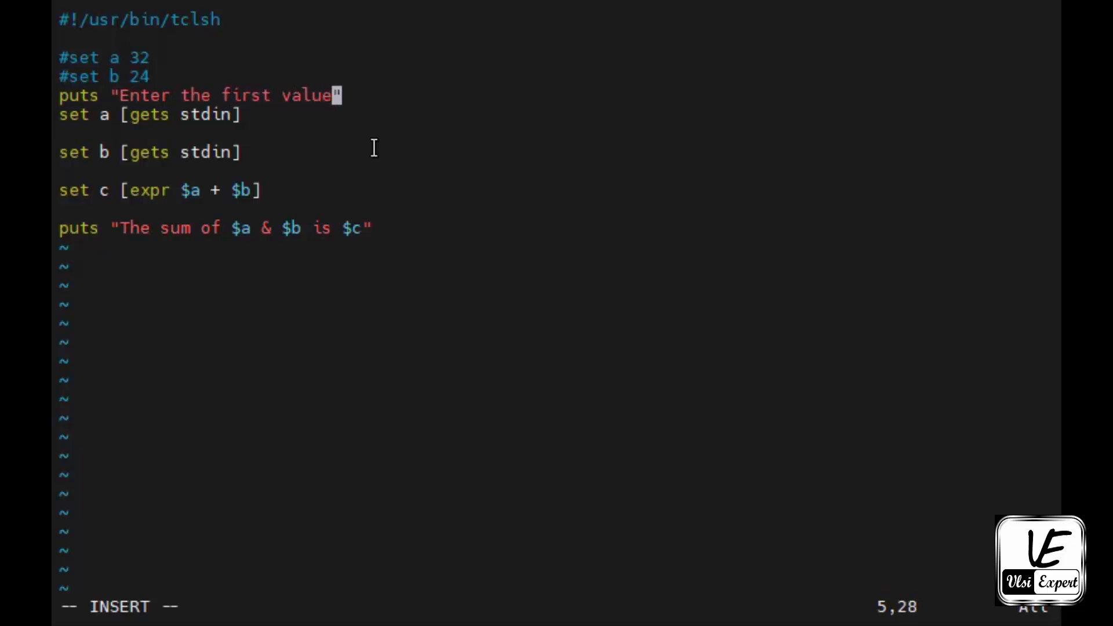
type("in varia")
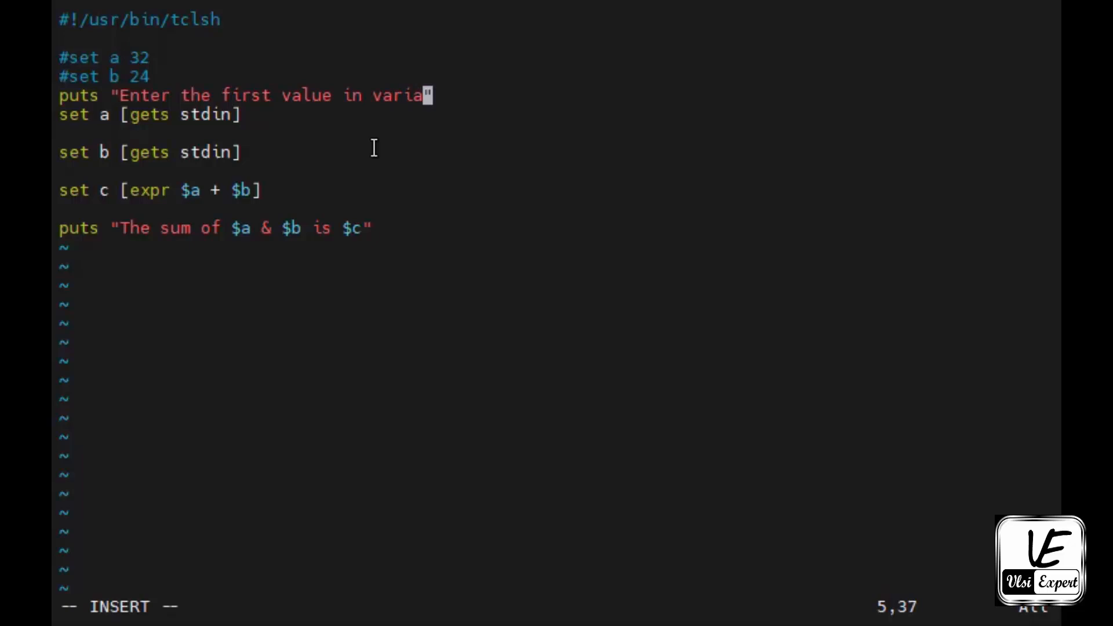
type("ble a")
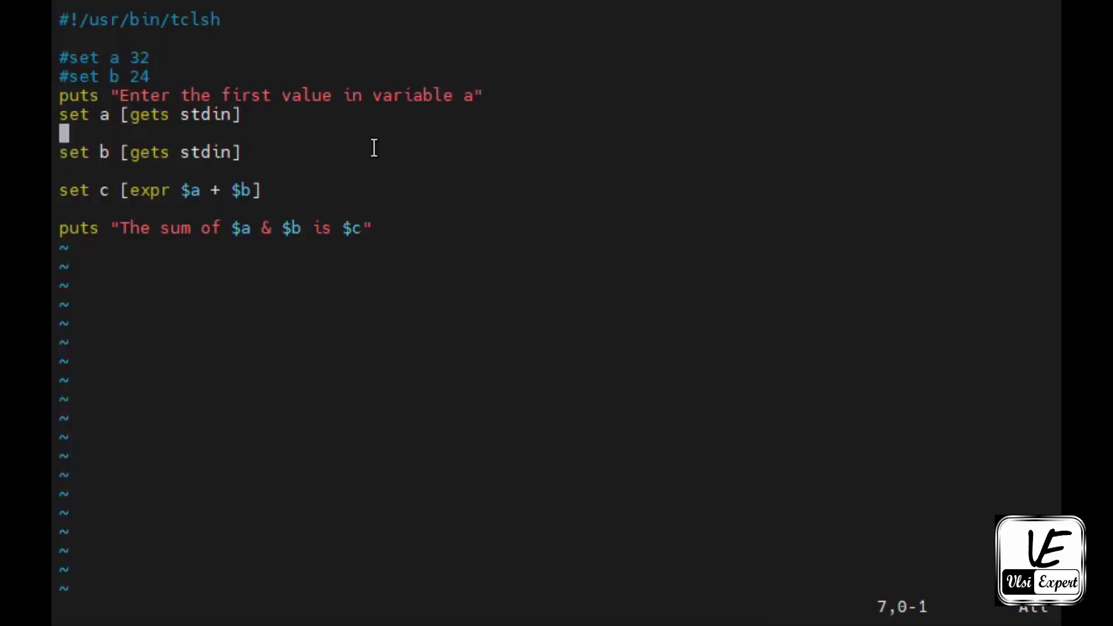
Add the prompt puts "Enter the second value in variable b", then save and quit with :wq
type("puts")
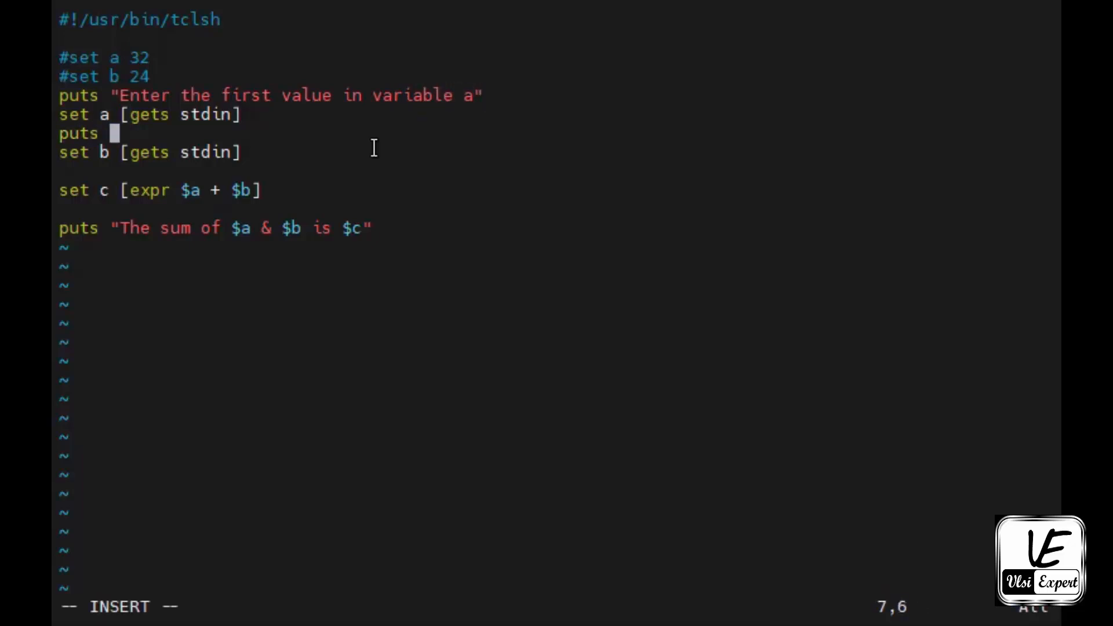
type("\"En\"")
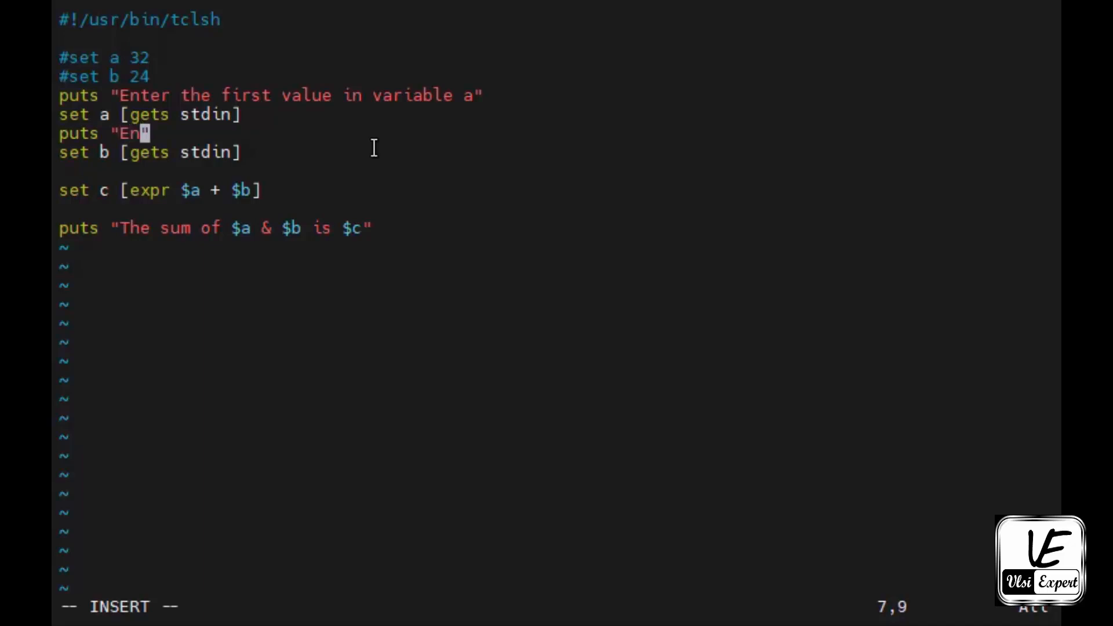
type("ter the")
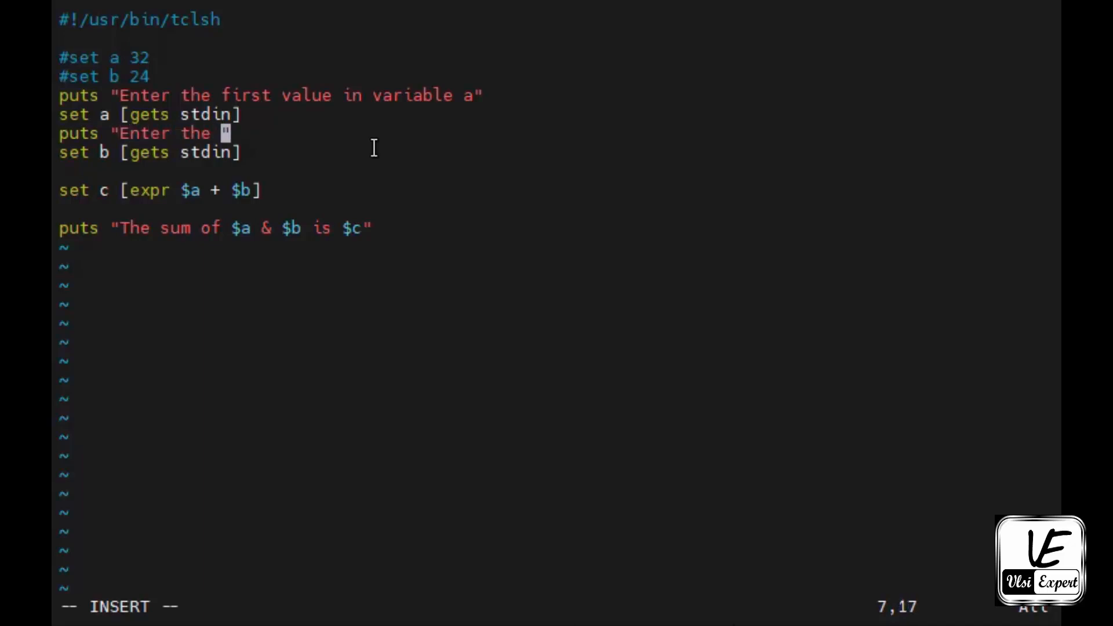
type("second value in varia")
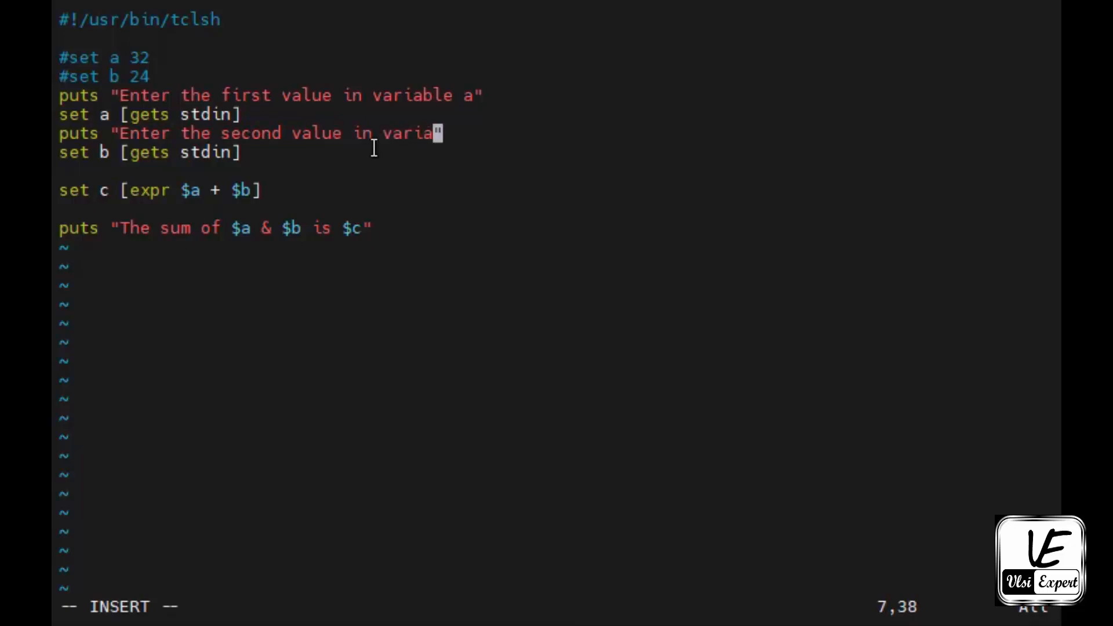
type("ble b")
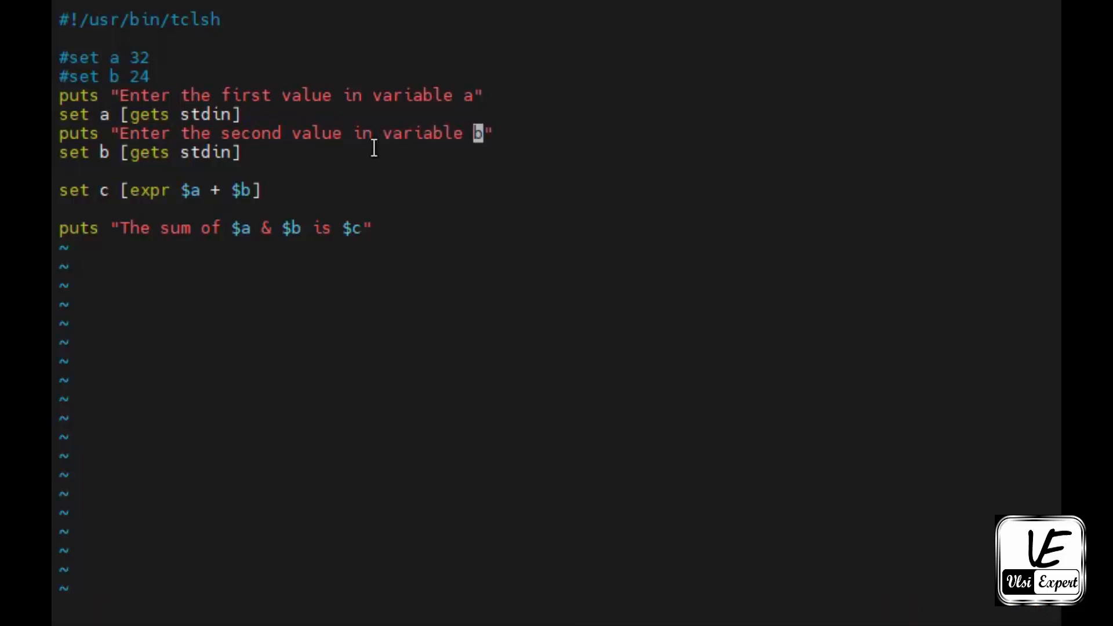
left_click(365, 228)
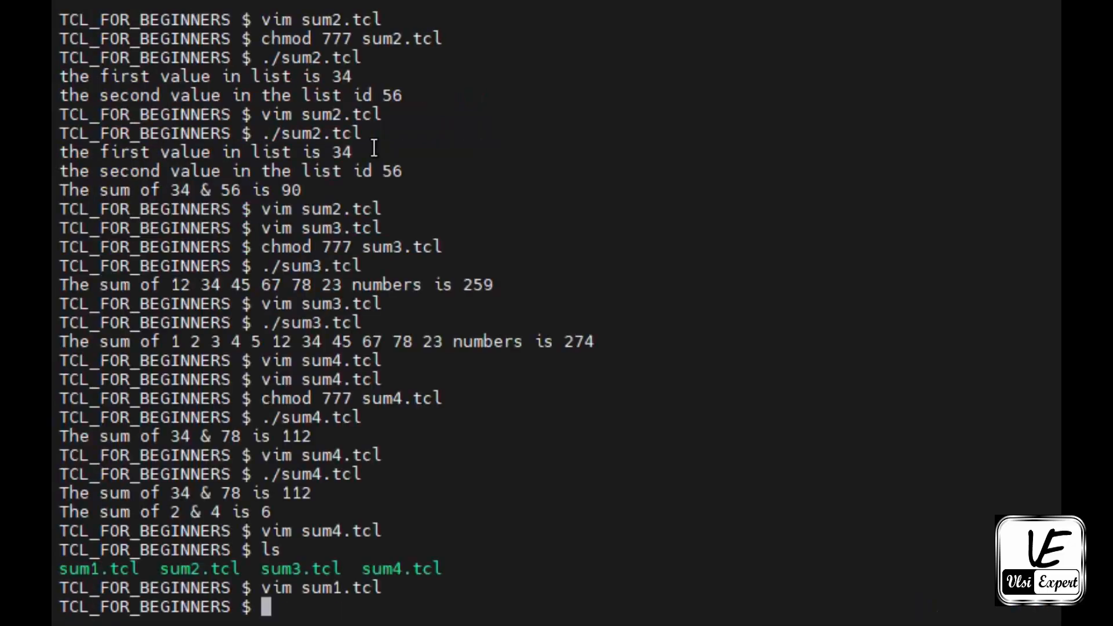
Run ./sum1.tcl and answer 56 and 74, printing 'The sum of 56 & 74 is 130'
type("./sum")
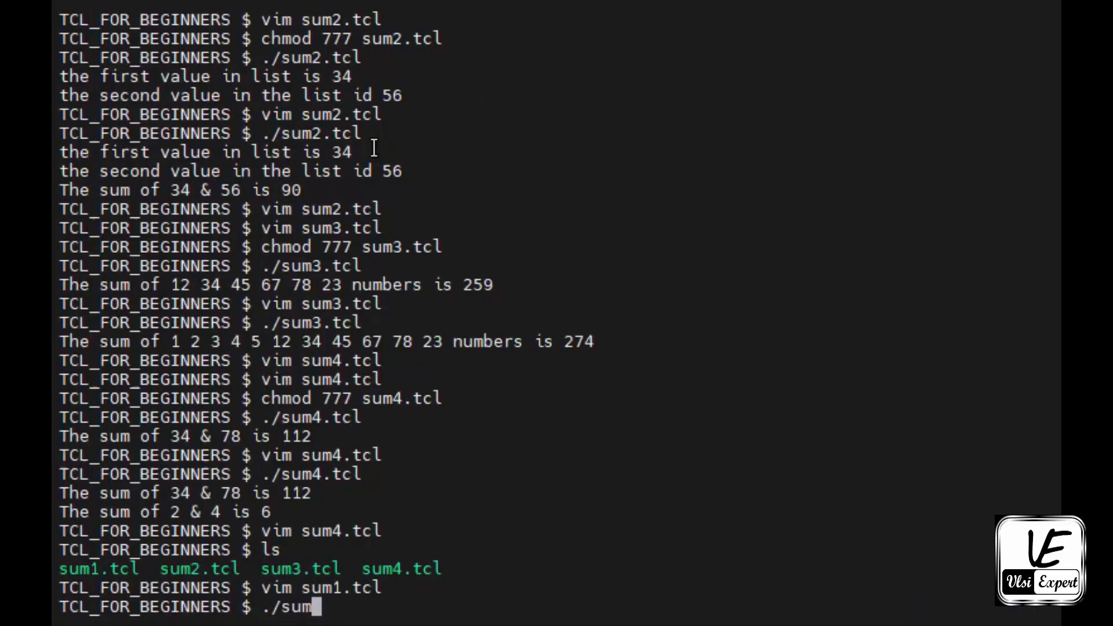
key("Return")
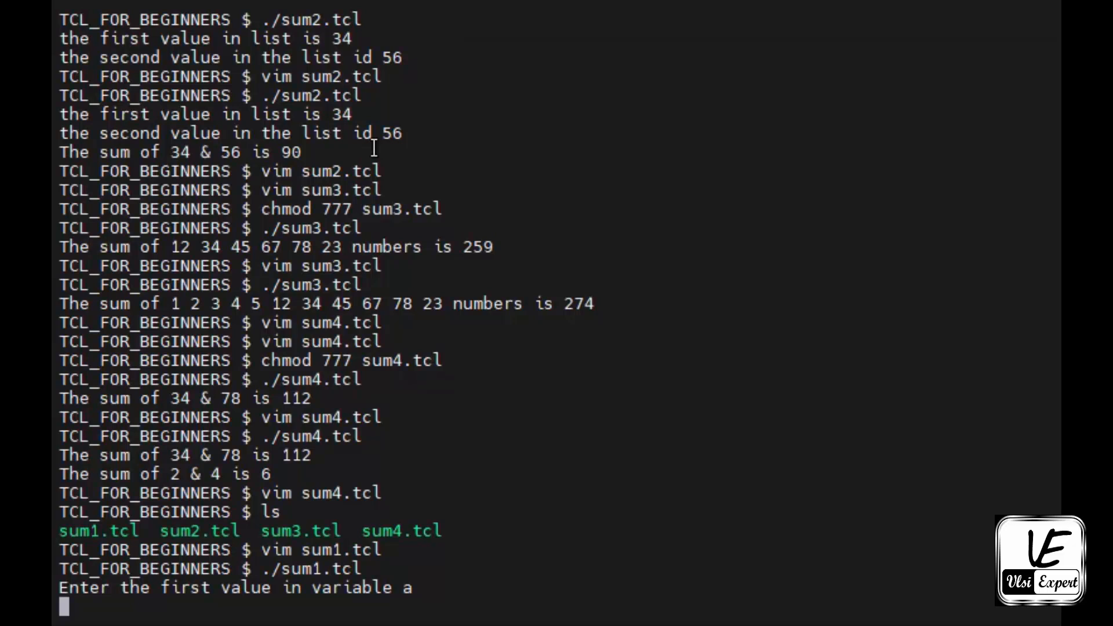
type("56")
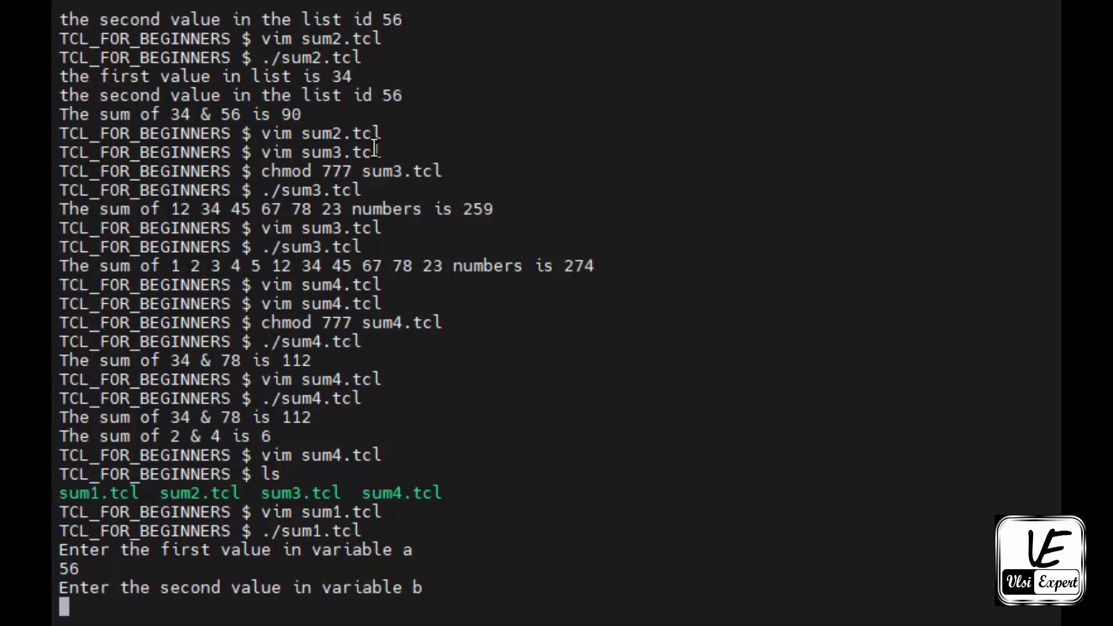
type("74")
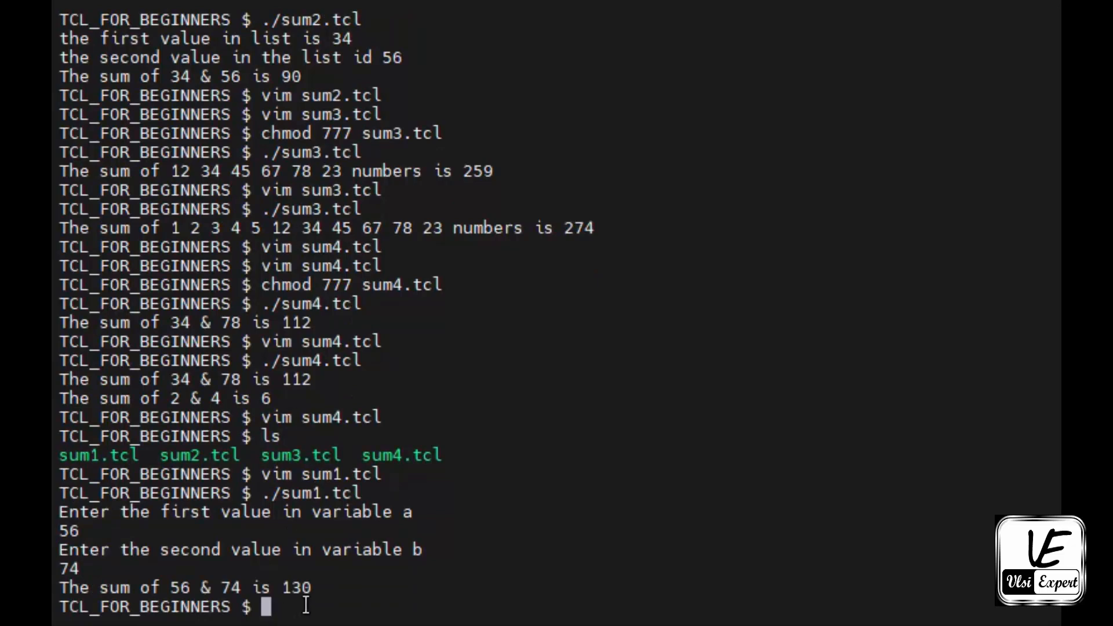
Rerun ./sum1.tcl with 1234 and 5678 to get 6912, then start 'vim sum' for the next script
key("Return")
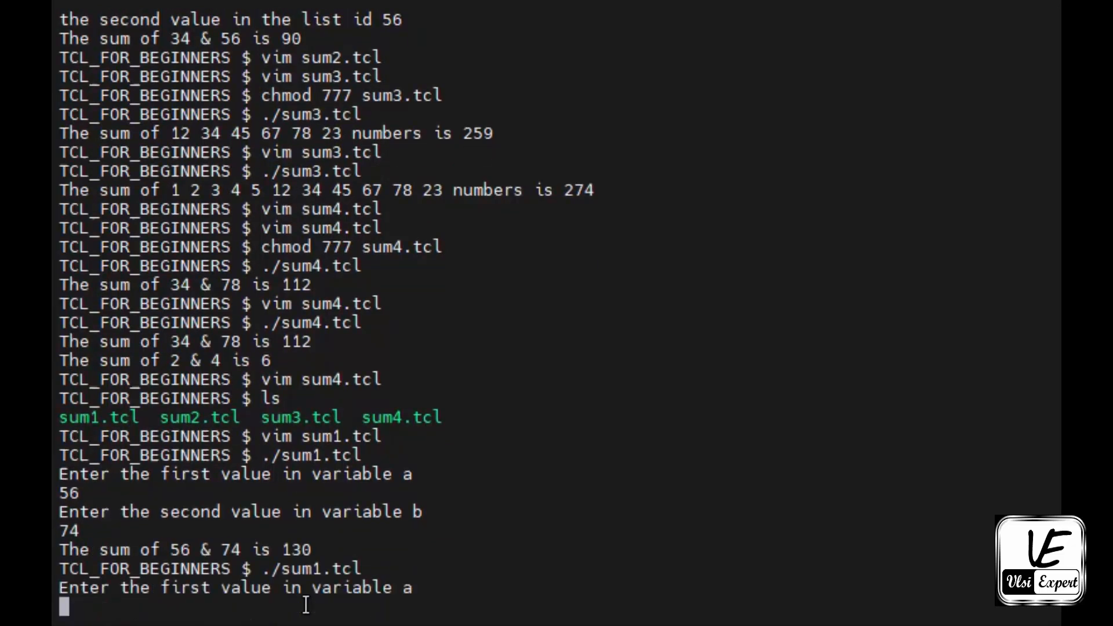
type("1234")
type("5678")
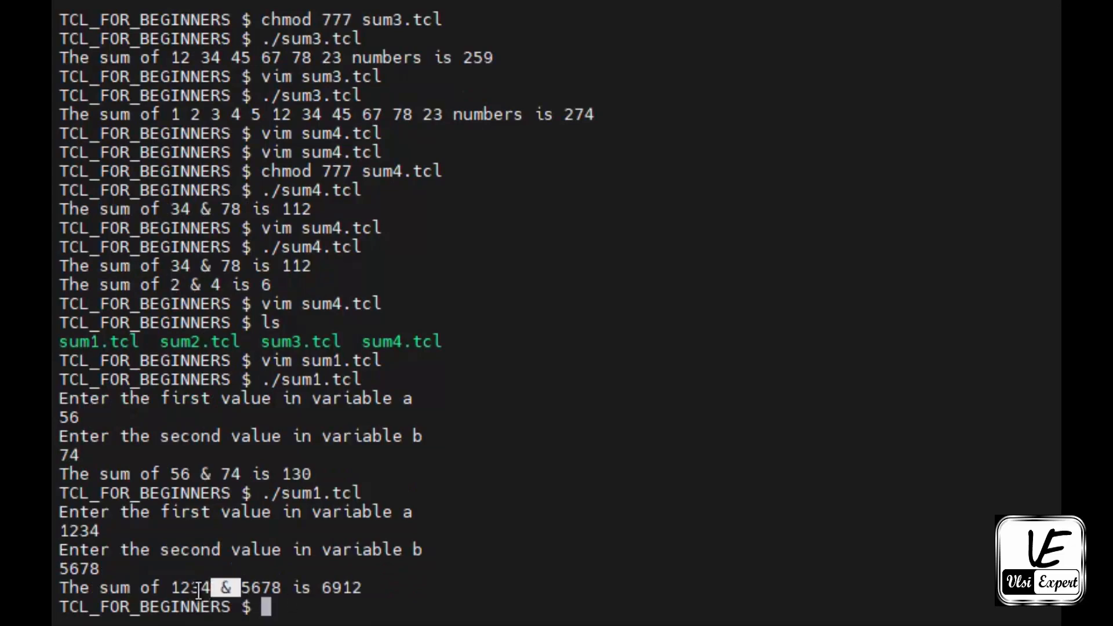
mouse_move(365, 596)
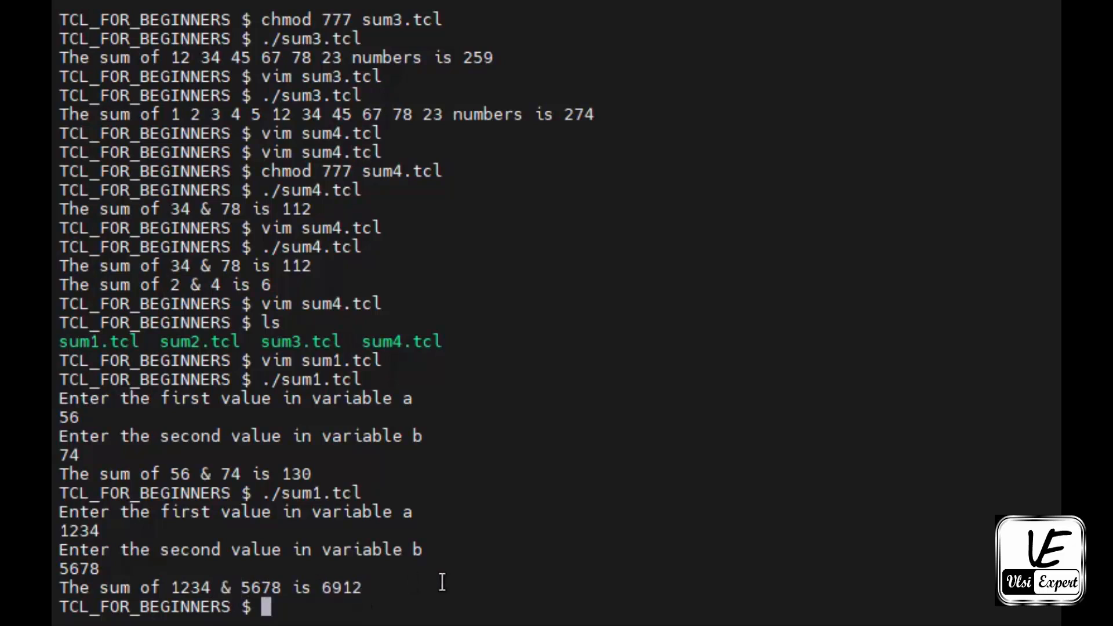
type("vim sum")
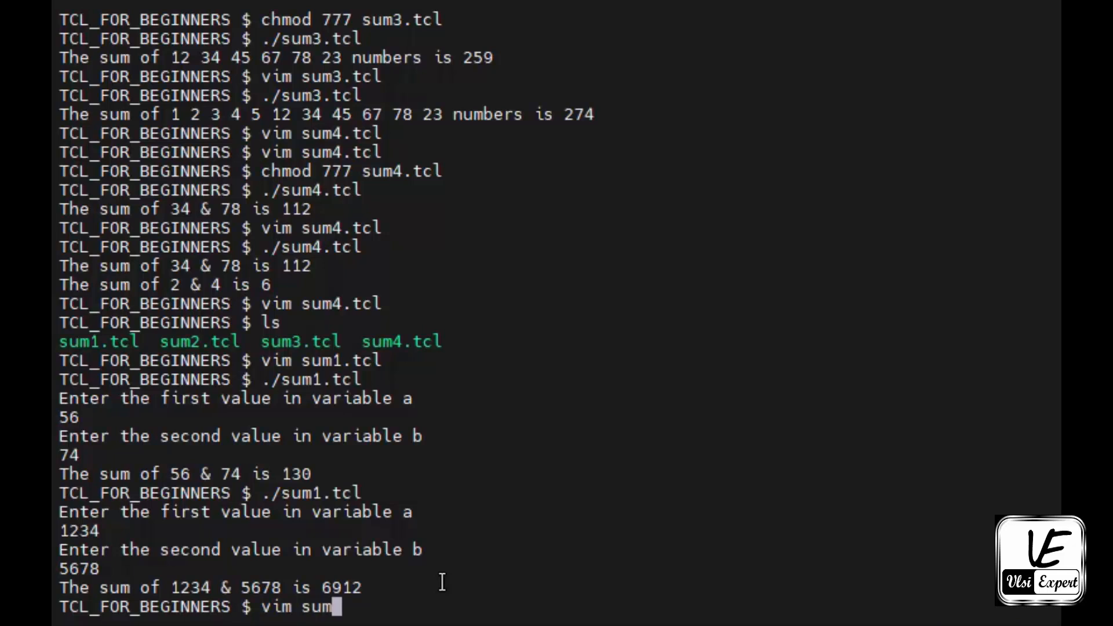
In sum2.tcl comment out the fixed list and add 'set list_of_numbers [gets stdin]'
key("Return")
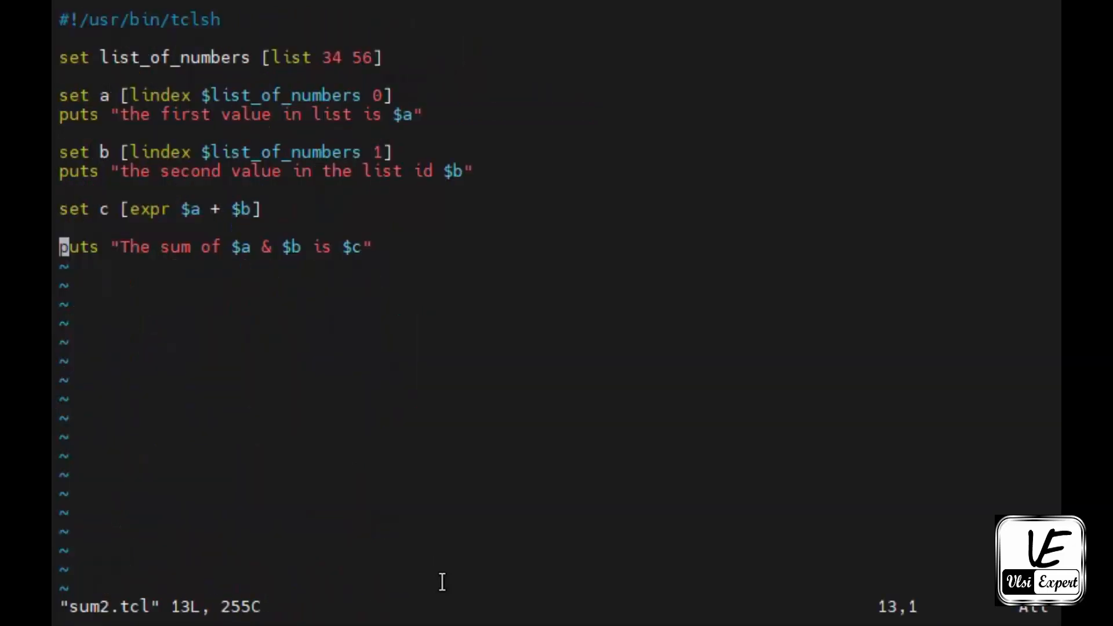
key("gg")
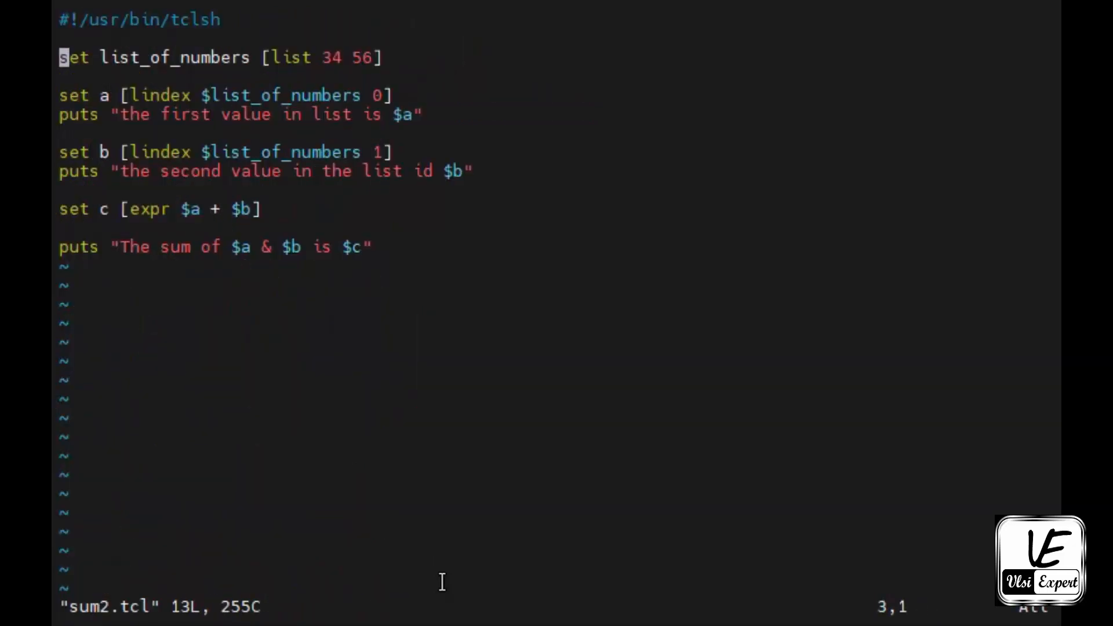
key("i")
type("#")
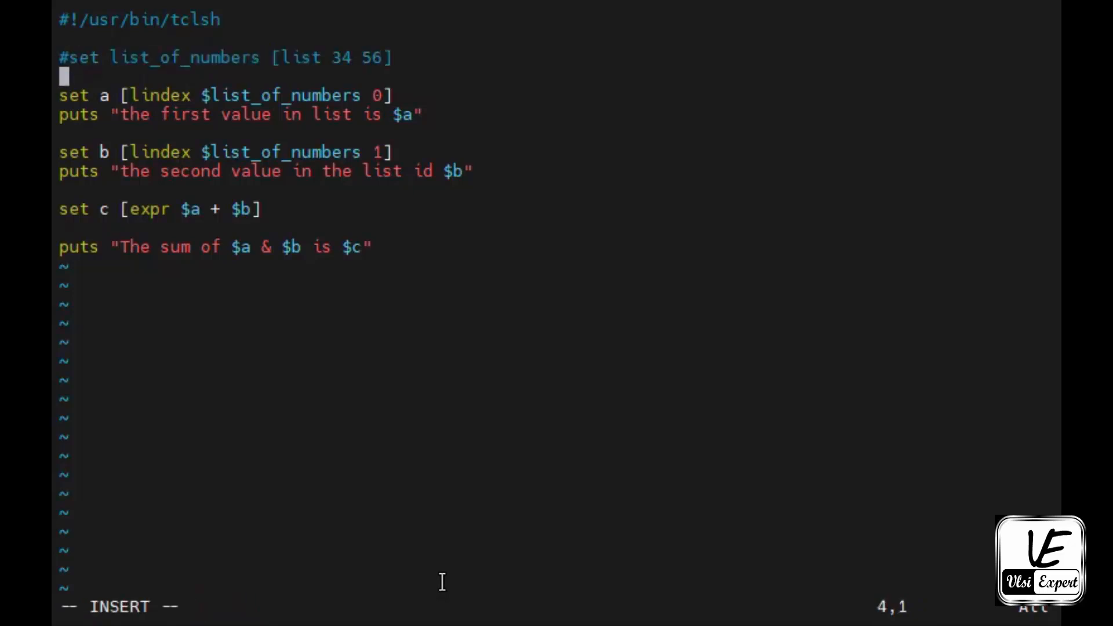
type("i")
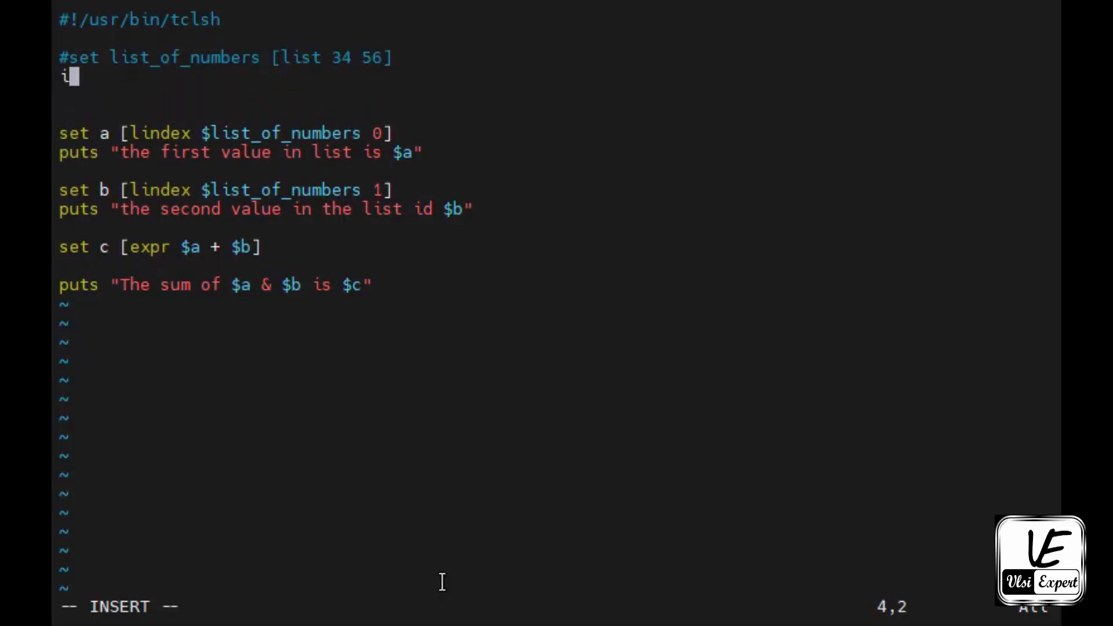
key("BackSpace")
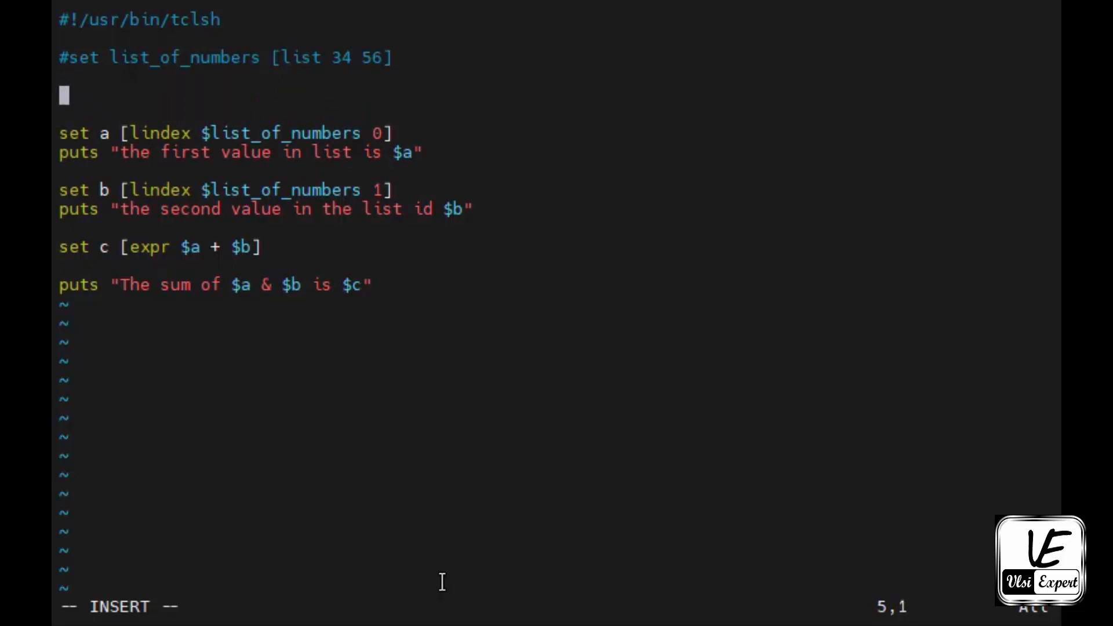
type("set")
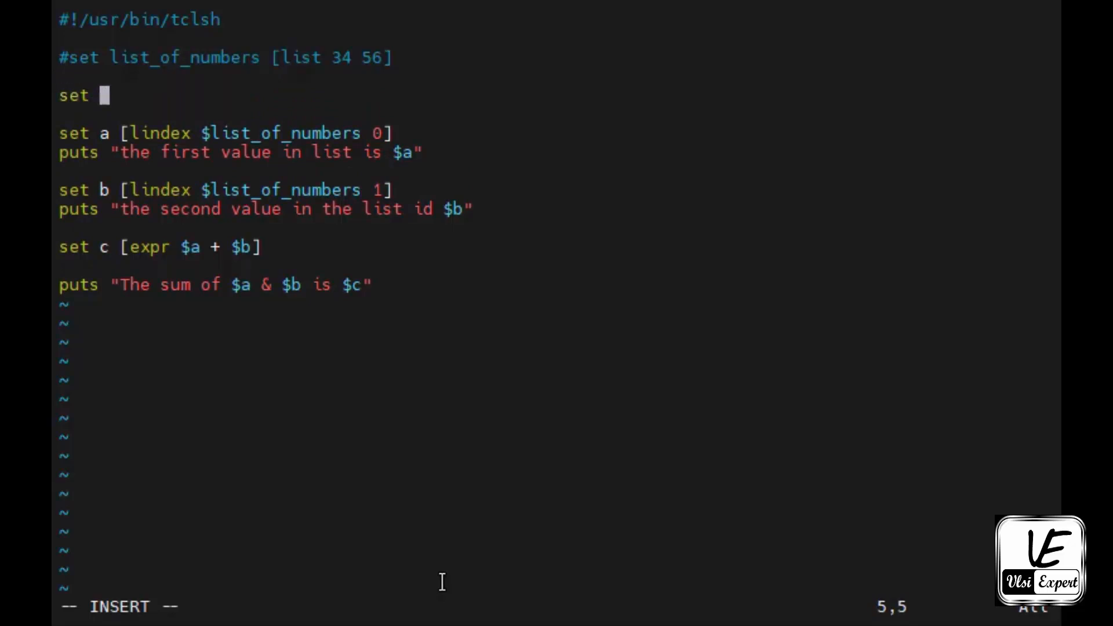
mouse_move(248, 298)
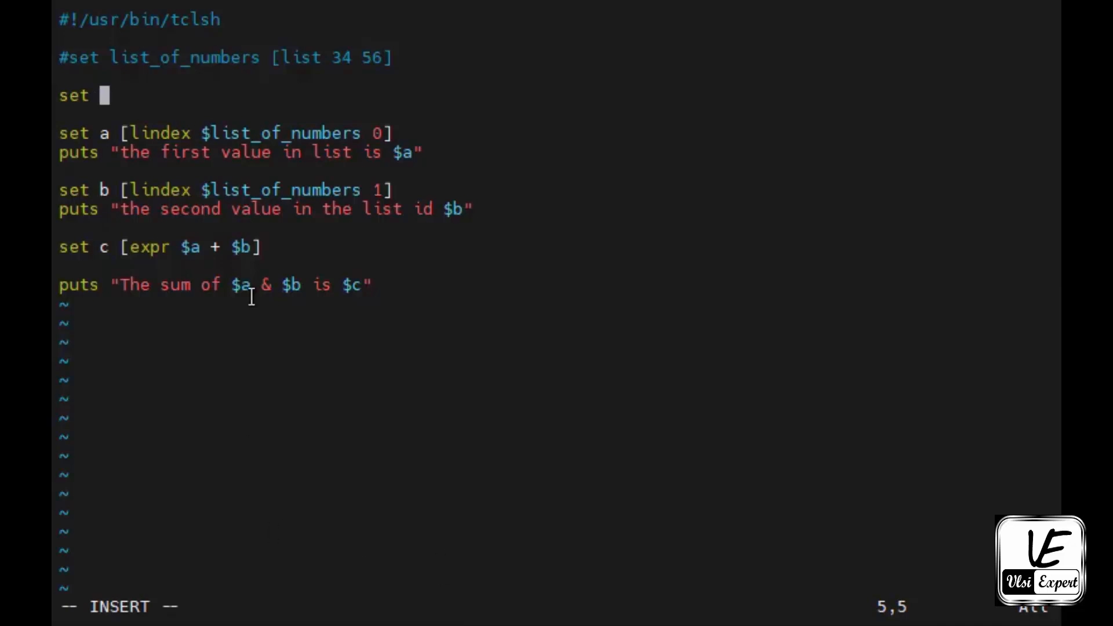
type("list_of_numbers")
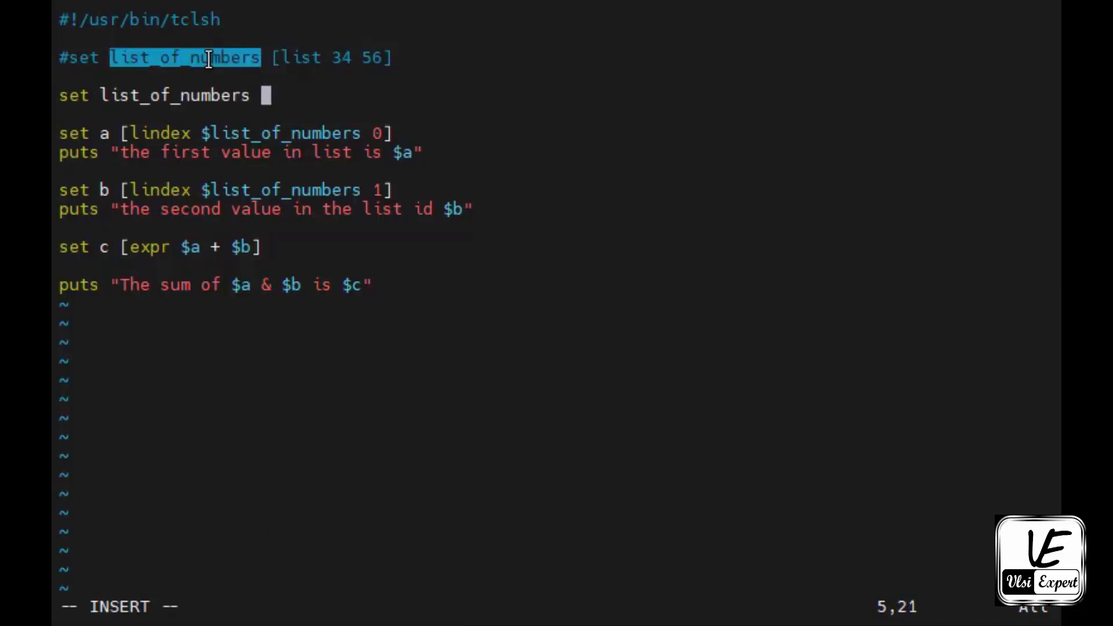
type("[gets s")
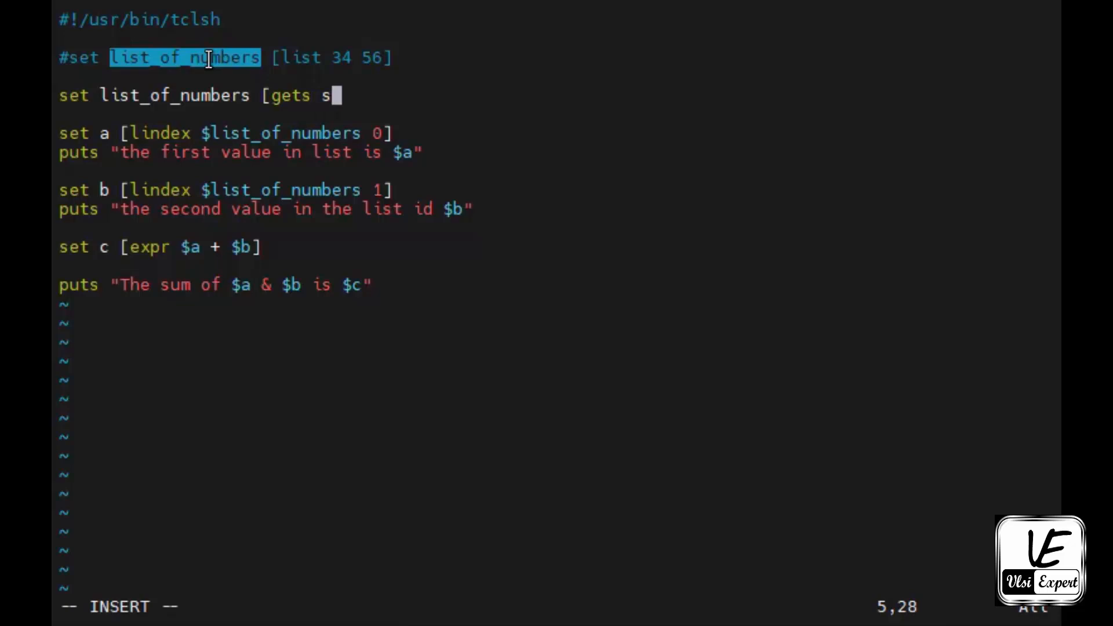
type("tdin]")
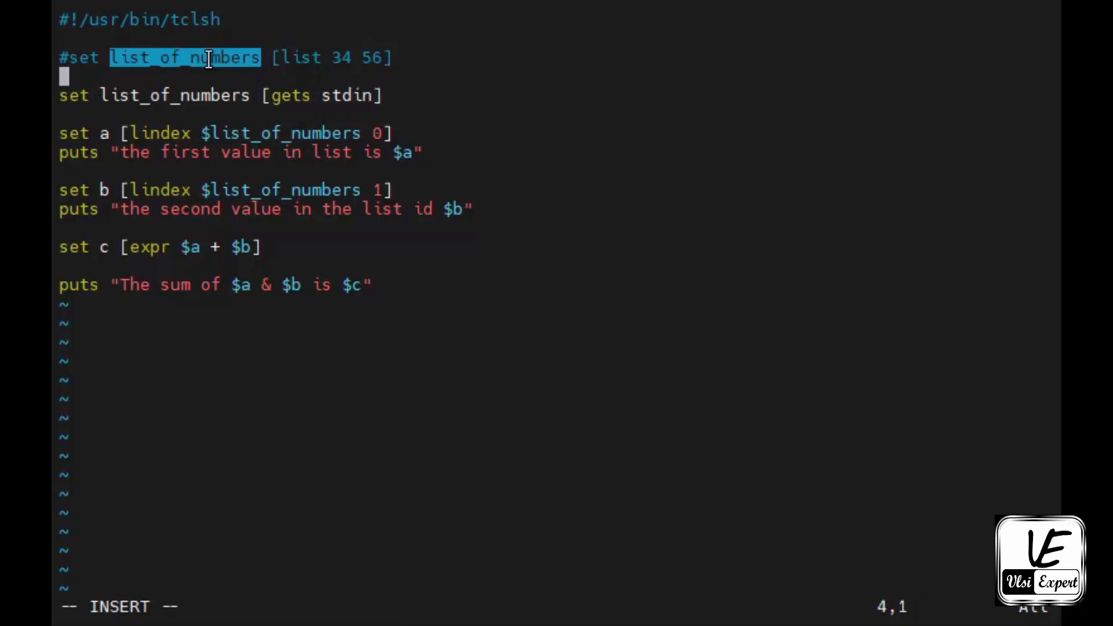
Add puts "Enter the two numbers seperated by space ..." prompt, then save and quit
type("\"\"")
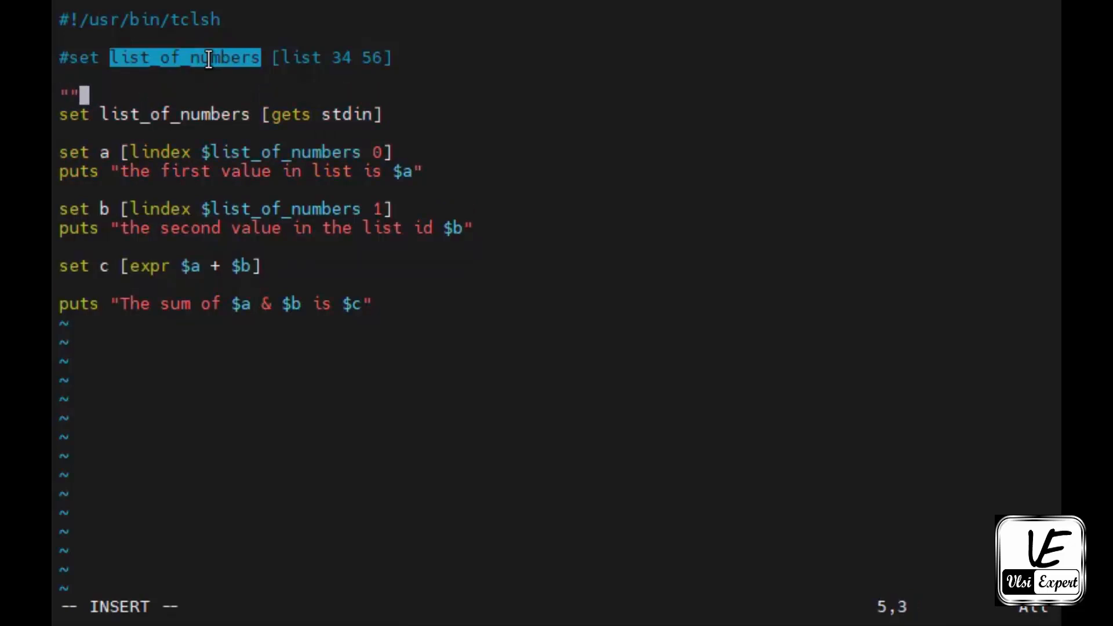
type("p")
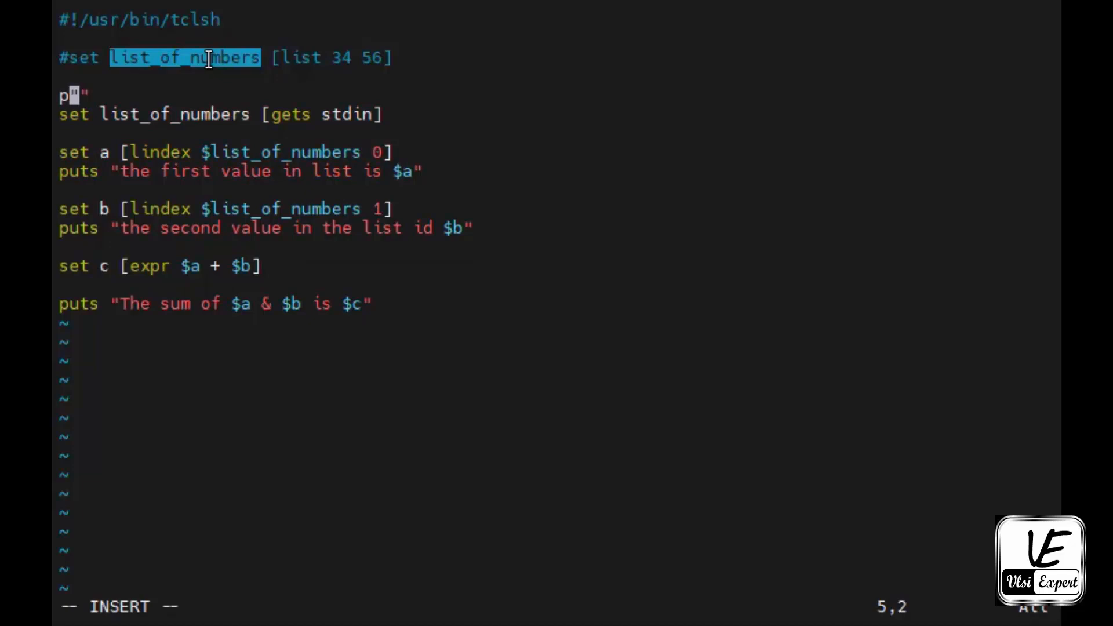
type("uts")
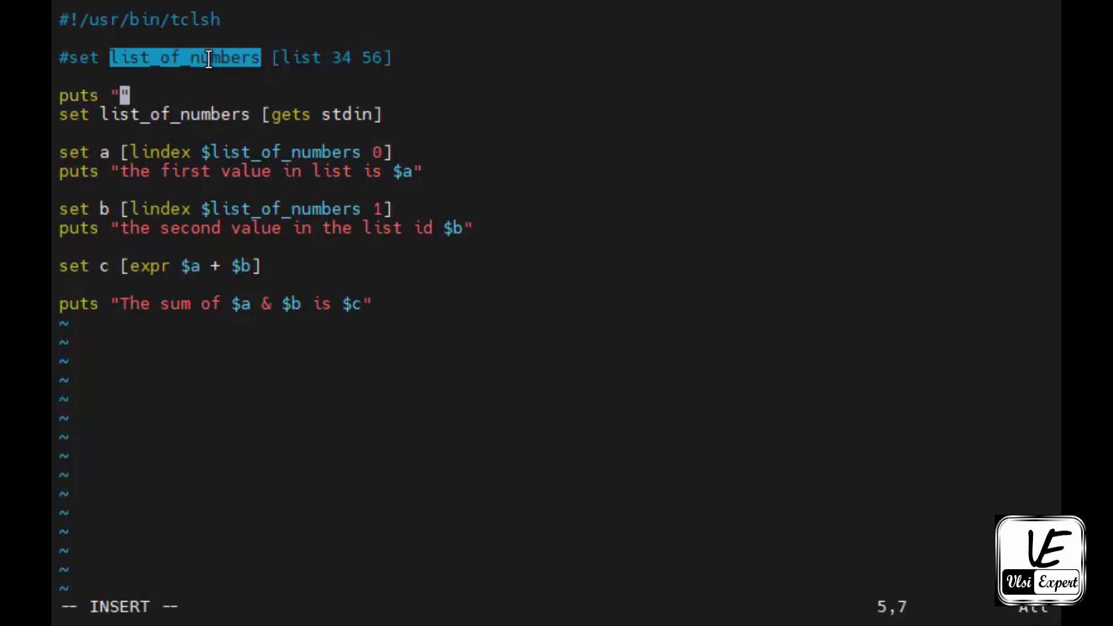
type("Enter the lis")
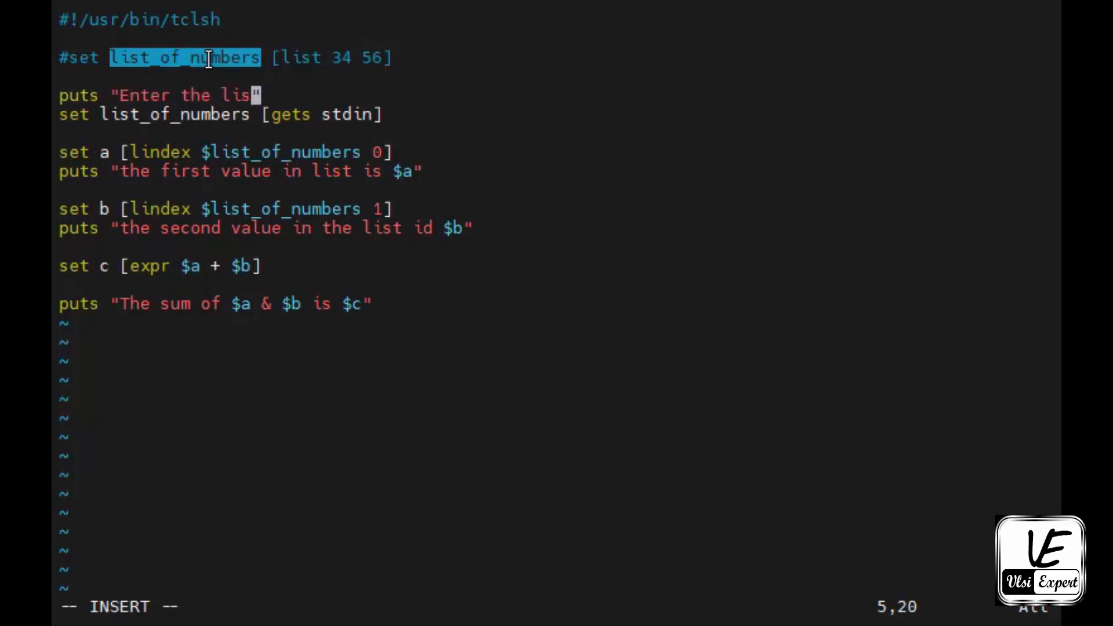
type("t")
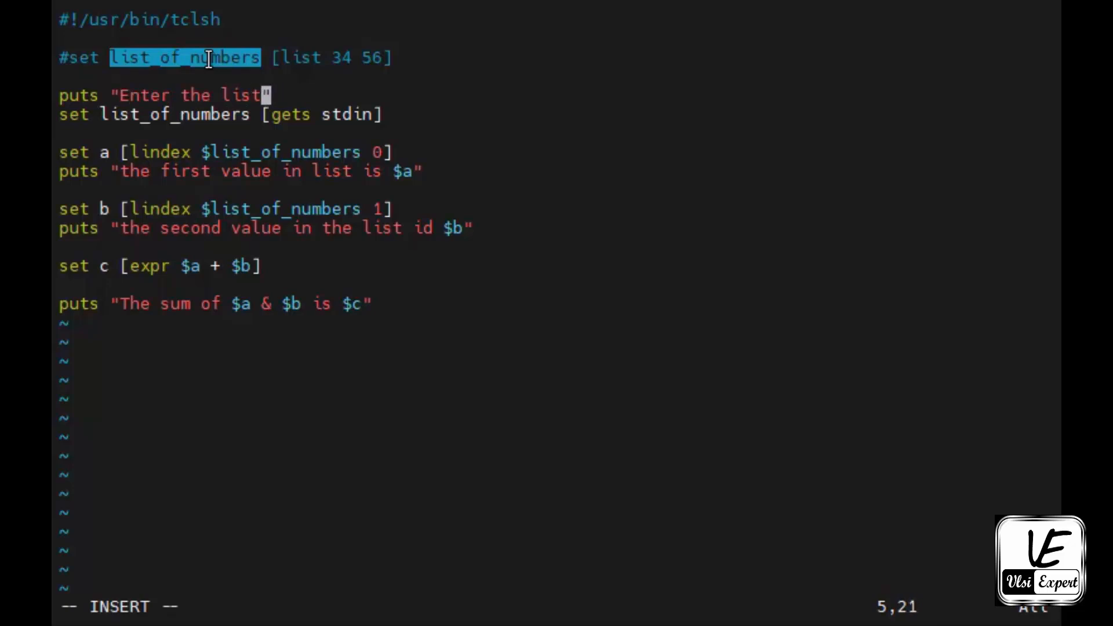
key("BackSpace")
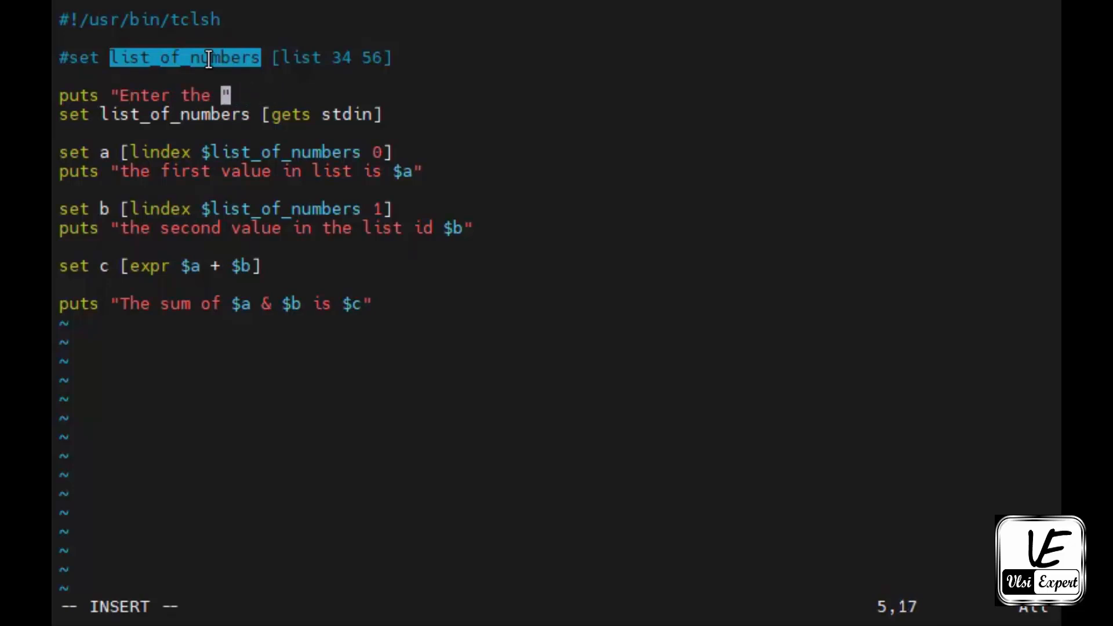
type("two numbers sepe")
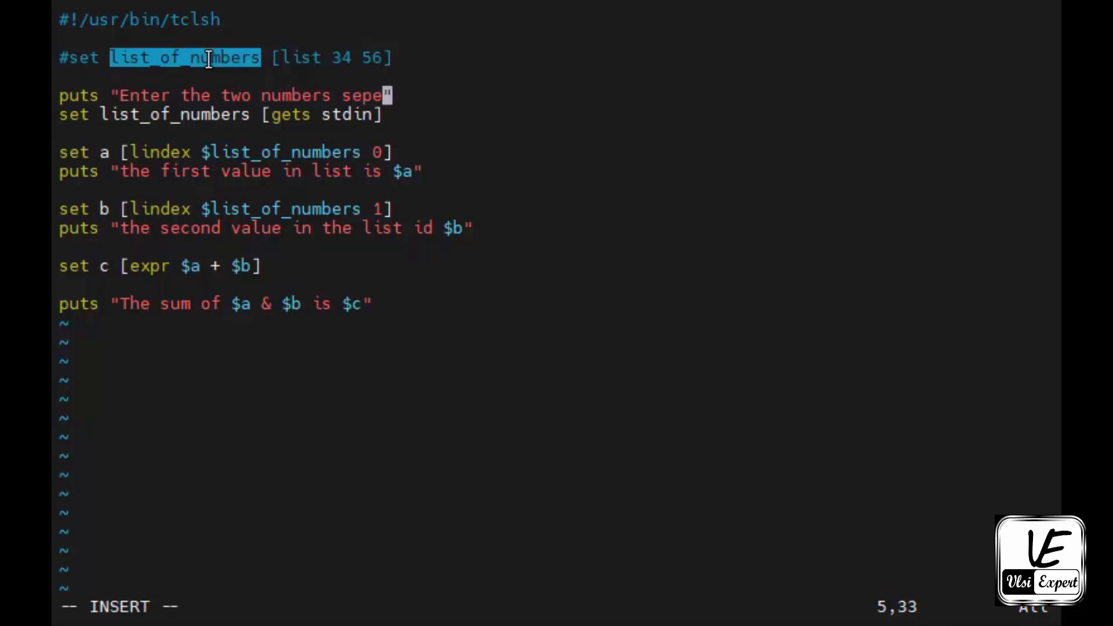
type("rated by space ...")
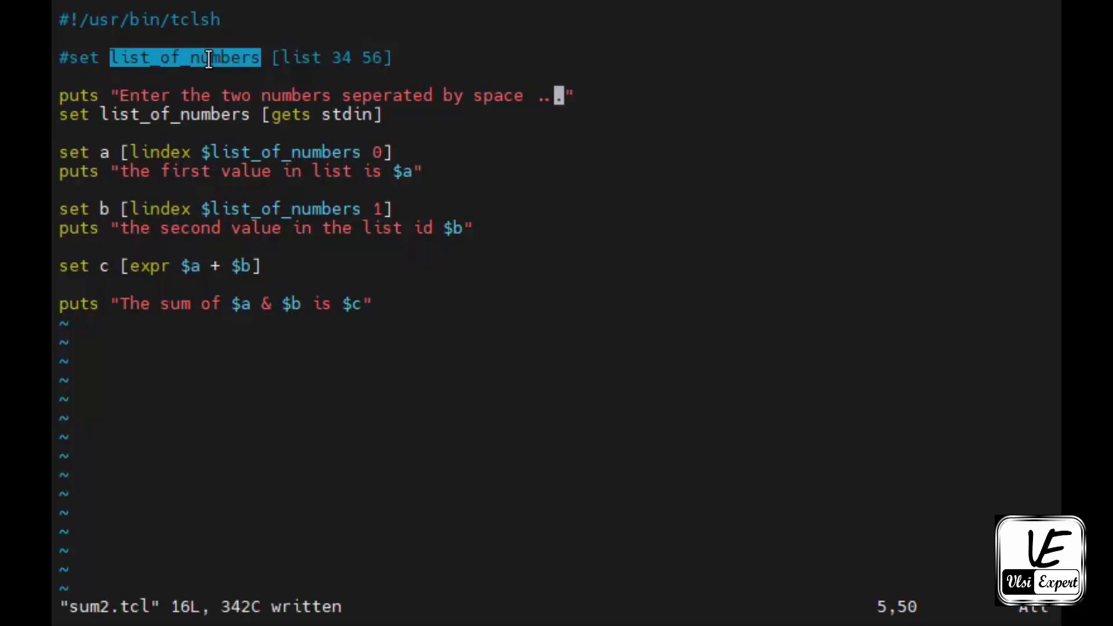
type(":q")
type("./sum1.tcl")
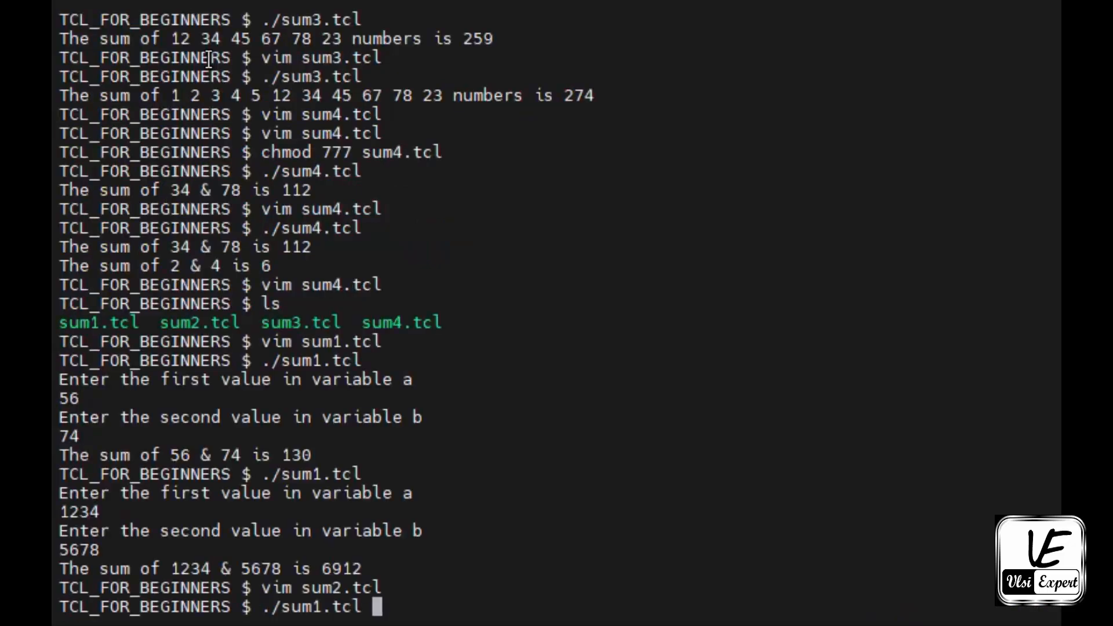
Run ./sum2.tcl with '35 72' giving 107, then again with '1234 5678' giving 6912
key("BackSpace")
type("2")
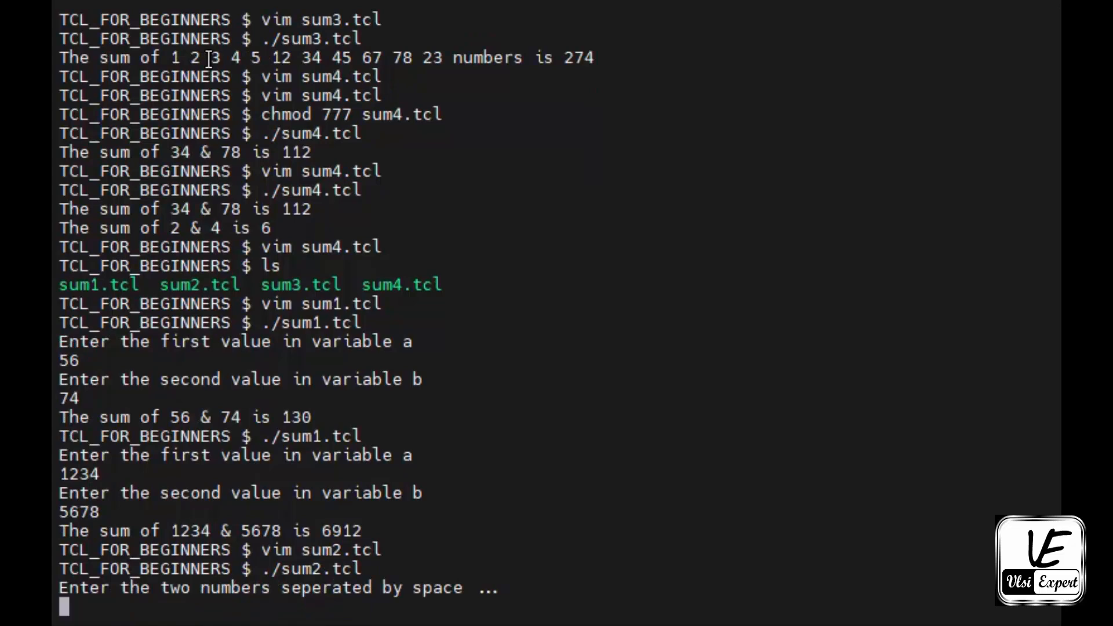
type("35 72")
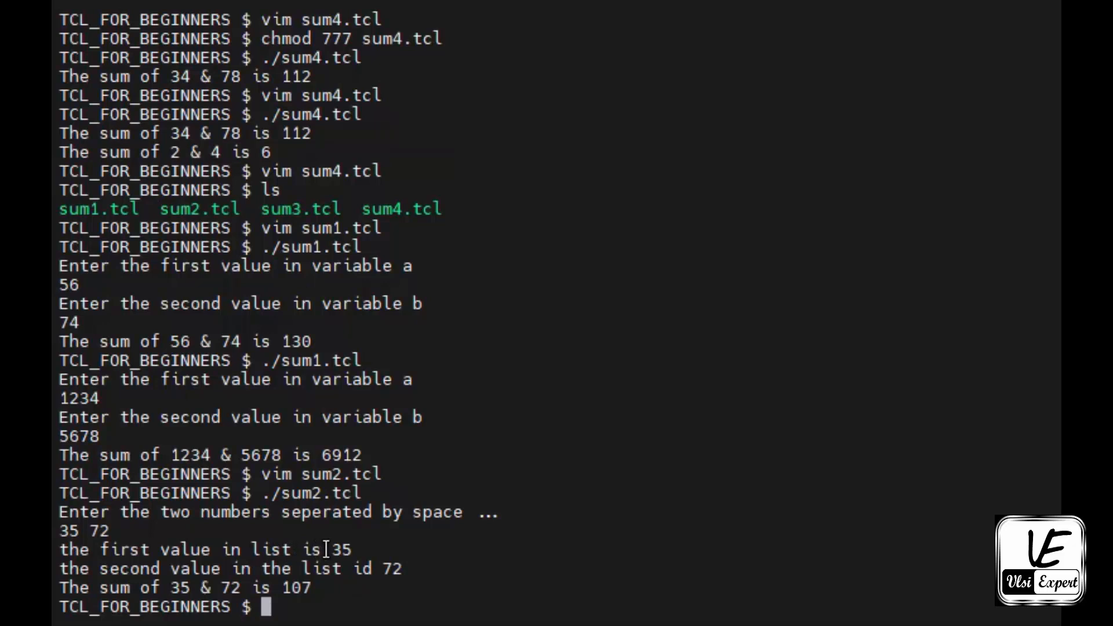
mouse_move(292, 583)
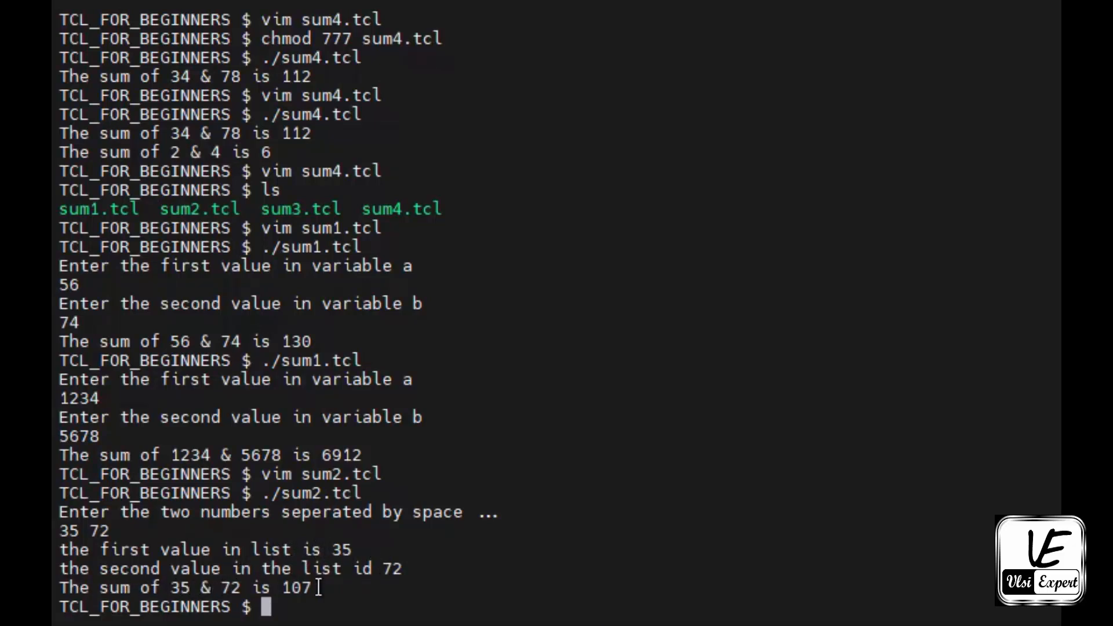
type("./sum2.tcl")
type("1")
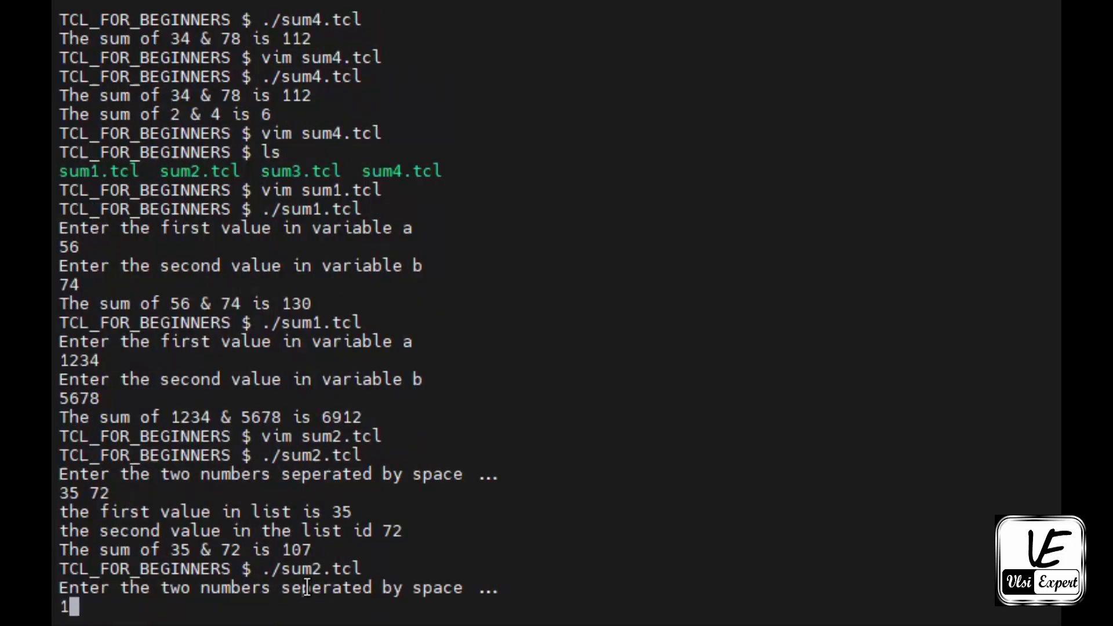
type("234 5")
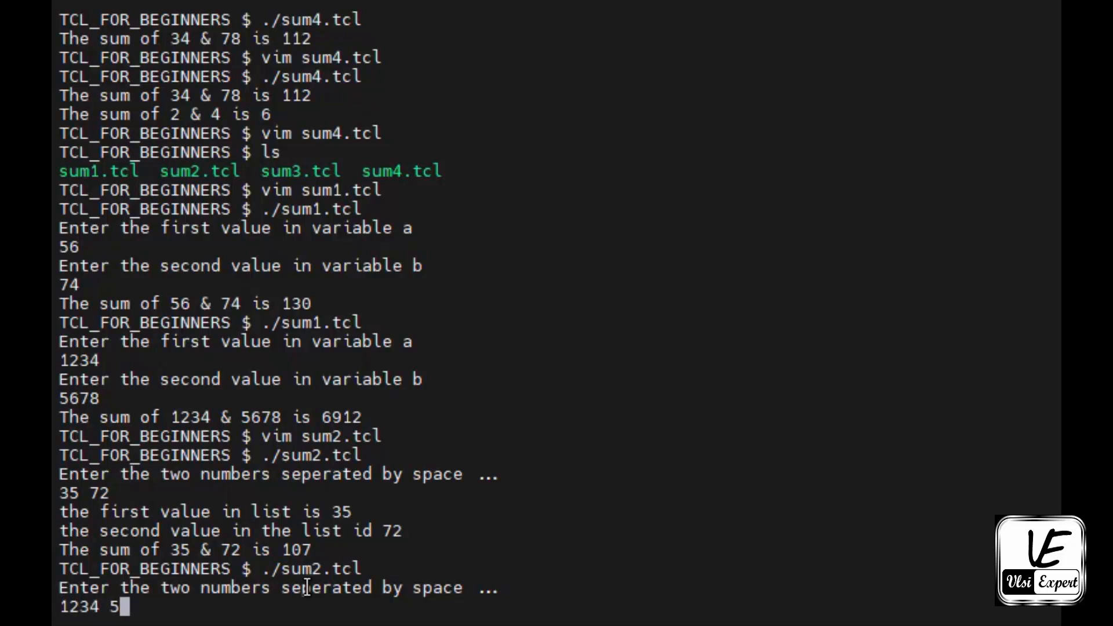
key("Return")
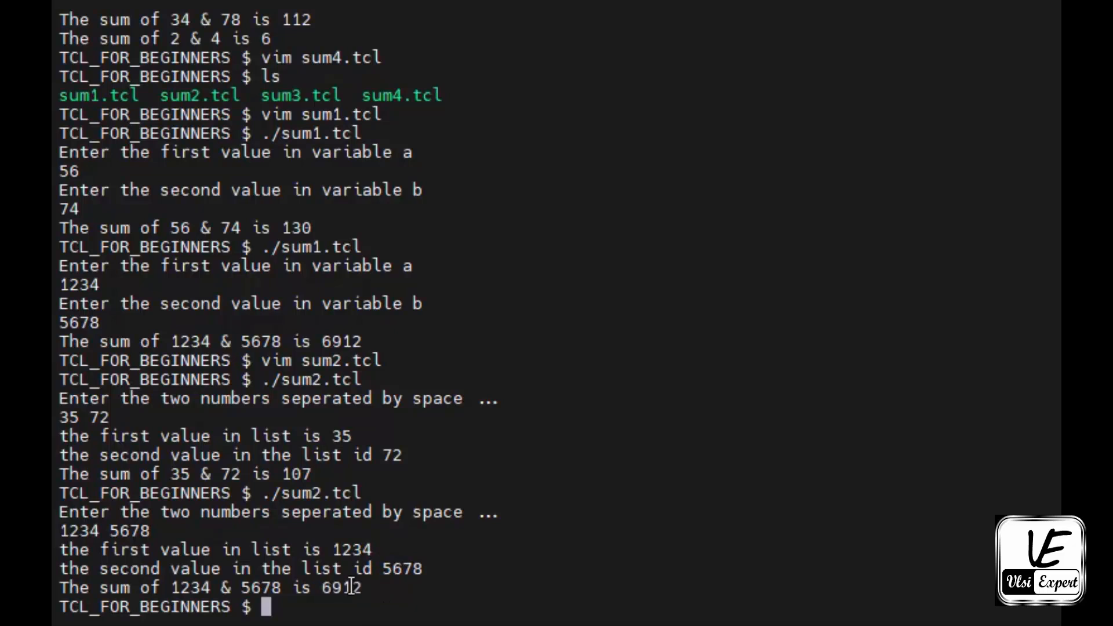
Launch Vim on sum3.tcl from the shell prompt
type("vim s")
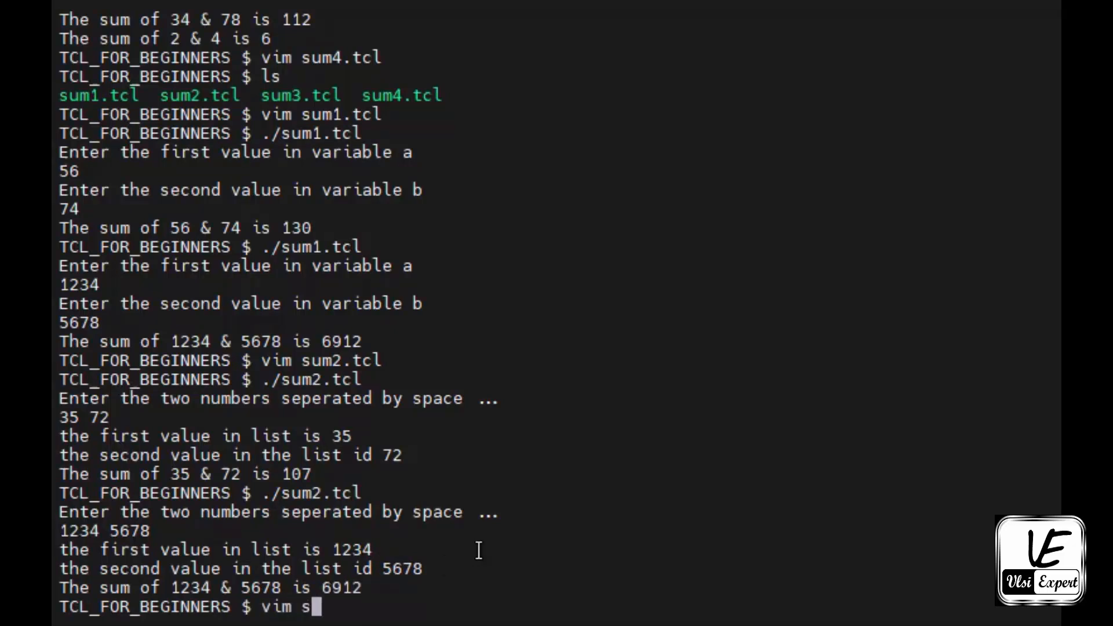
type("um3")
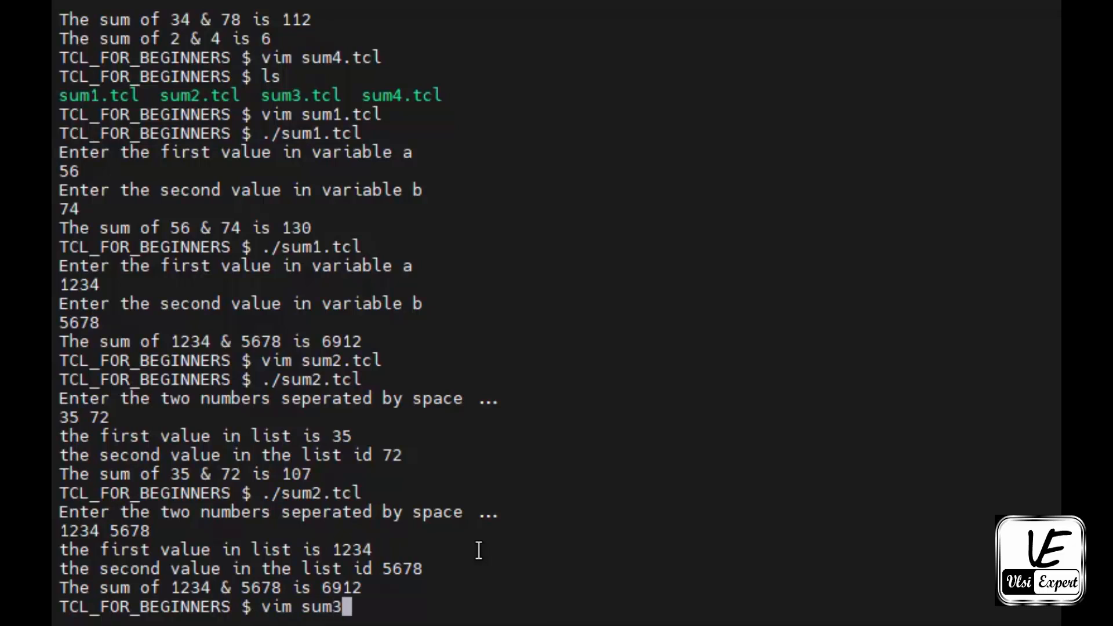
key("Return")
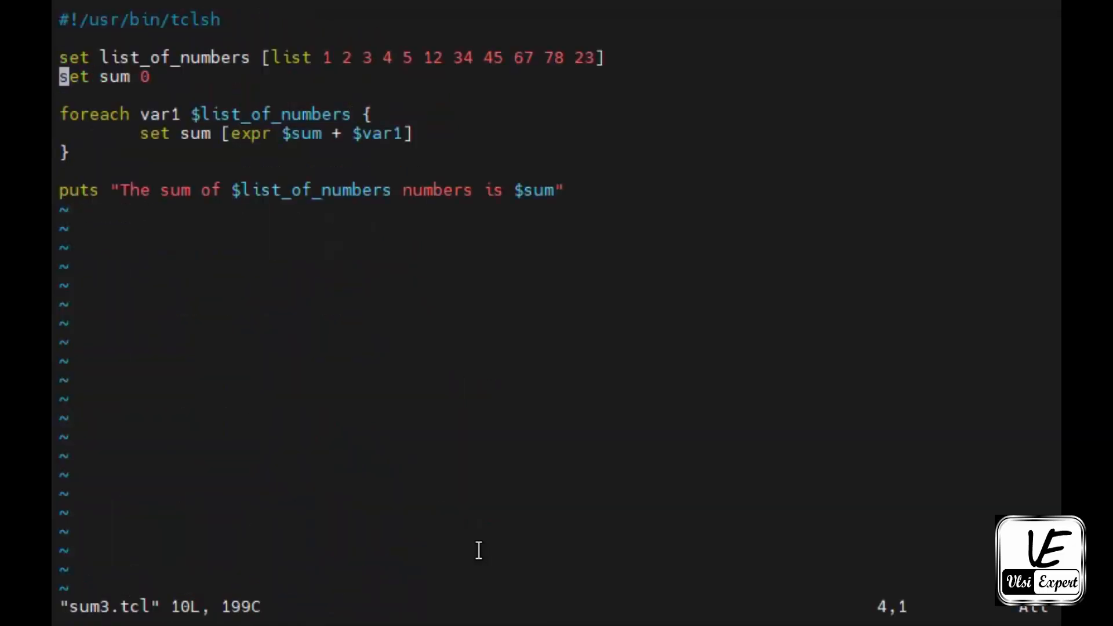
Comment out the hardcoded list and add 'set list_of_numbers [gets stdin]' in sum3.tcl
key("i")
type("#")
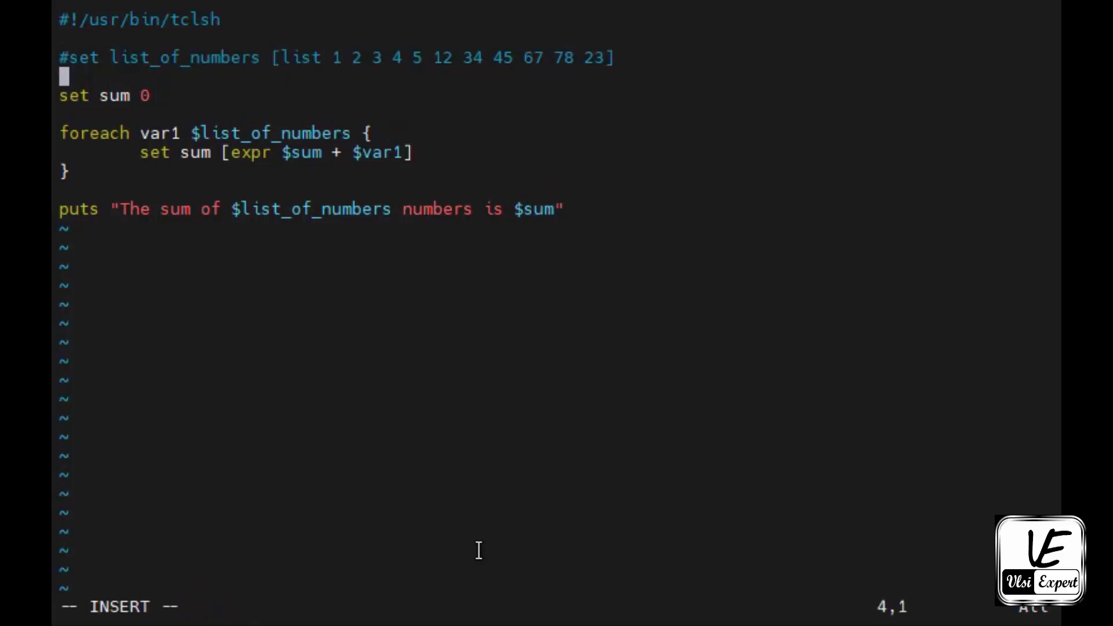
type("puts \"")
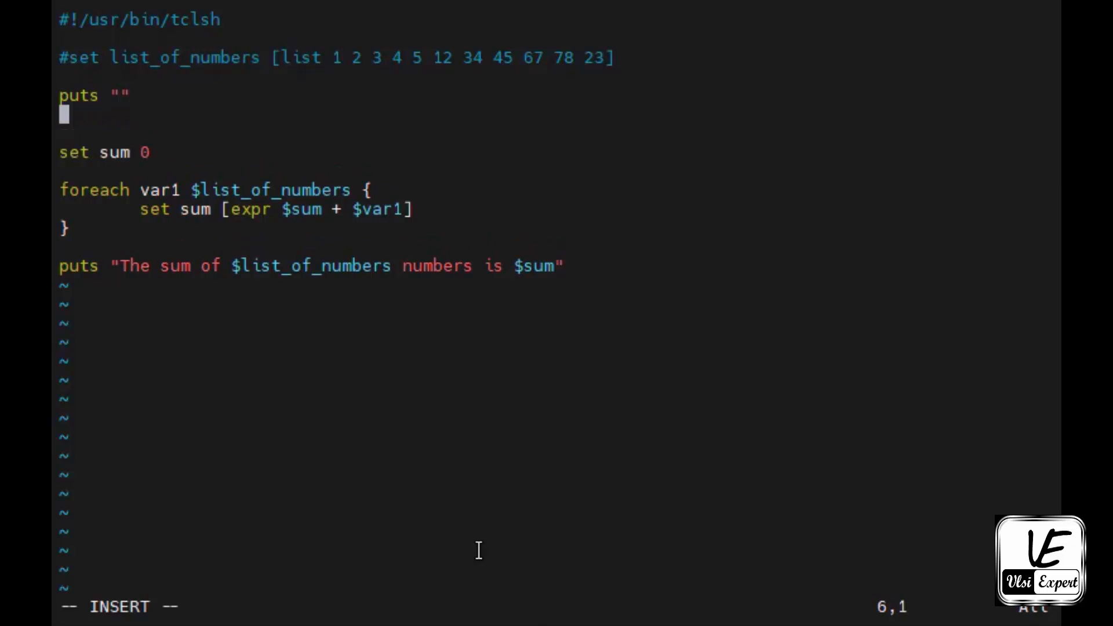
type("set")
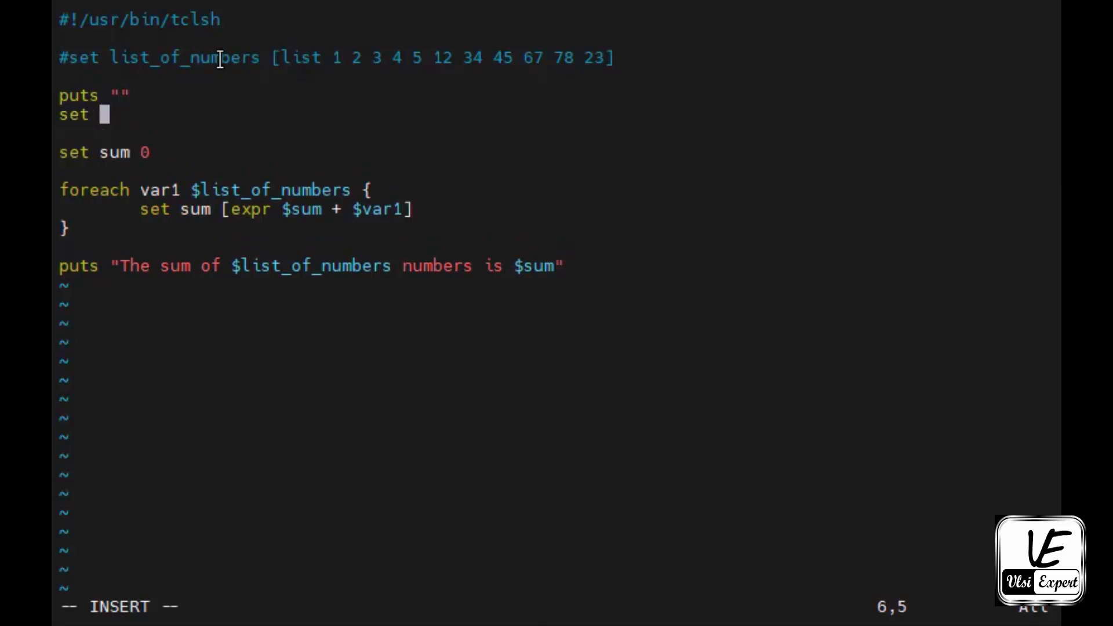
type("list_of_numbers [")
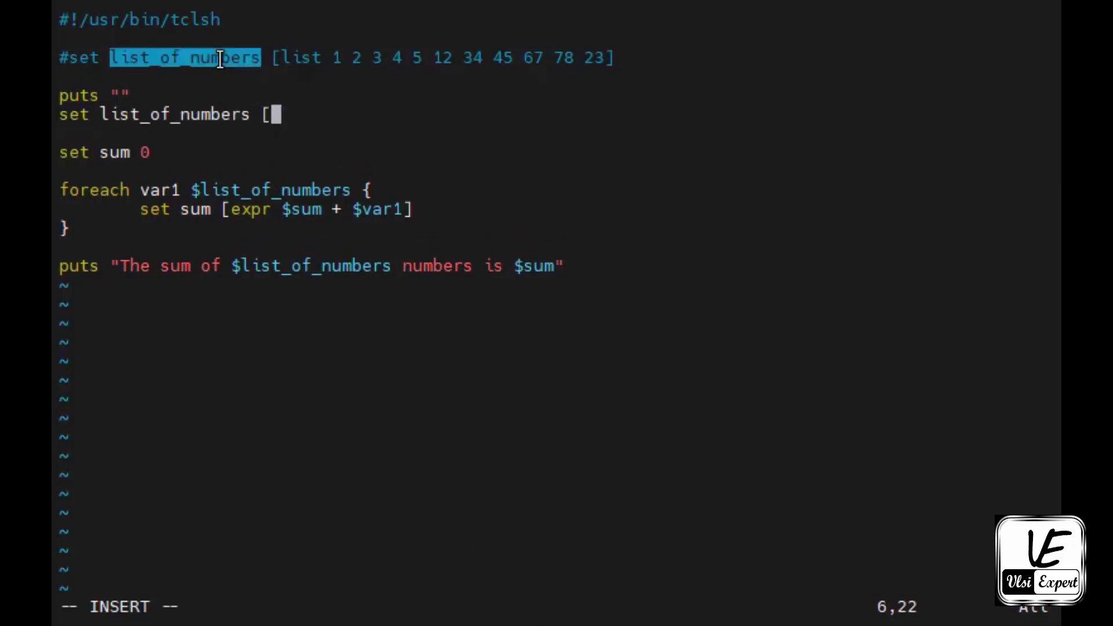
type("gets")
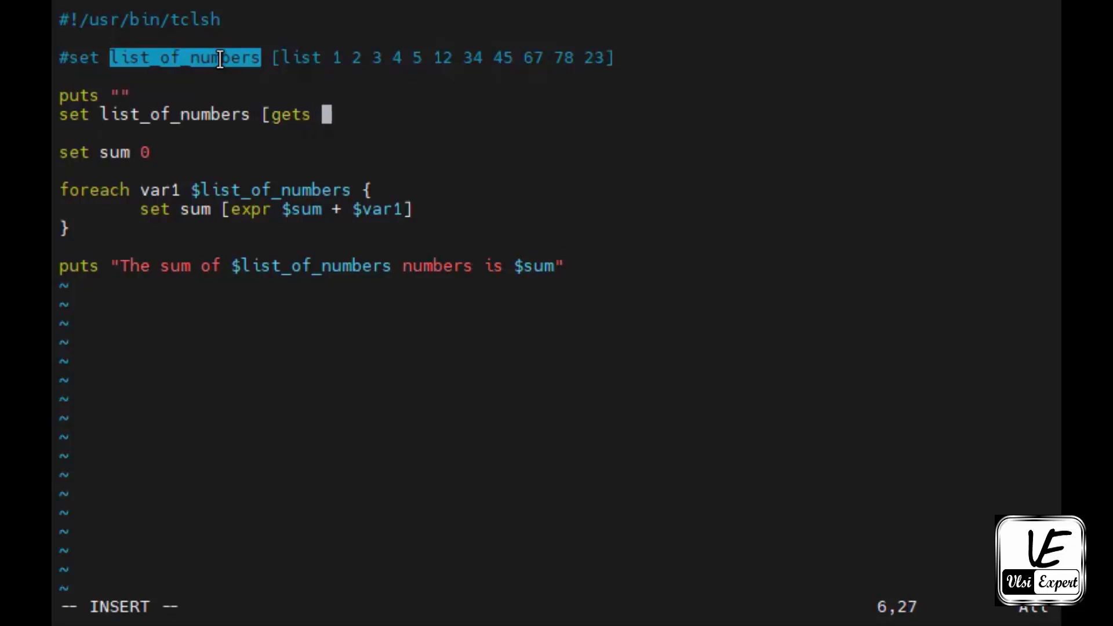
type("stdin")
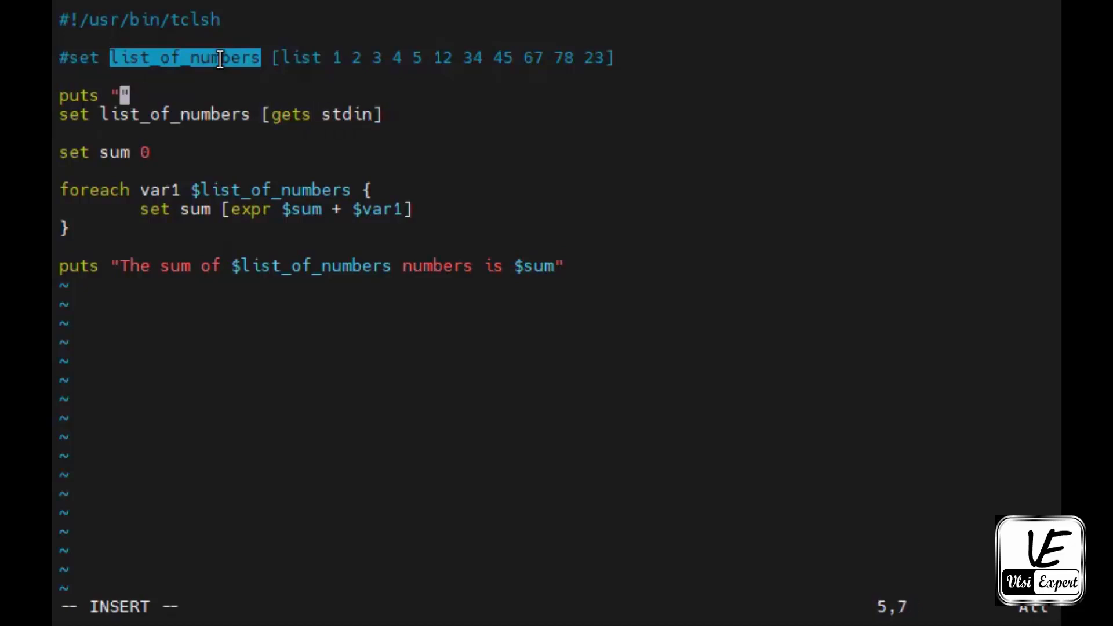
Write the prompt puts "Enter the numbers in the list seperated by space ...." and save
type("Enter the")
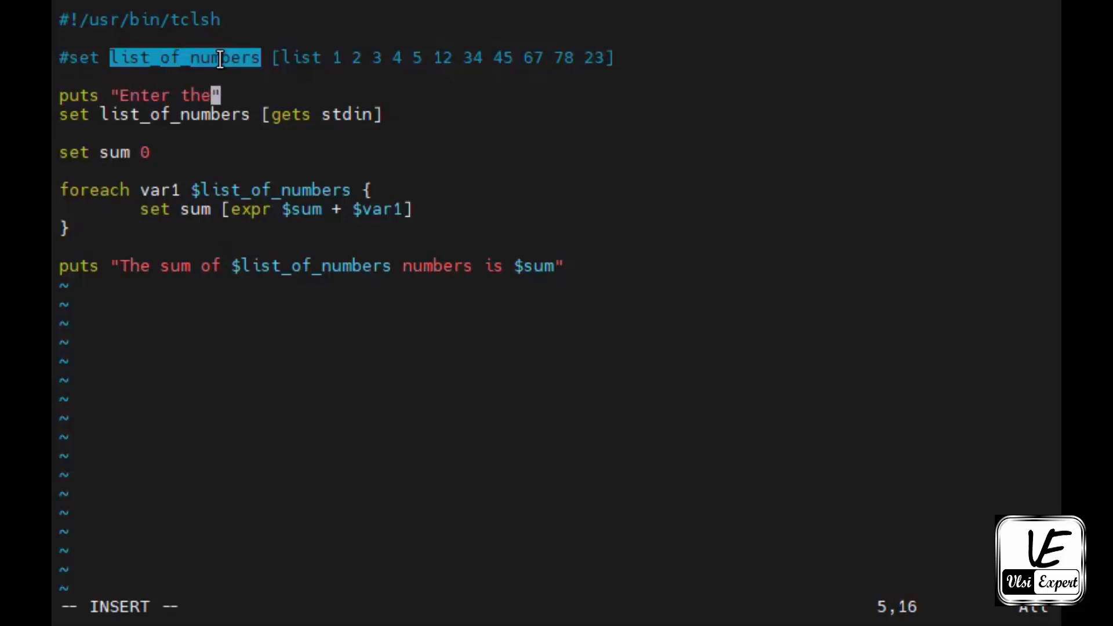
type("number")
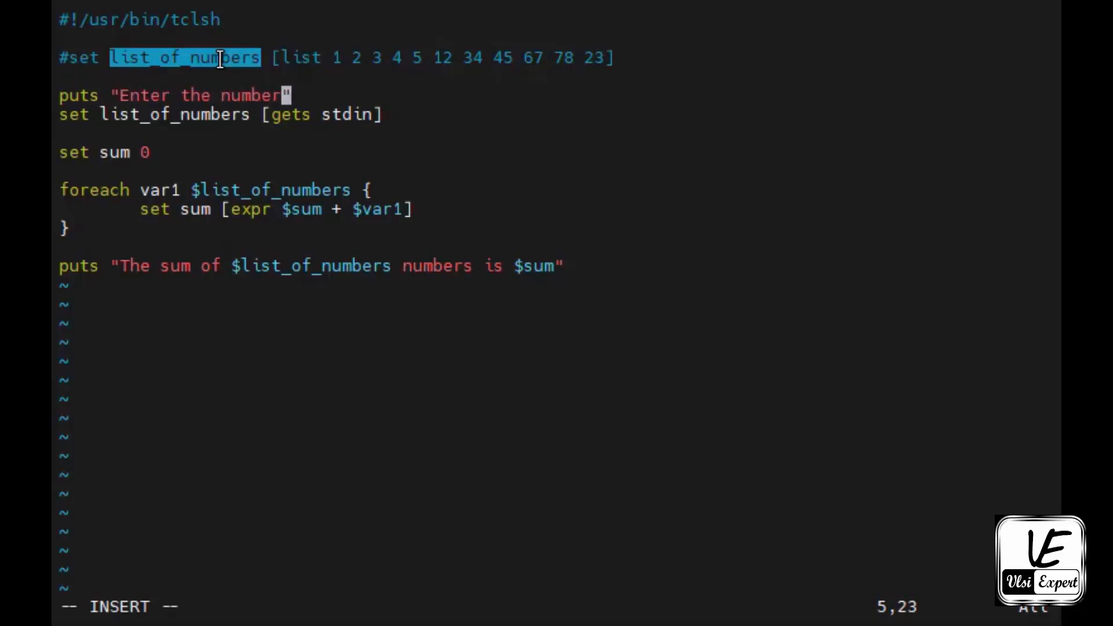
type("s in the")
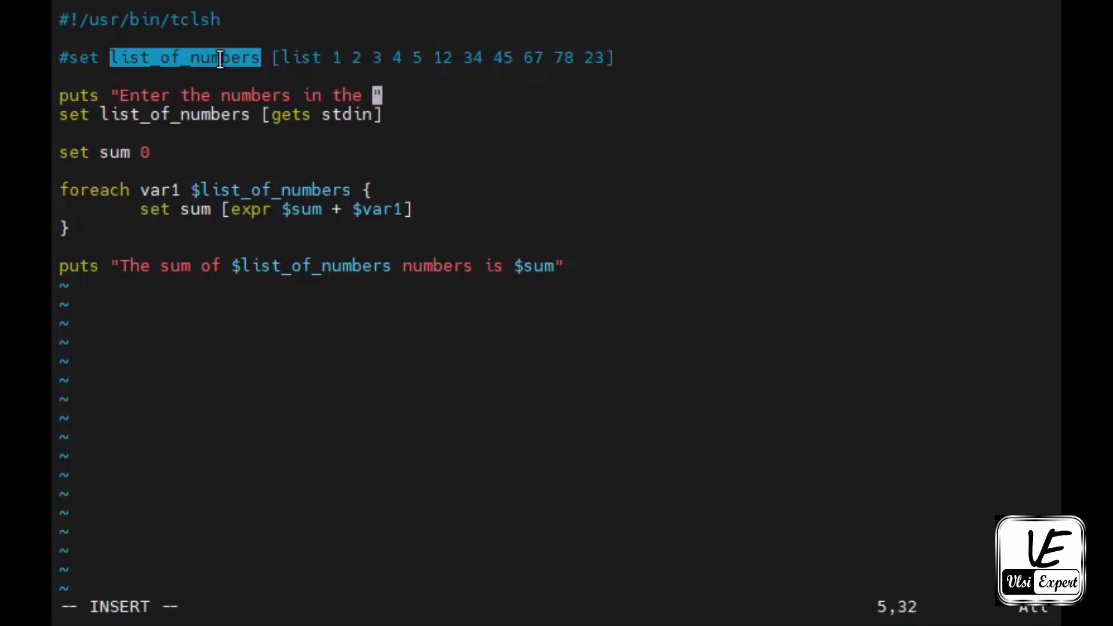
type("list s")
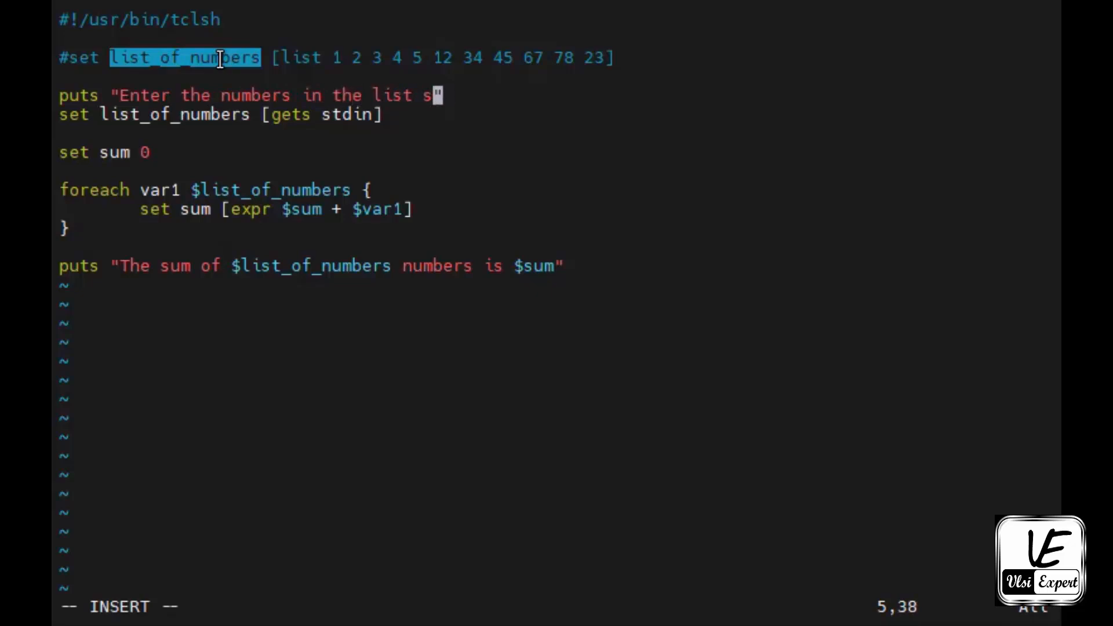
type("eperated by")
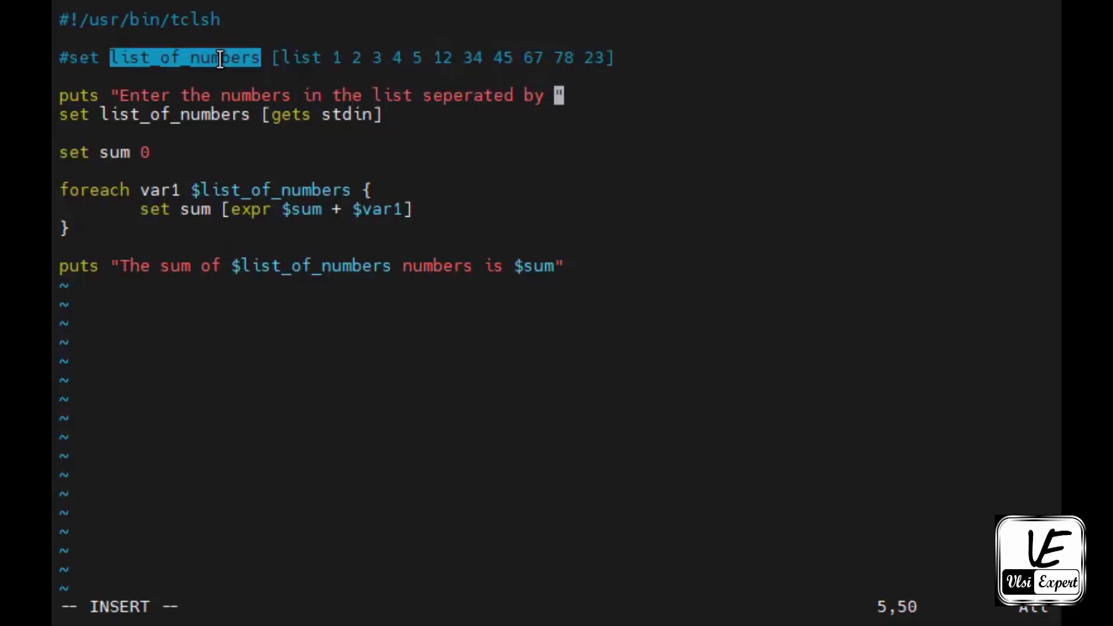
type("space ..")
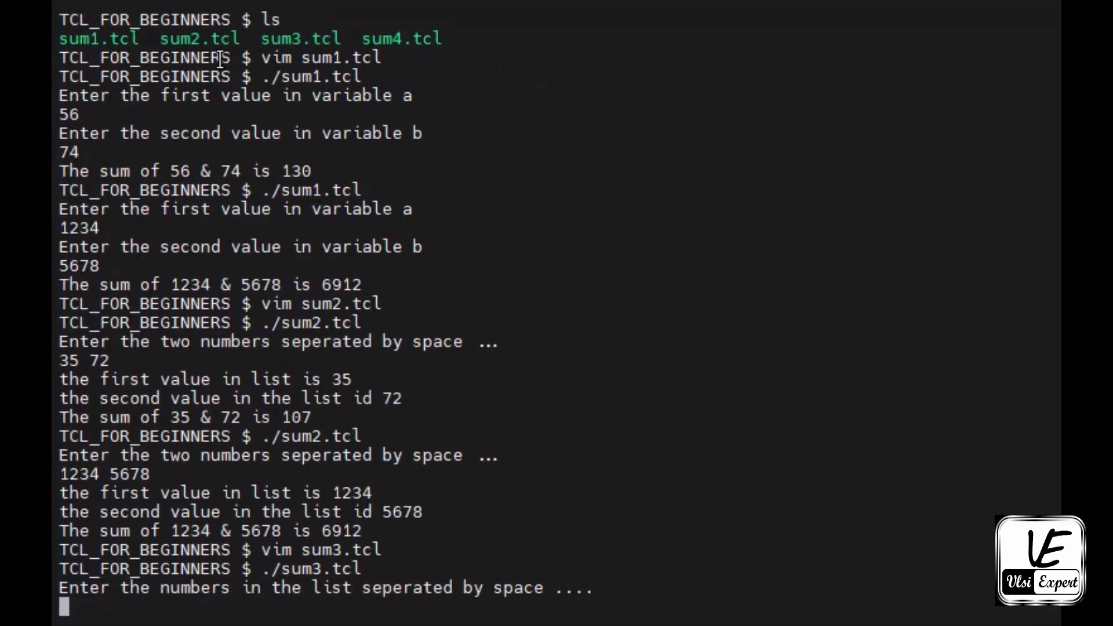
type("1 2")
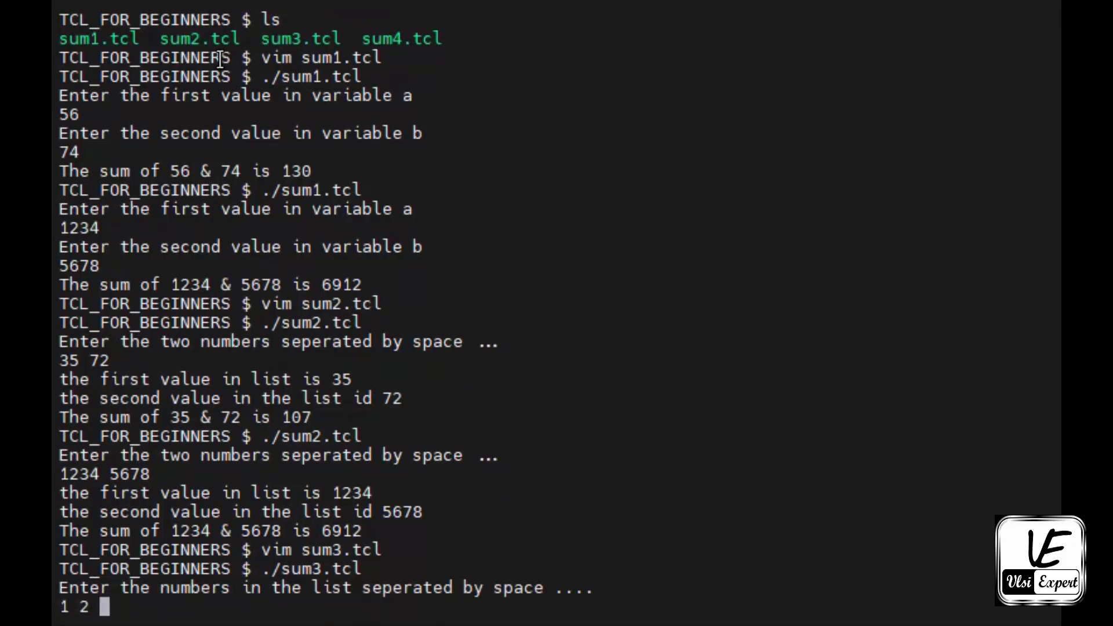
type("3 4 12 34 56")
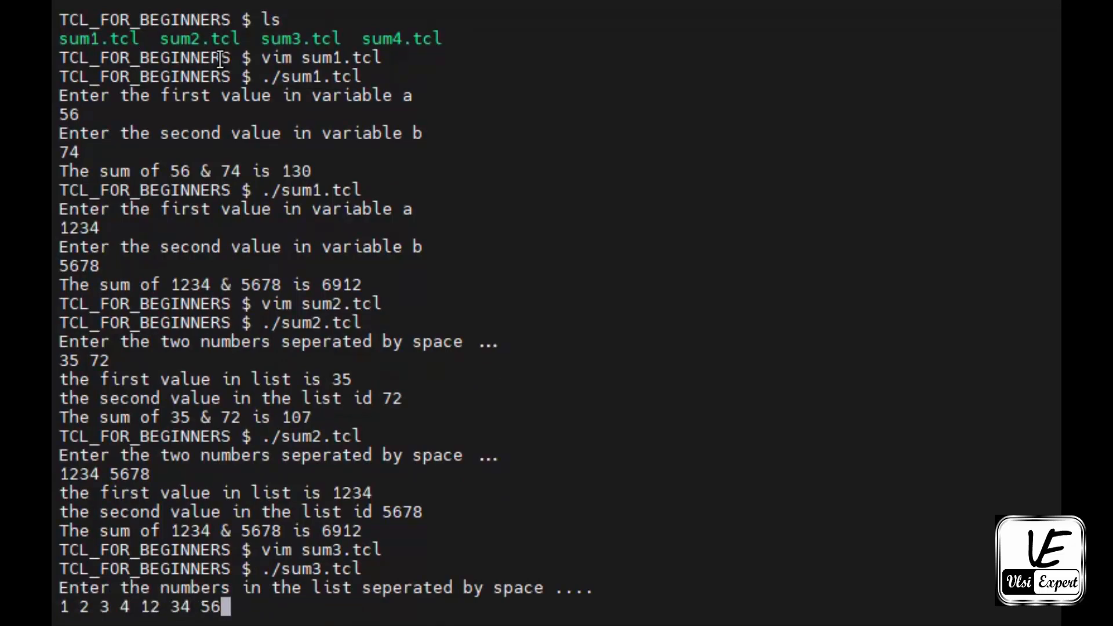
type("78 123")
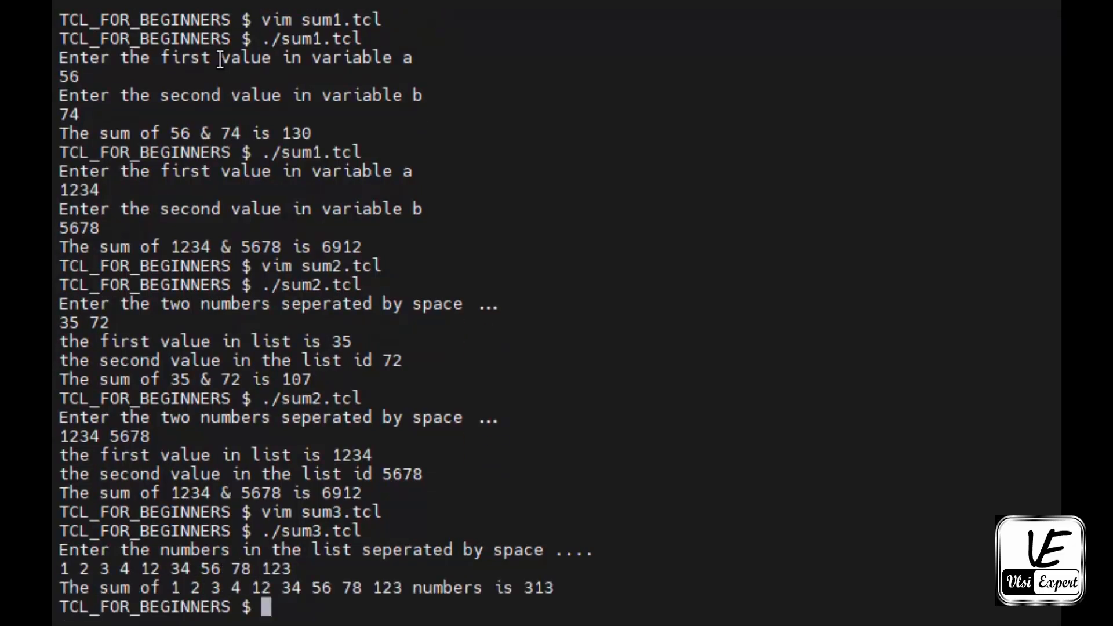
mouse_move(341, 586)
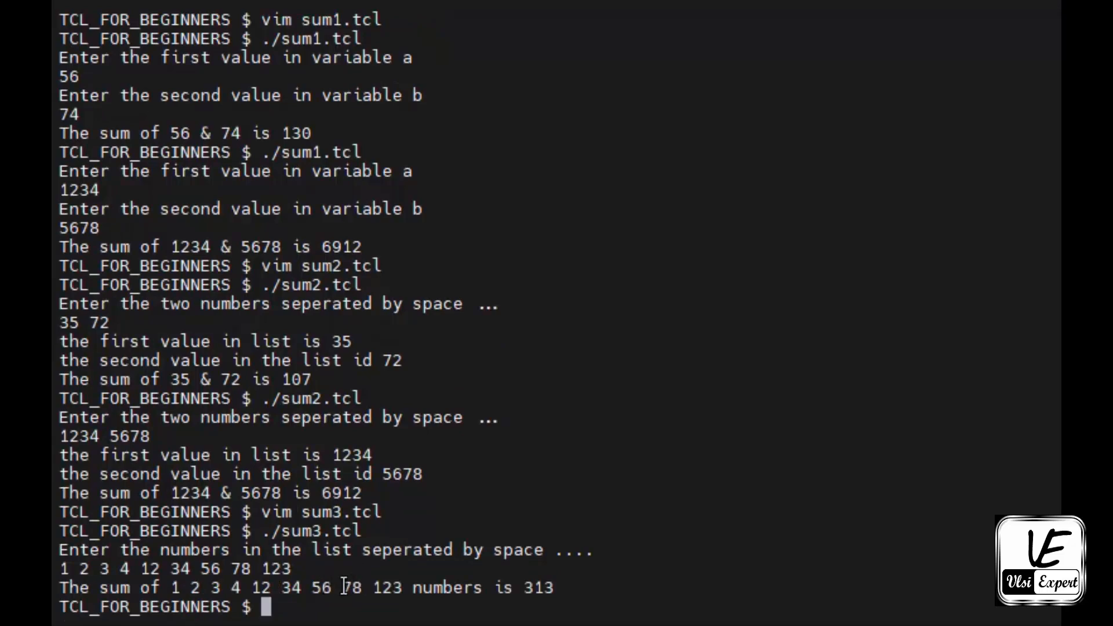
mouse_move(619, 543)
type("./sum3.tcl")
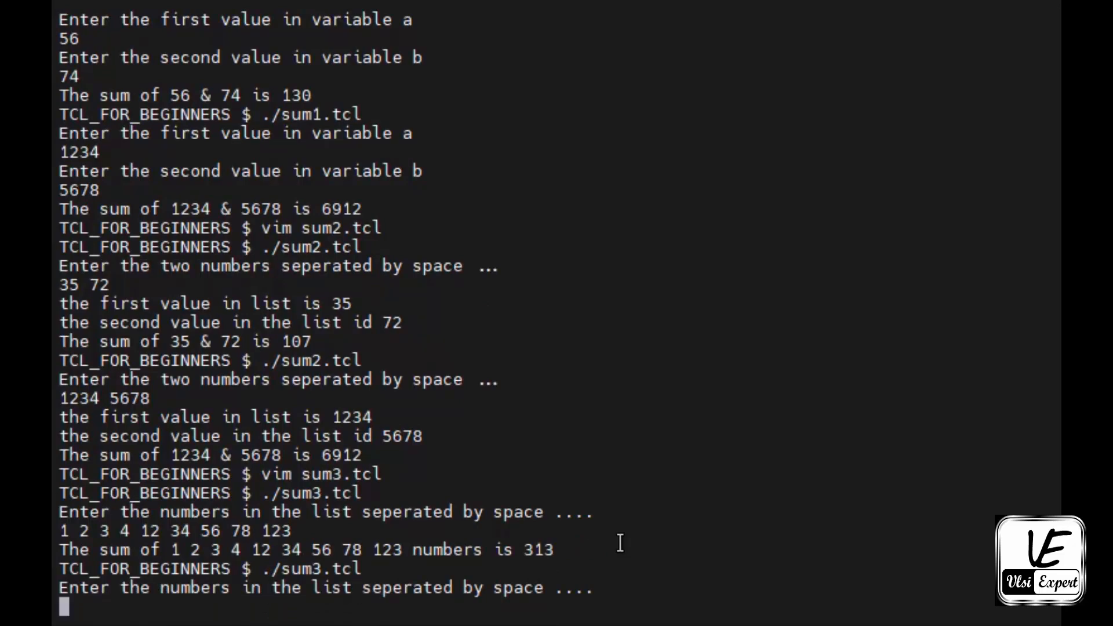
type("98765")
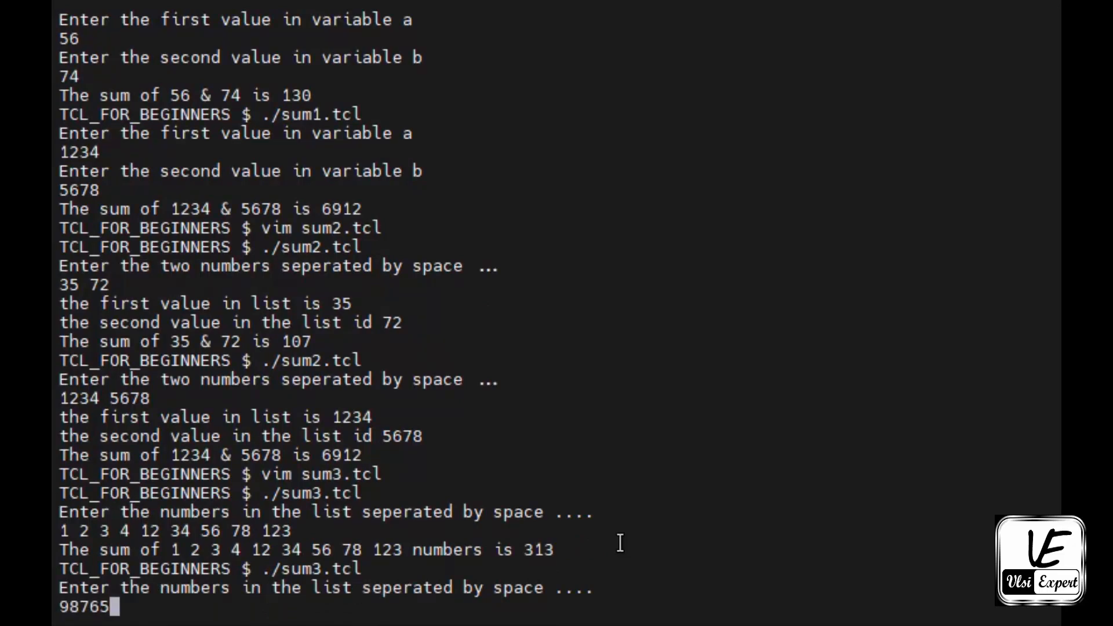
type("1234")
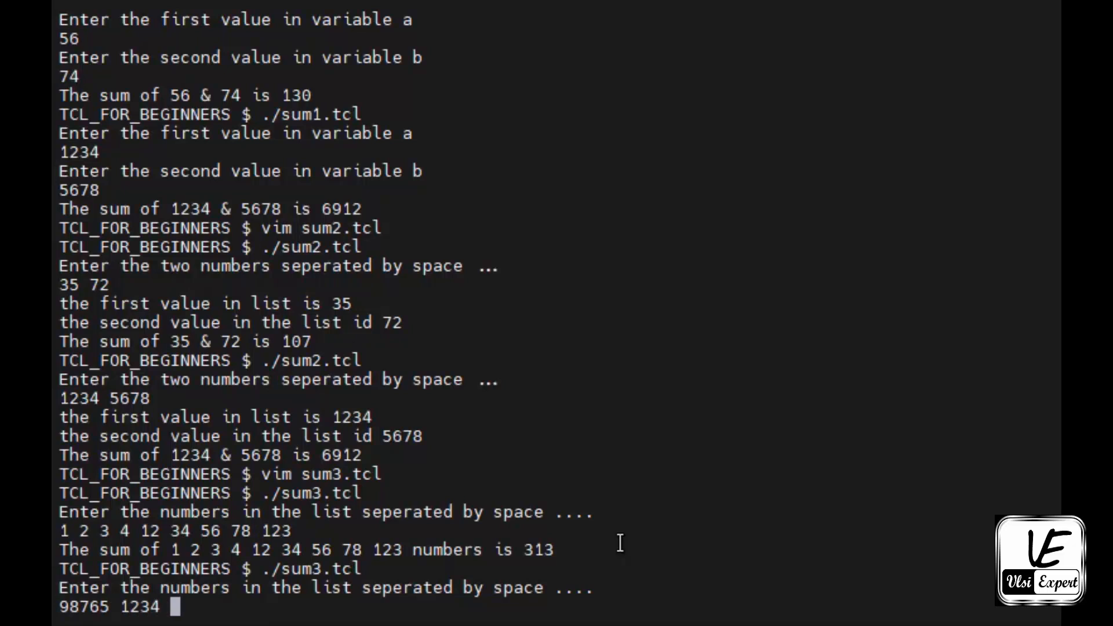
type("4567 123")
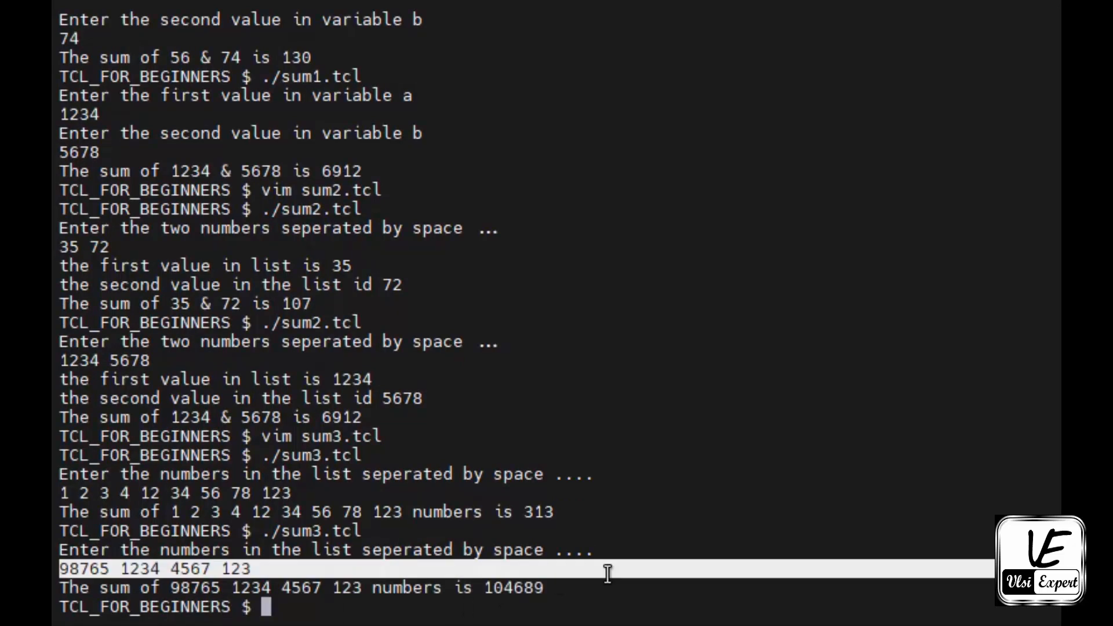
type("vim sum3.tcl")
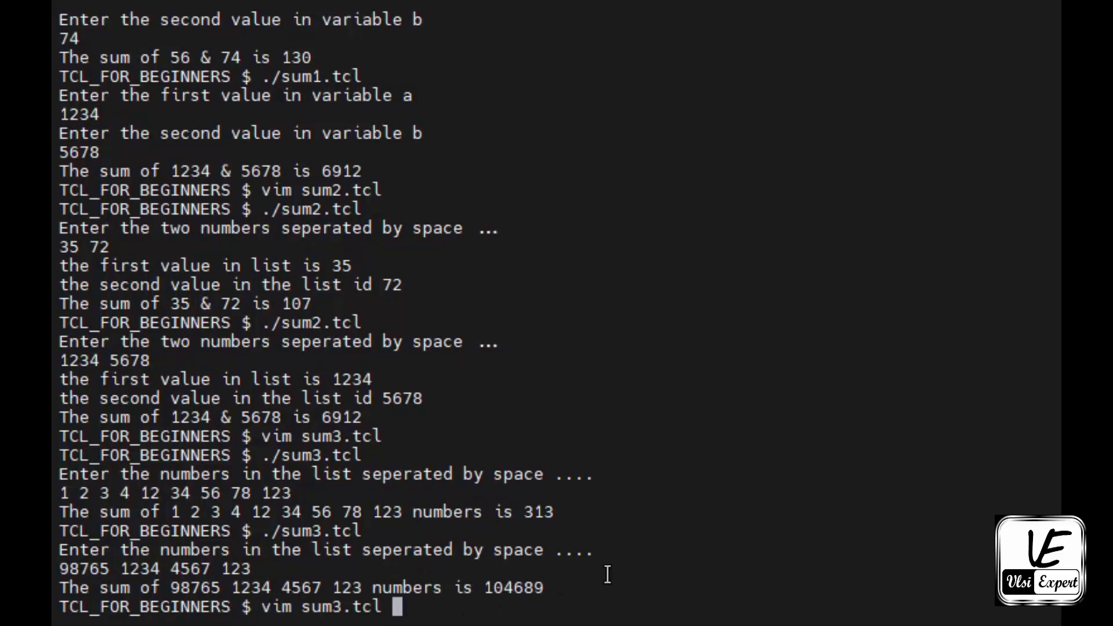
key("Return")
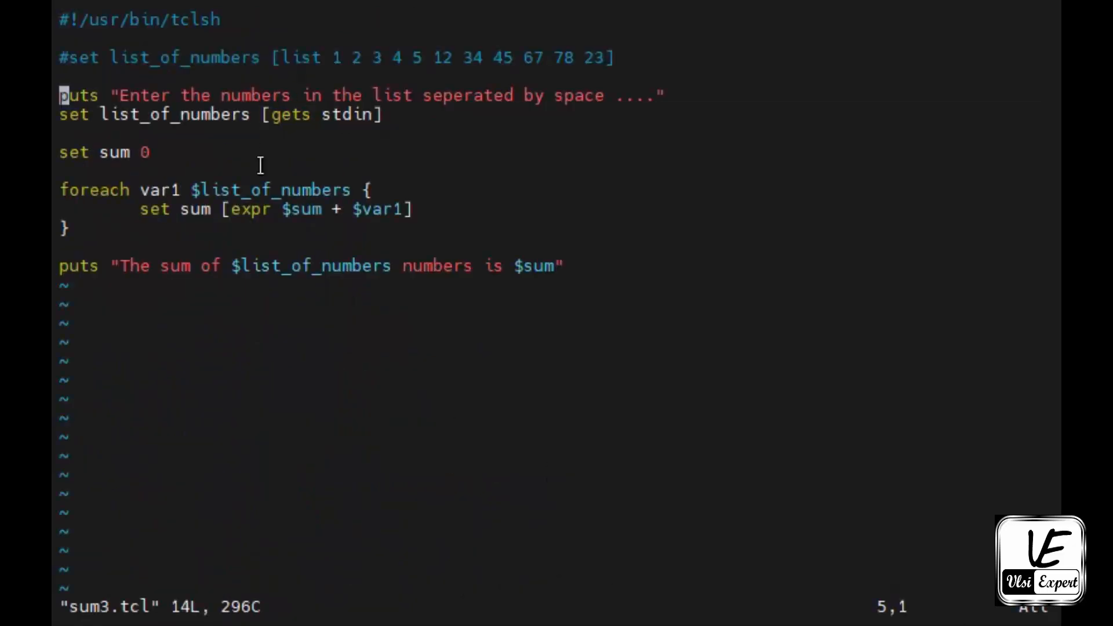
mouse_move(449, 245)
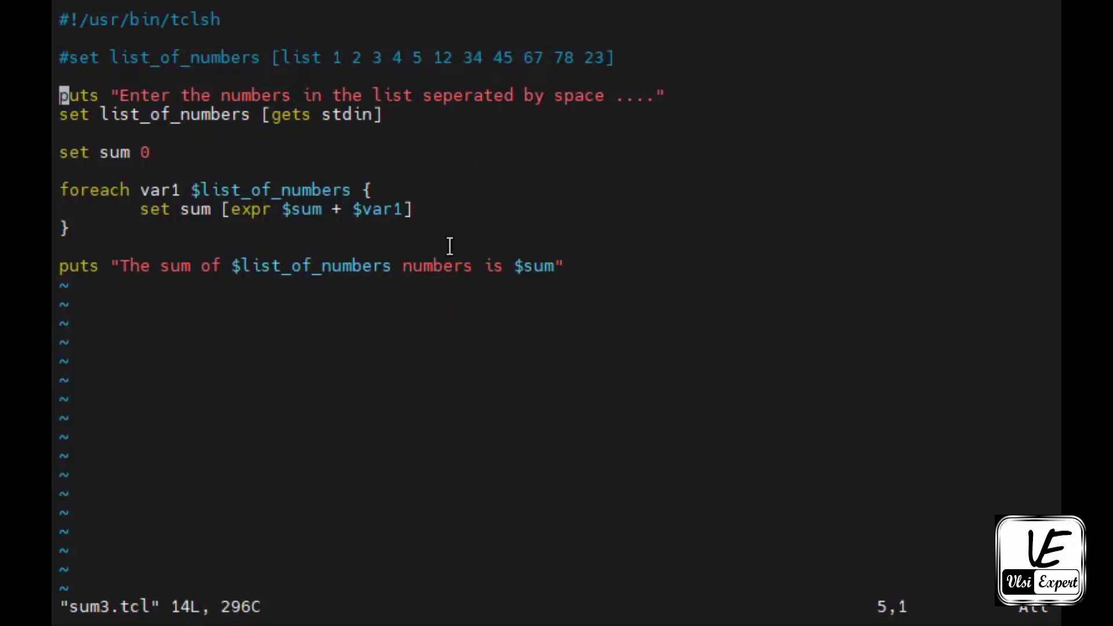
mouse_move(431, 185)
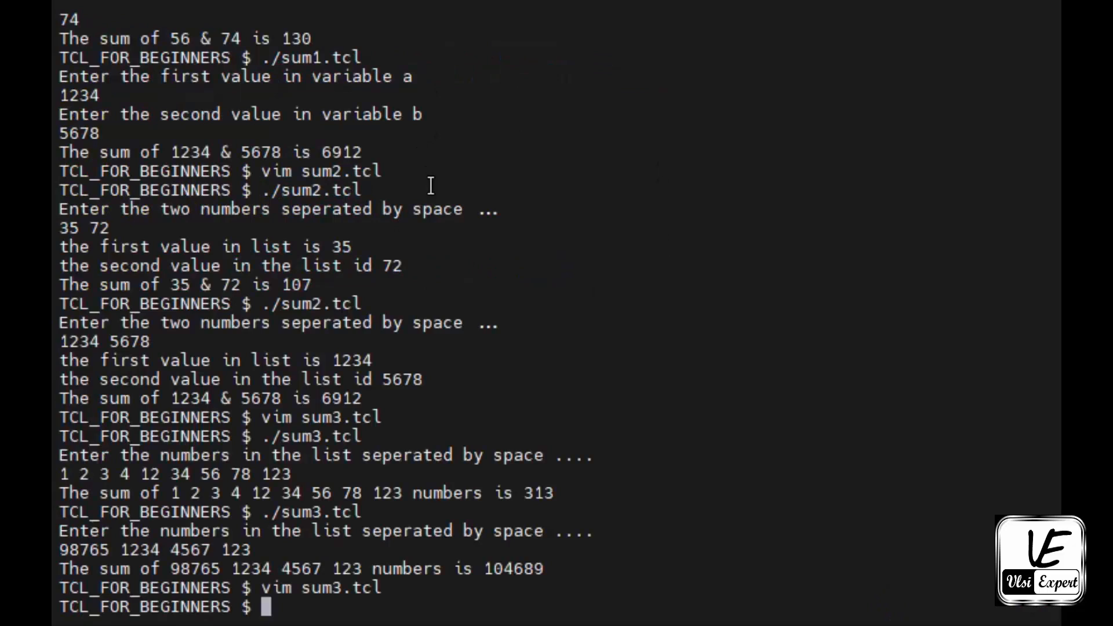
List the directory showing sum1–sum4.tcl, then launch Vim on sum4.tcl
type("ls")
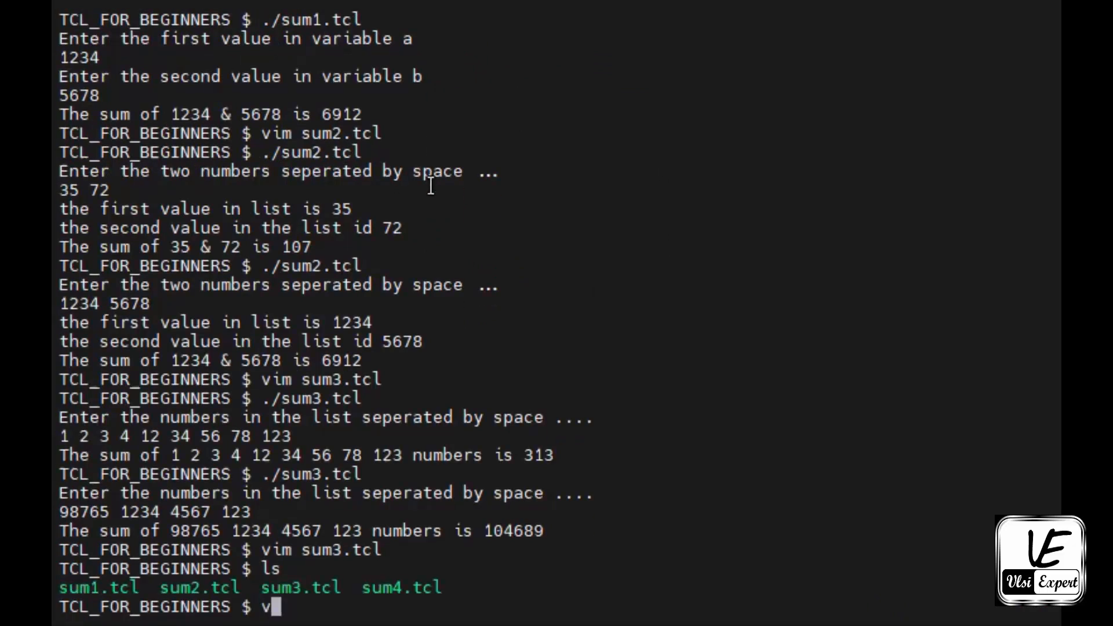
type("im sum4.tcl")
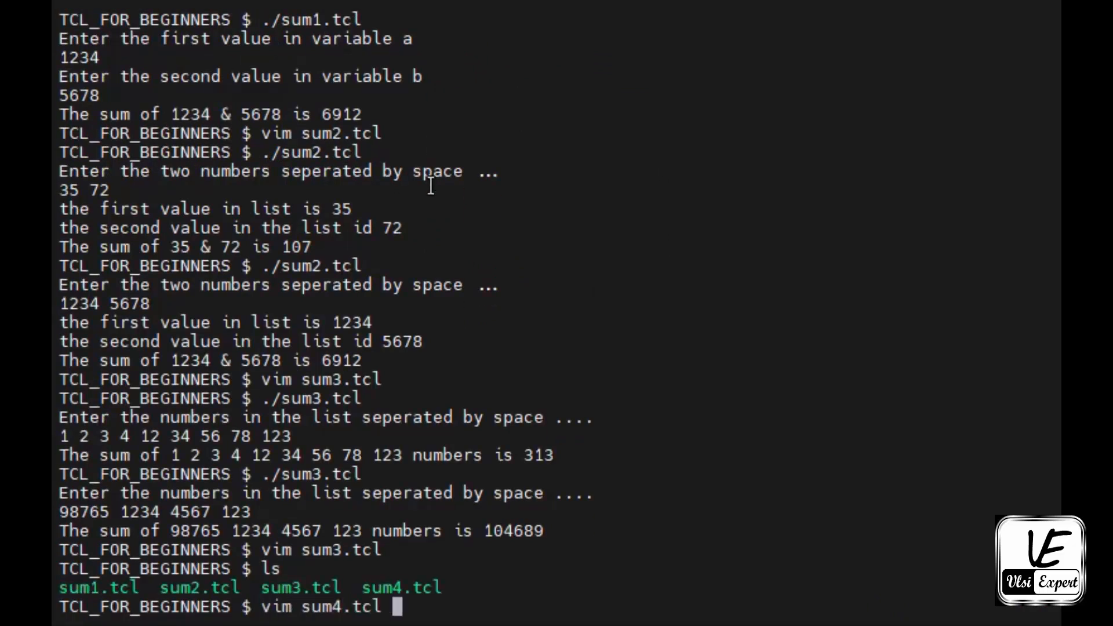
key("Return")
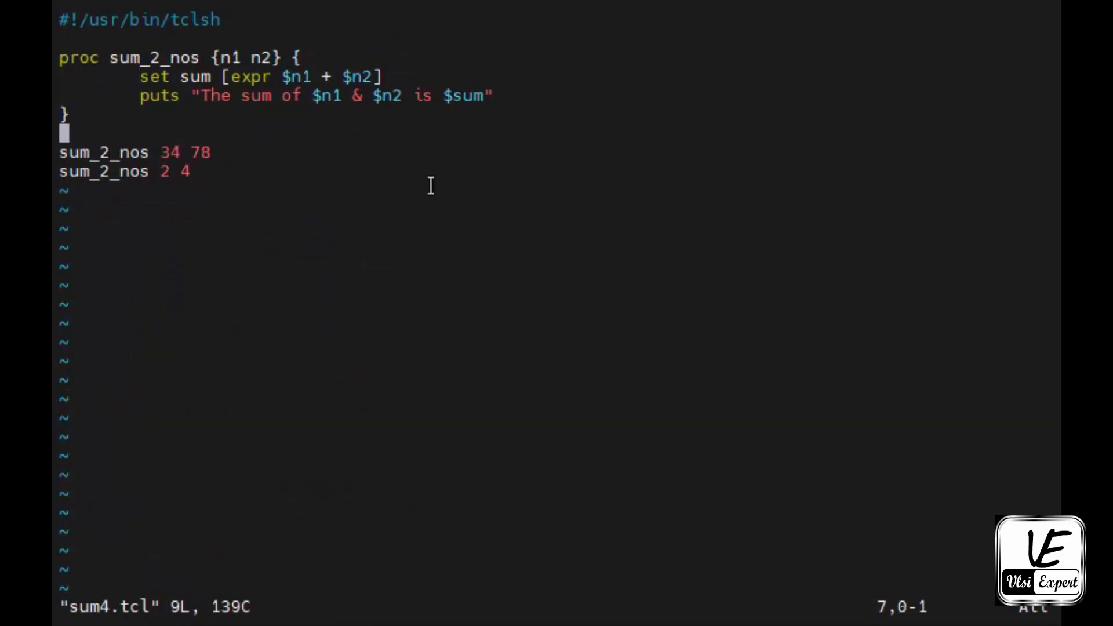
Add 'set a [gets stdin]' and 'set b [gets stdin]' lines (and likewise c, d) after the procedure
key("o")
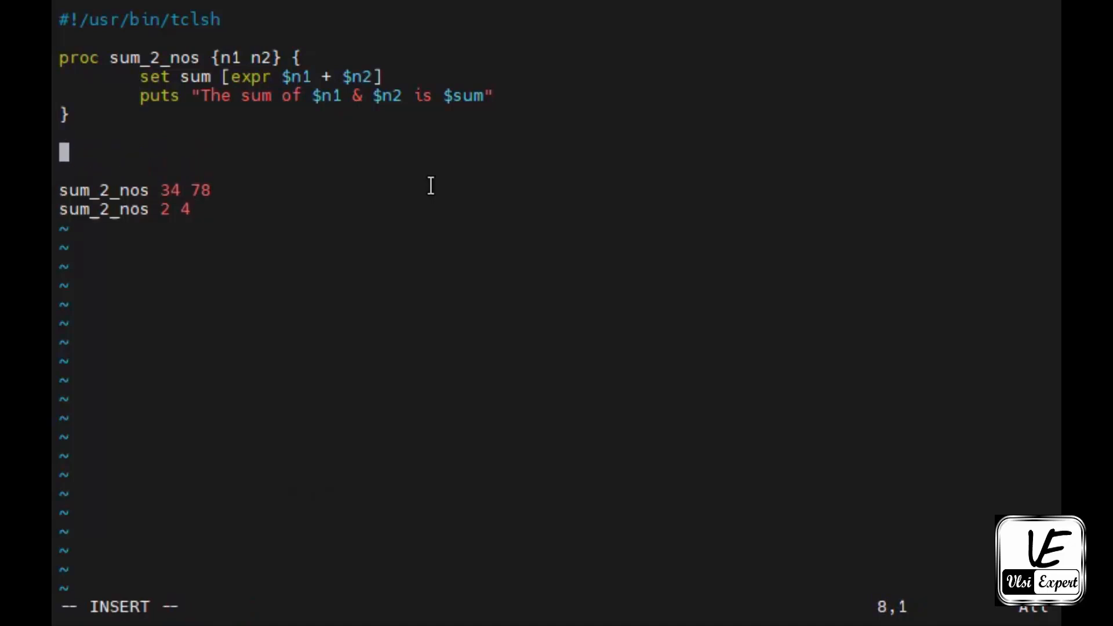
type("set a [")
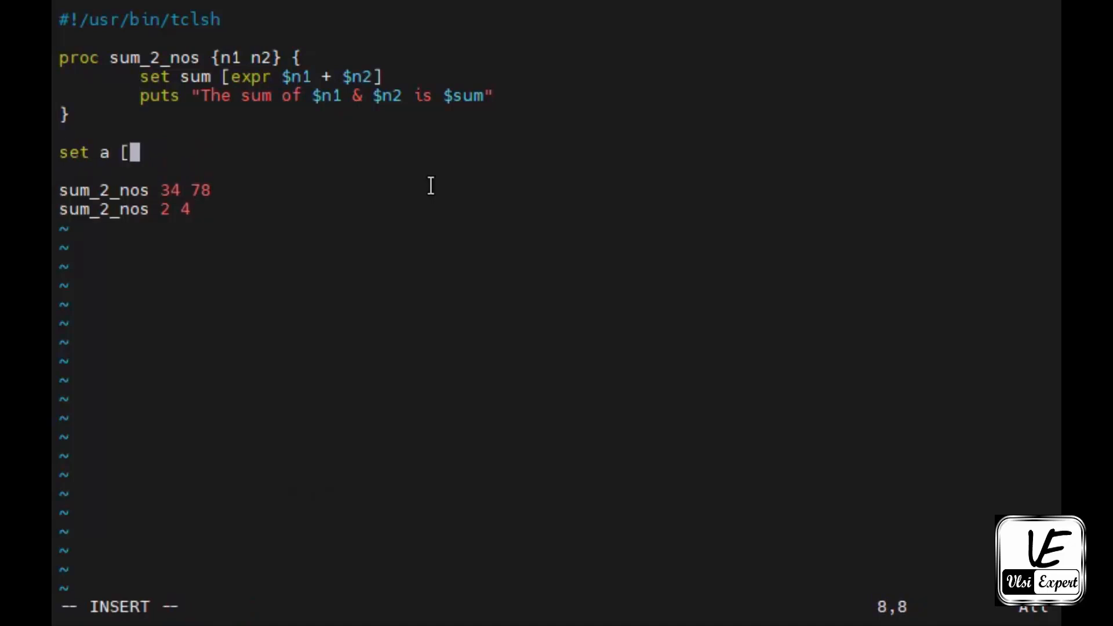
type("gets")
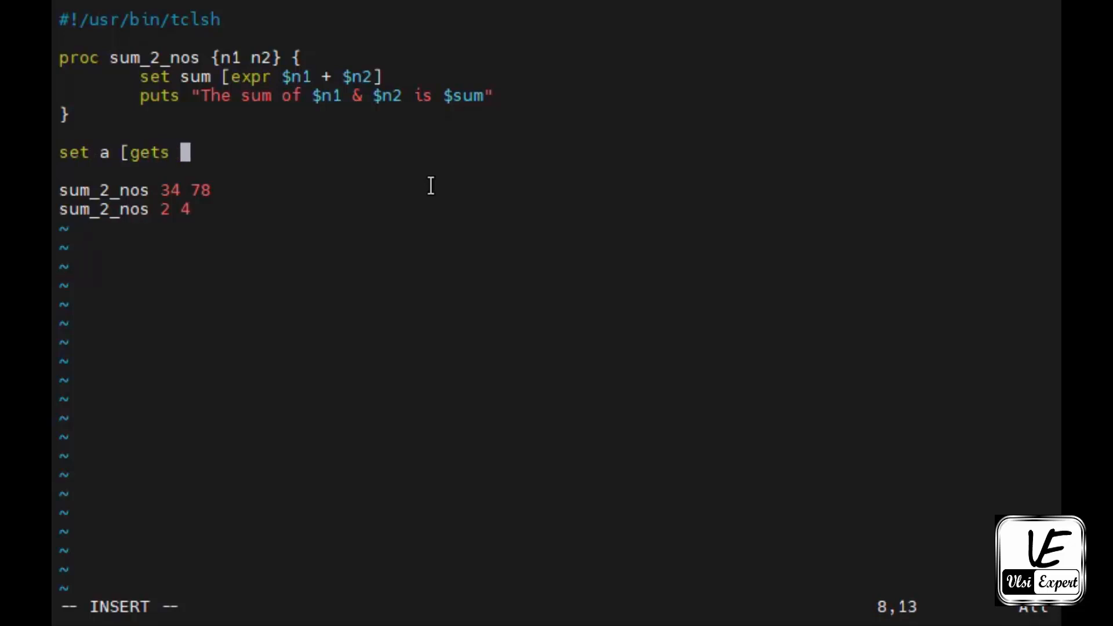
type("std")
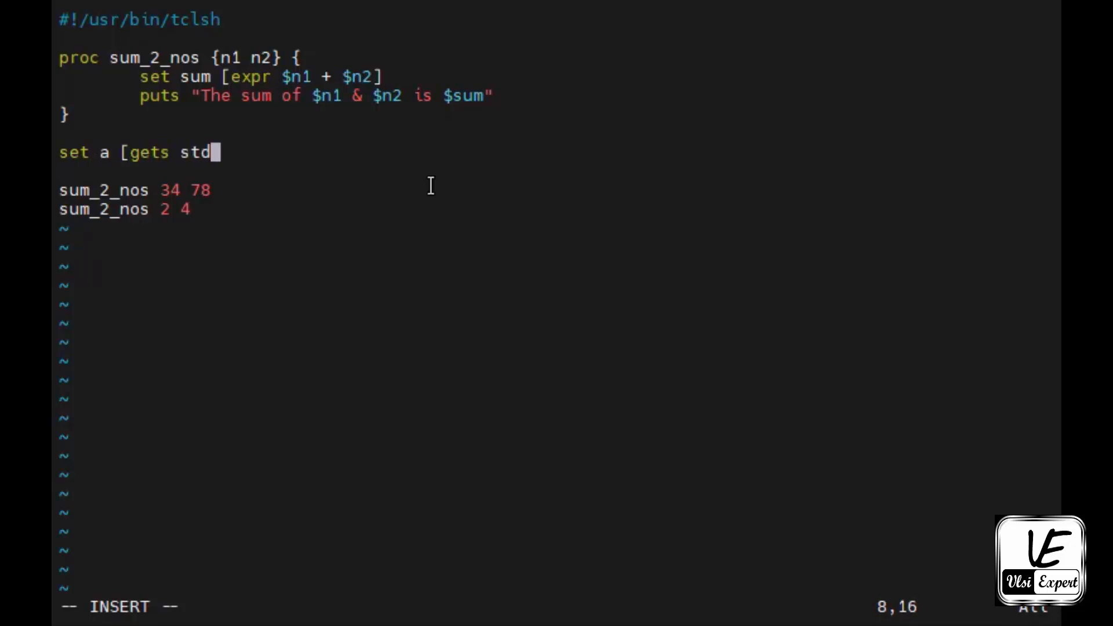
type("in]")
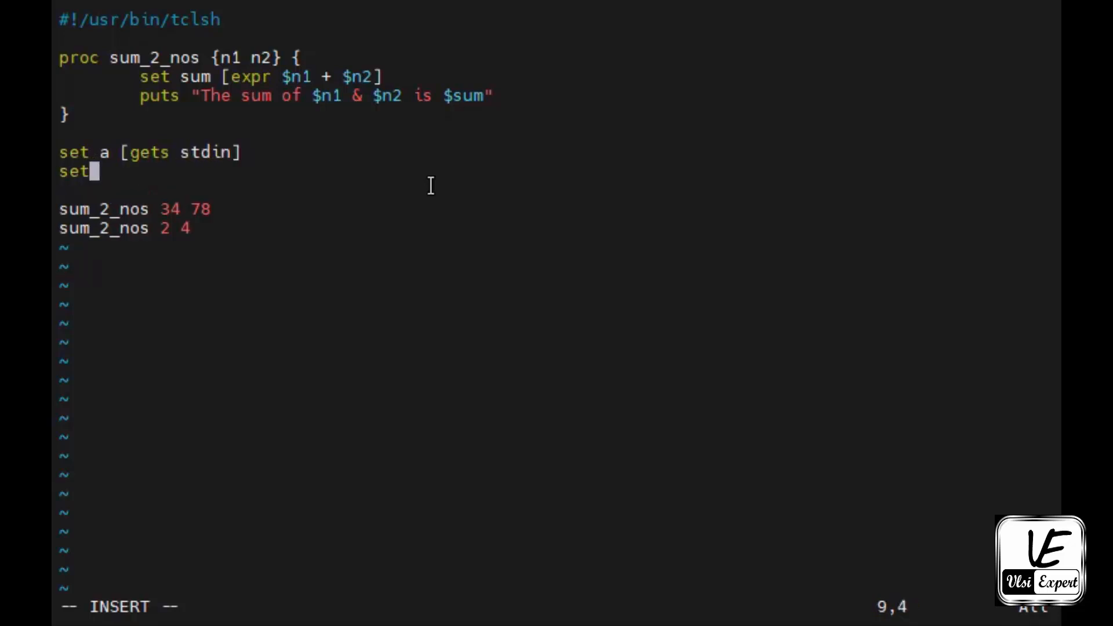
type("b [gets")
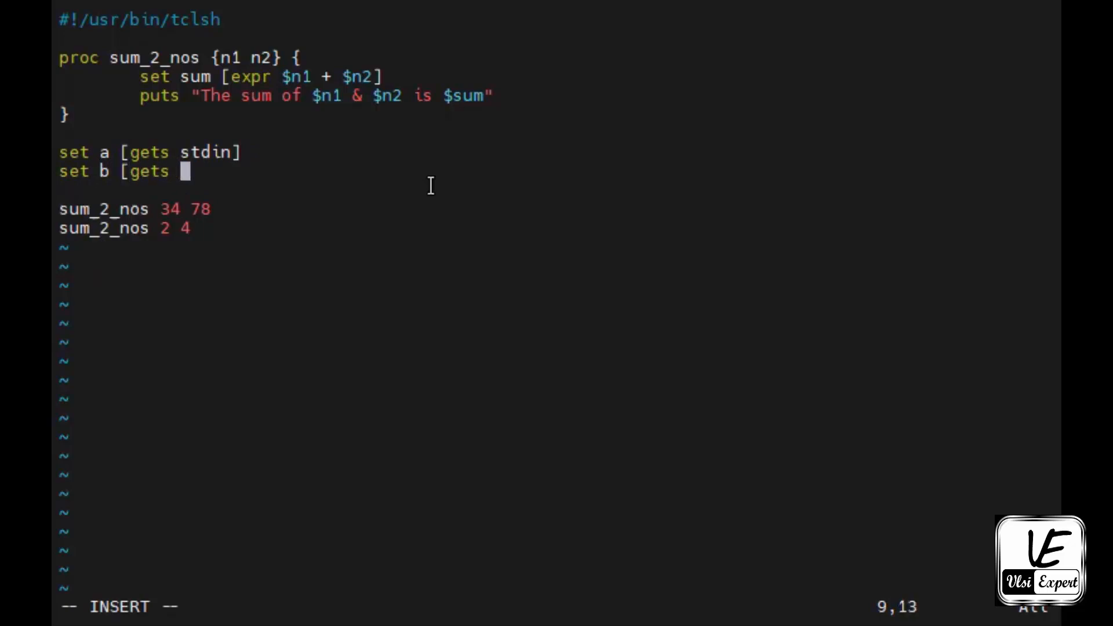
type("stdin]")
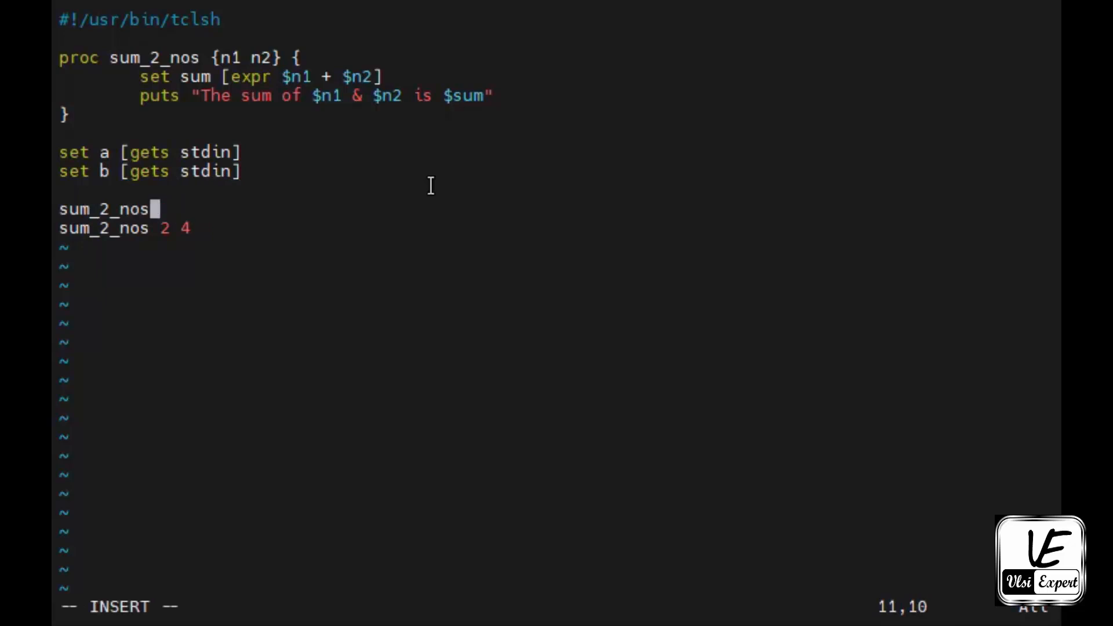
Change the calls to sum_2_nos $a $b and $c $d, then save the script
type("$a $")
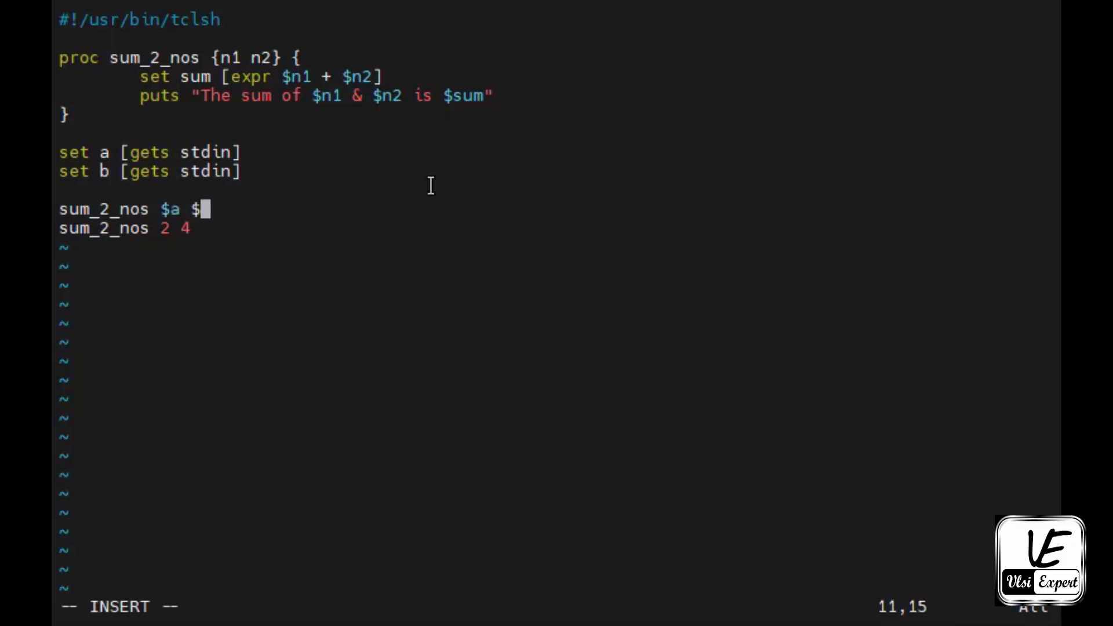
type("b")
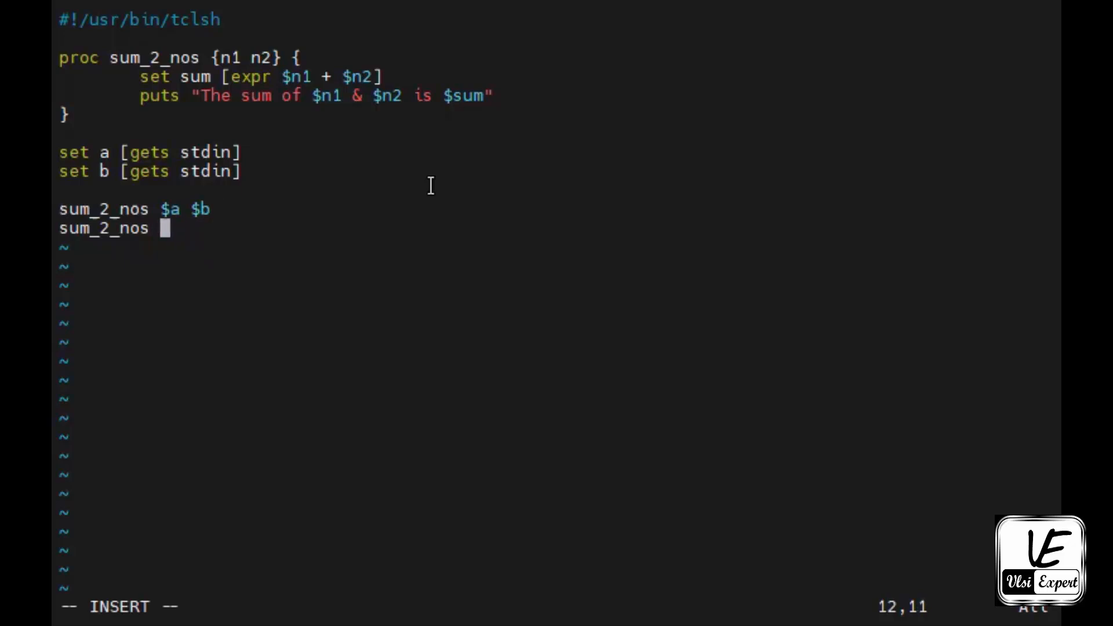
type("$a")
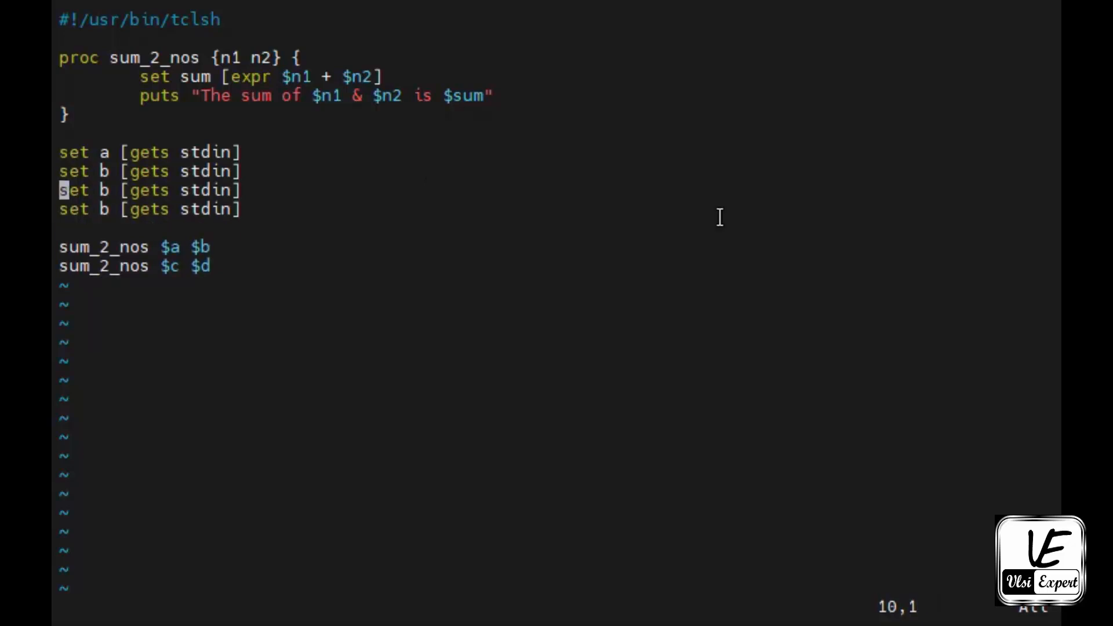
type("c")
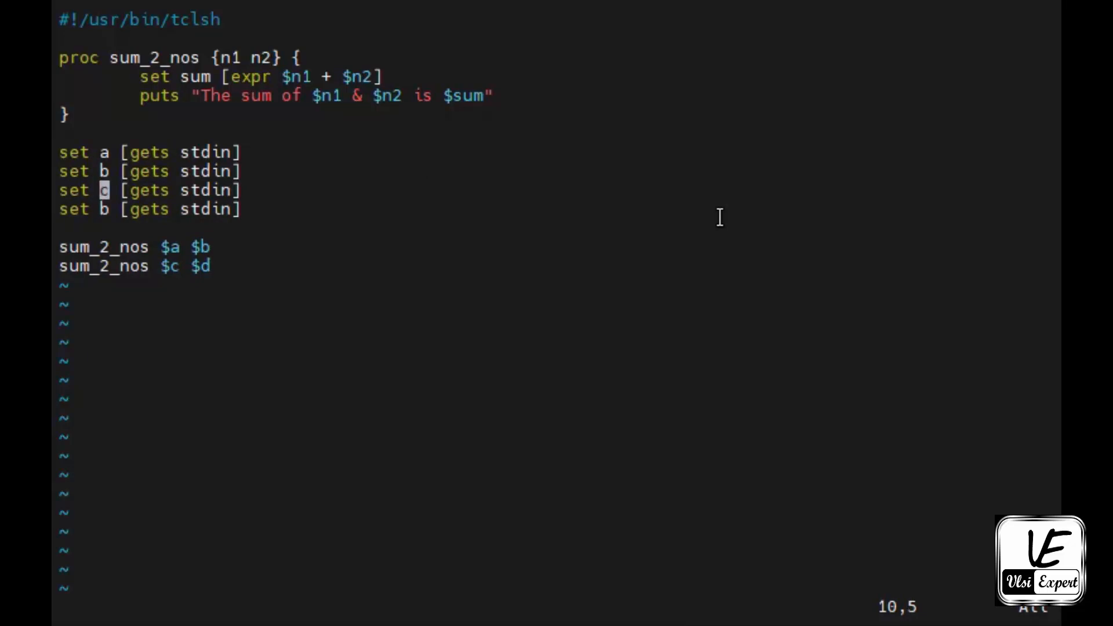
key("Up")
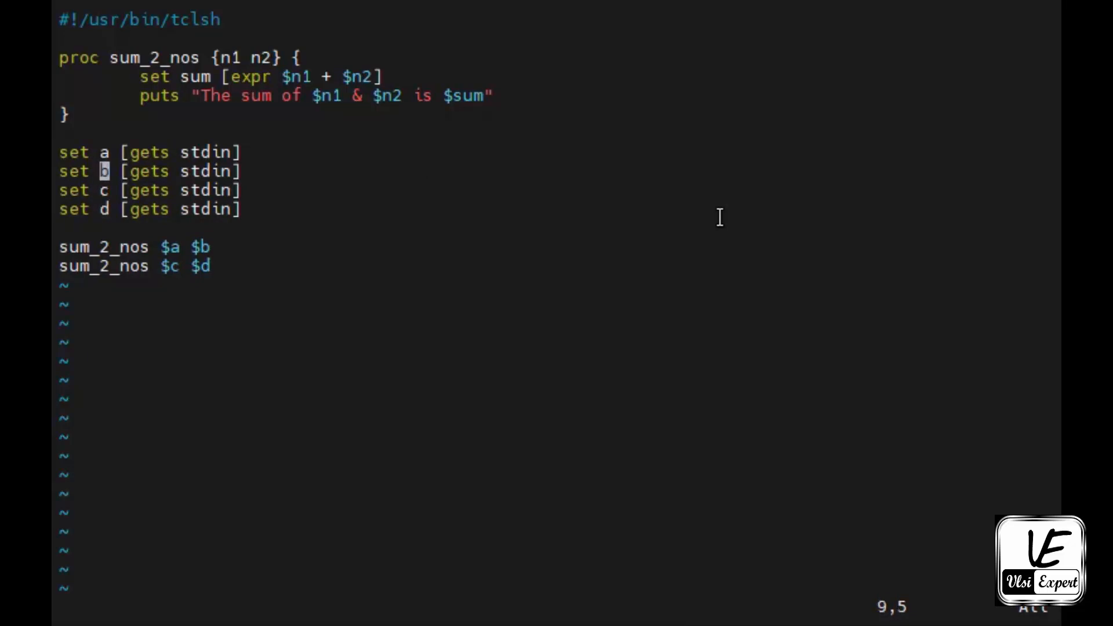
key("Up")
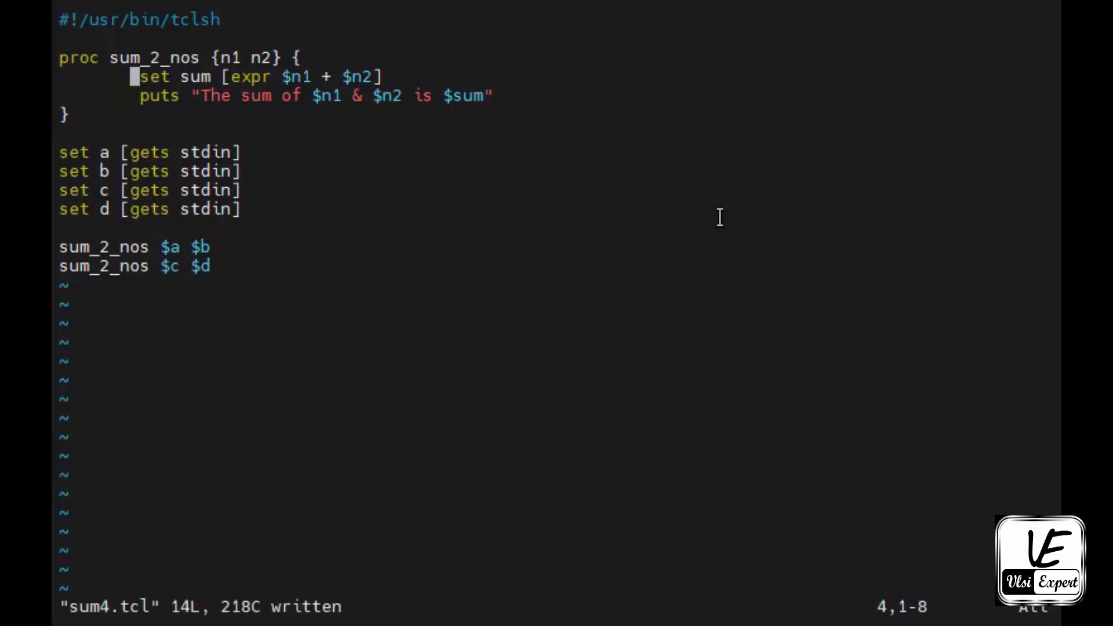
Insert puts "Enter the 4 values in seq. seperated by enter key.." above the gets lines and save-quit
key("o")
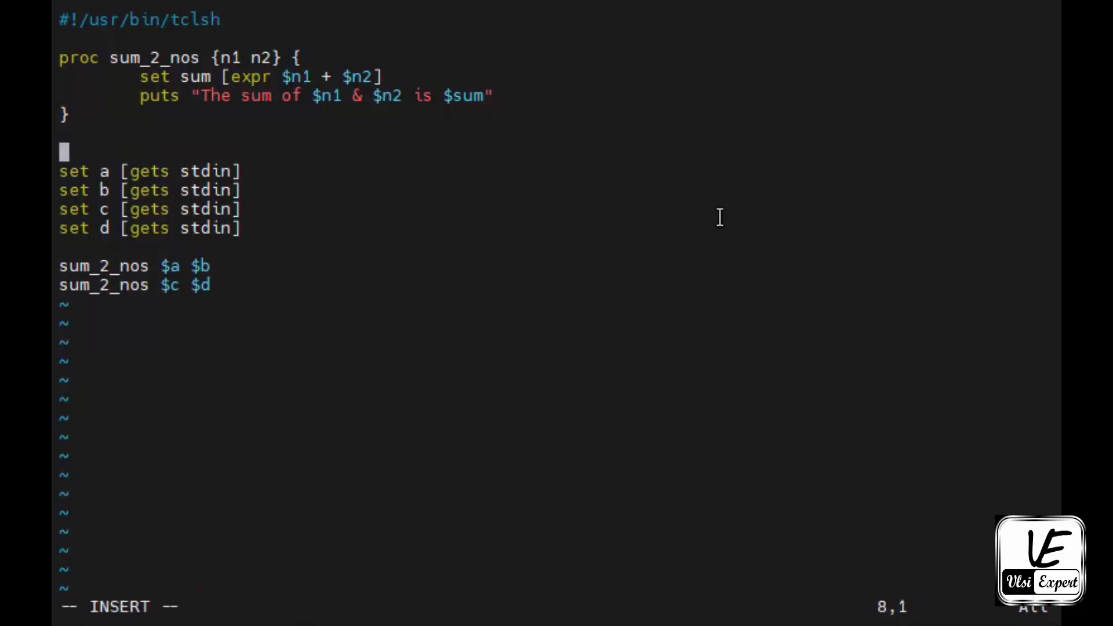
type("puts \"\"")
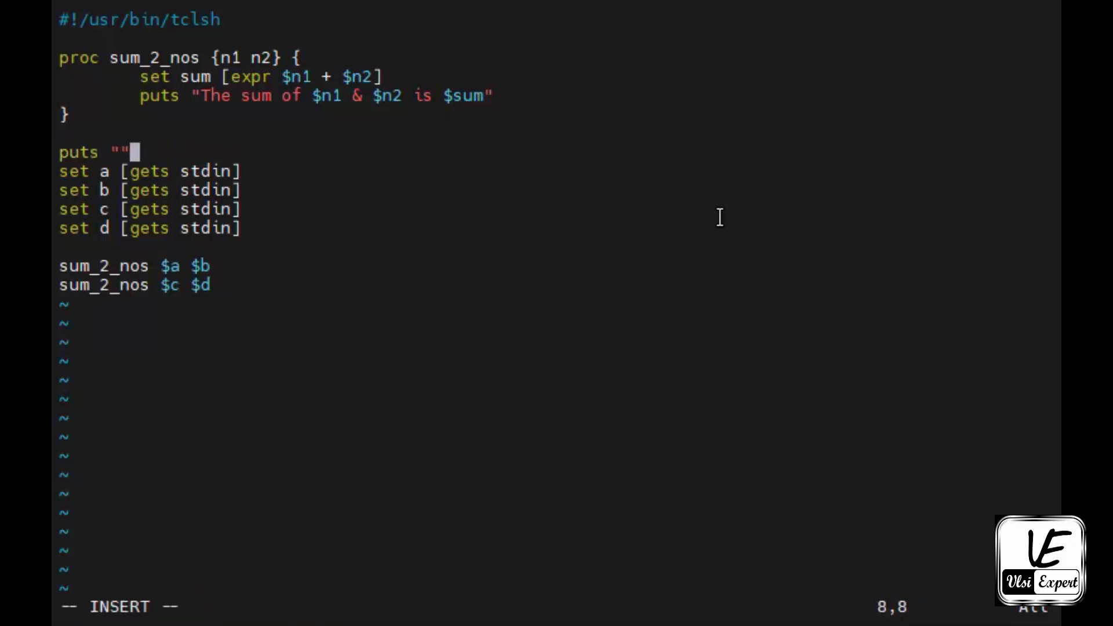
type("Enter")
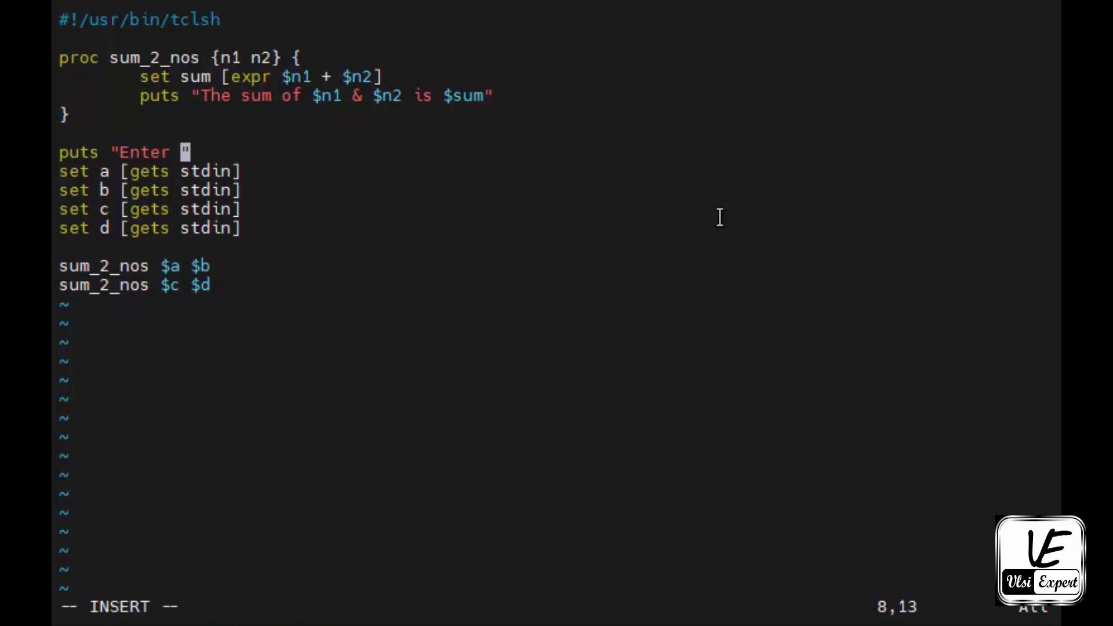
type("the 4")
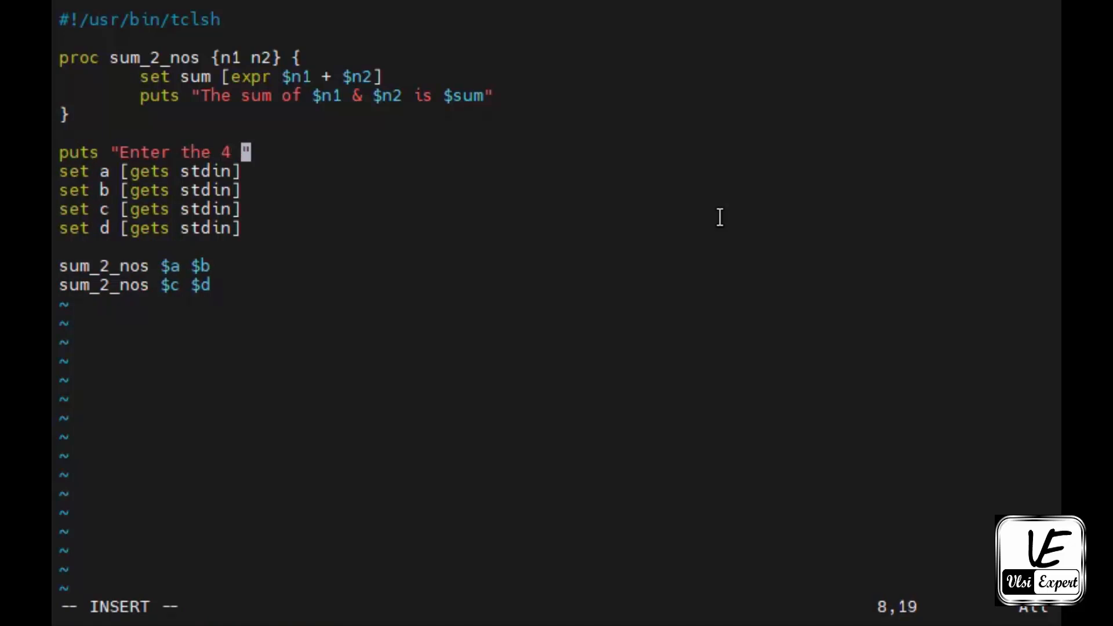
type("values")
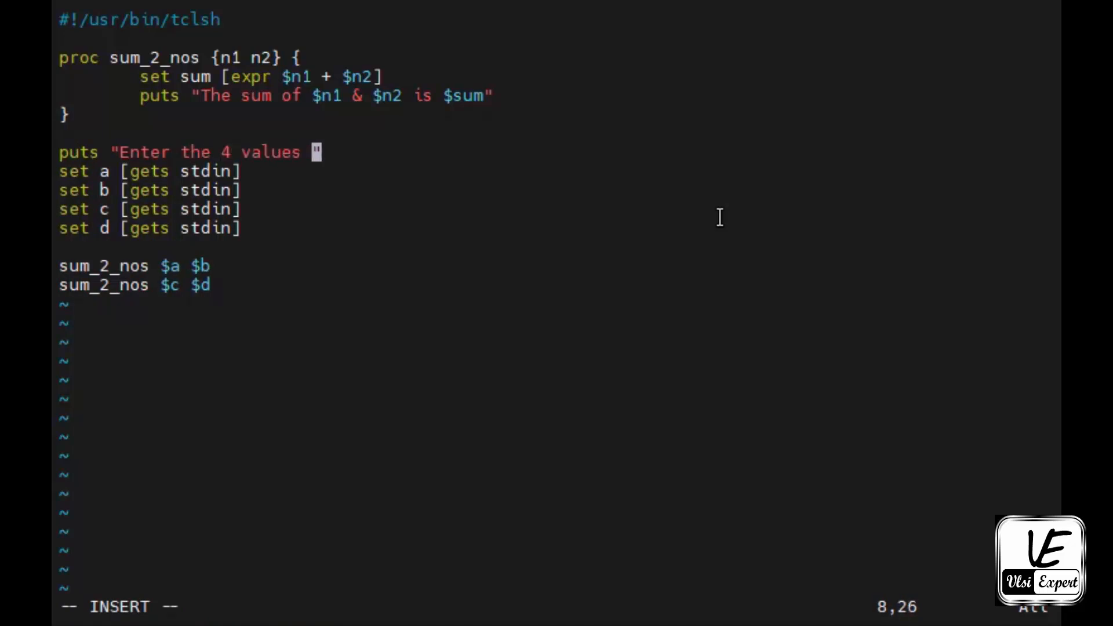
type("in se")
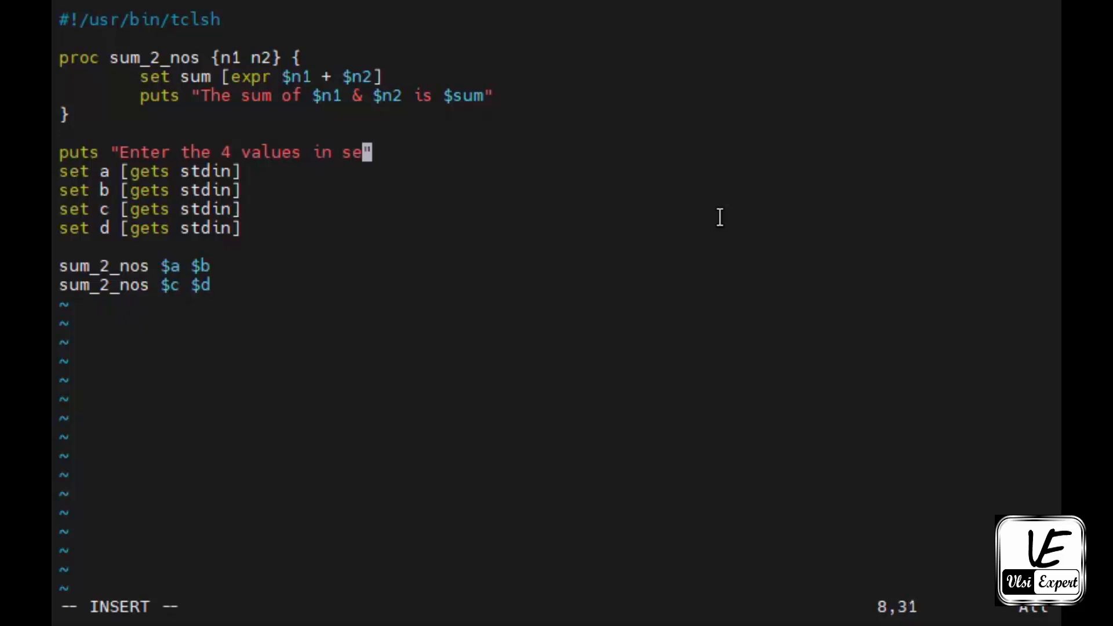
type("q")
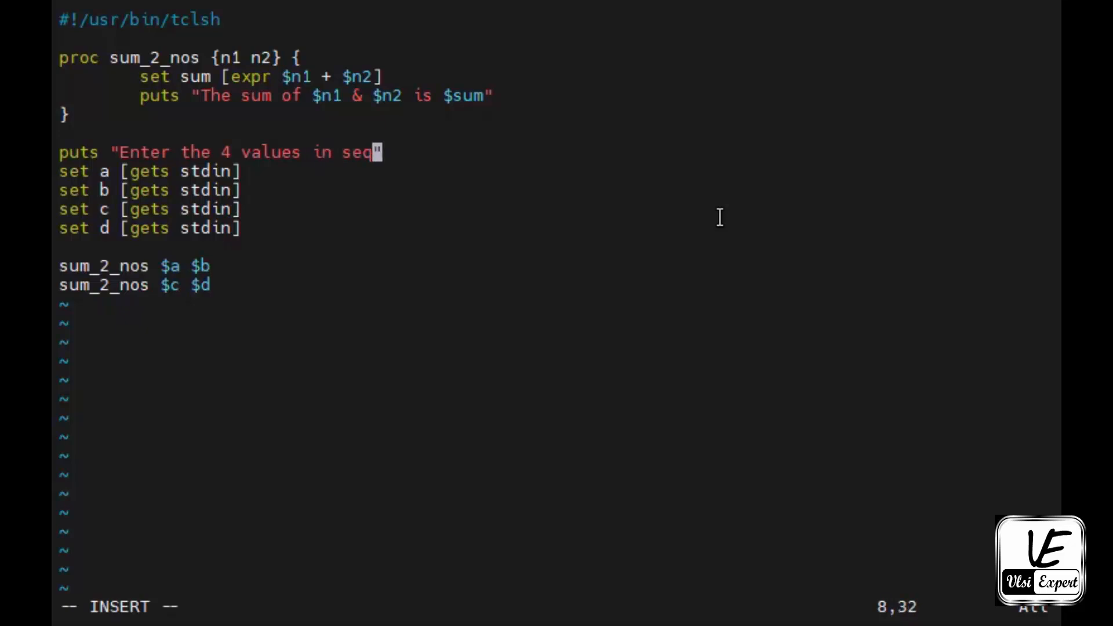
type(". seper")
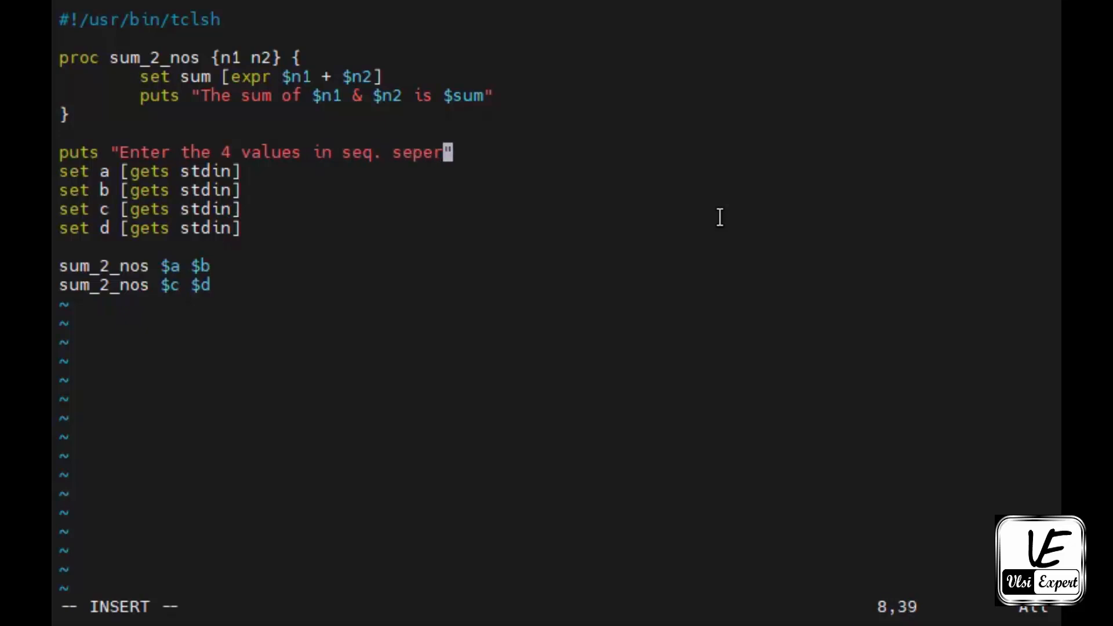
type("ated by en")
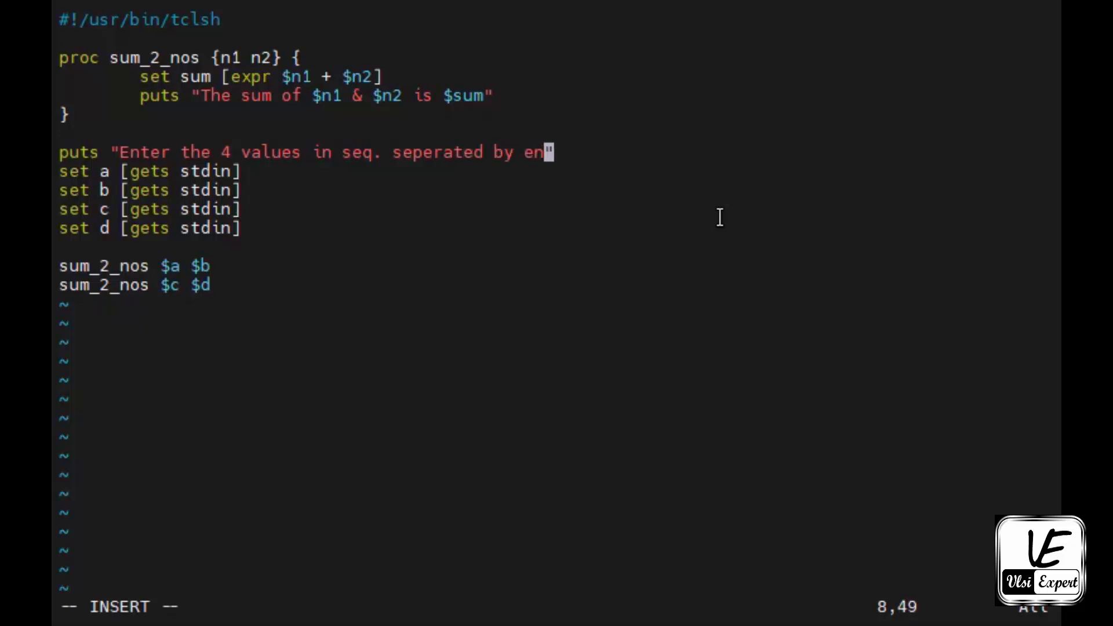
type("ter key")
type("./")
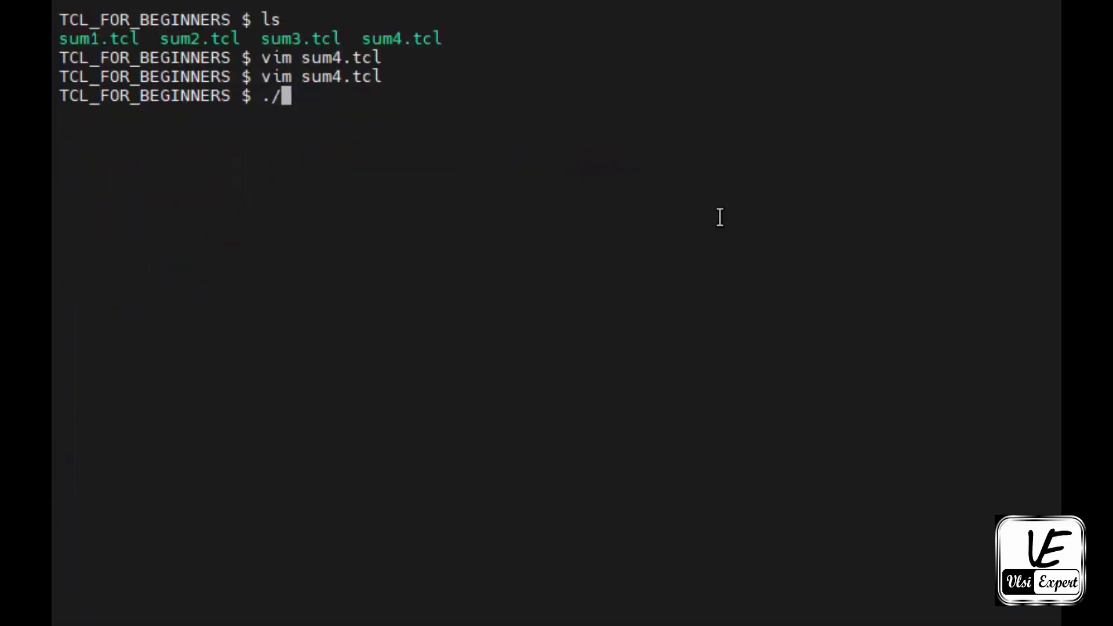
Run ./sum4.tcl entering 34, 76, 1234, 5678 to get sums 110 and 6912, highlighting 34
type("sum4.tcl")
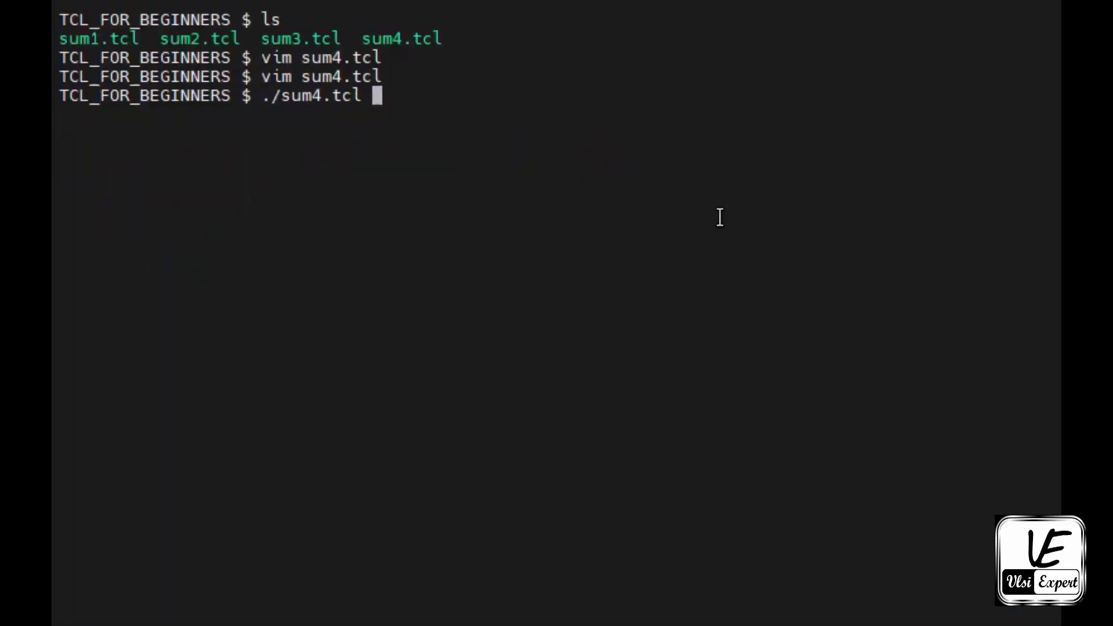
key("Return")
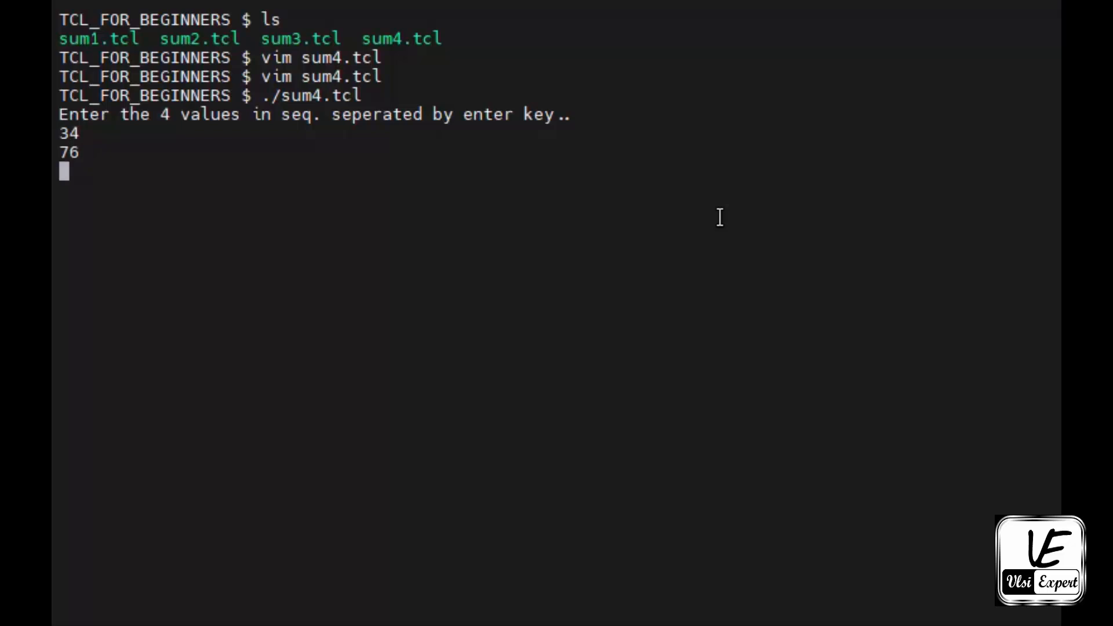
type("1")
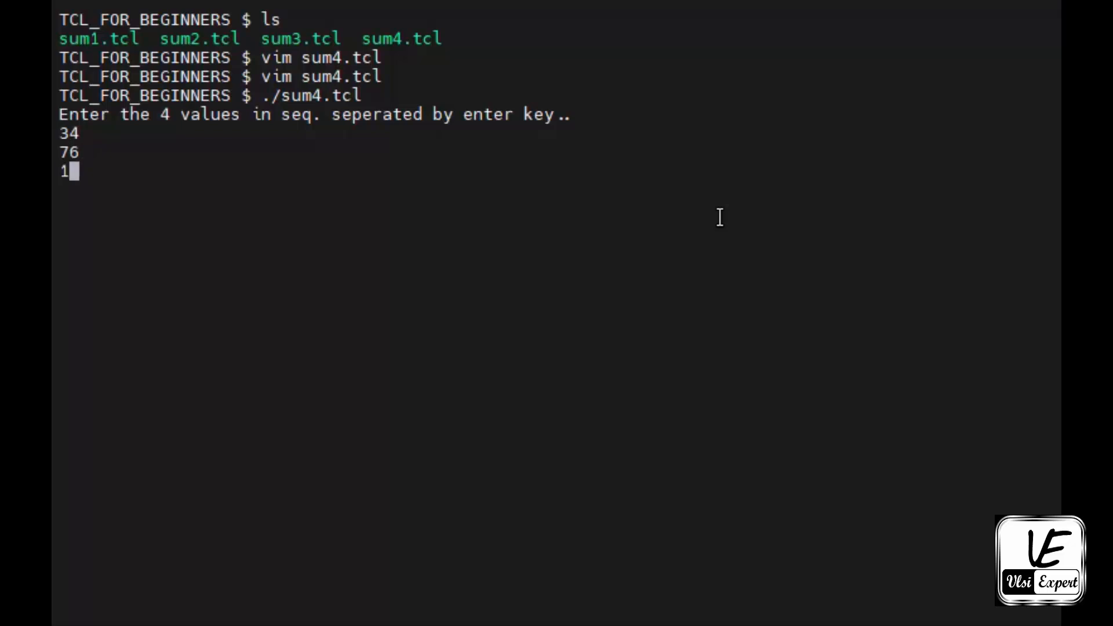
type("2")
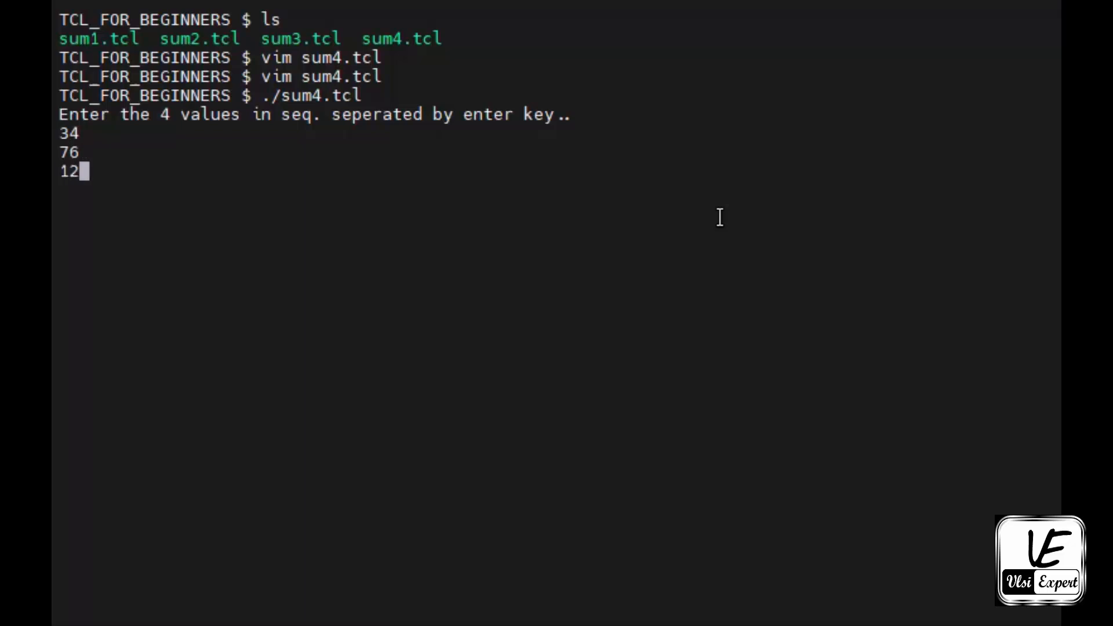
type("34")
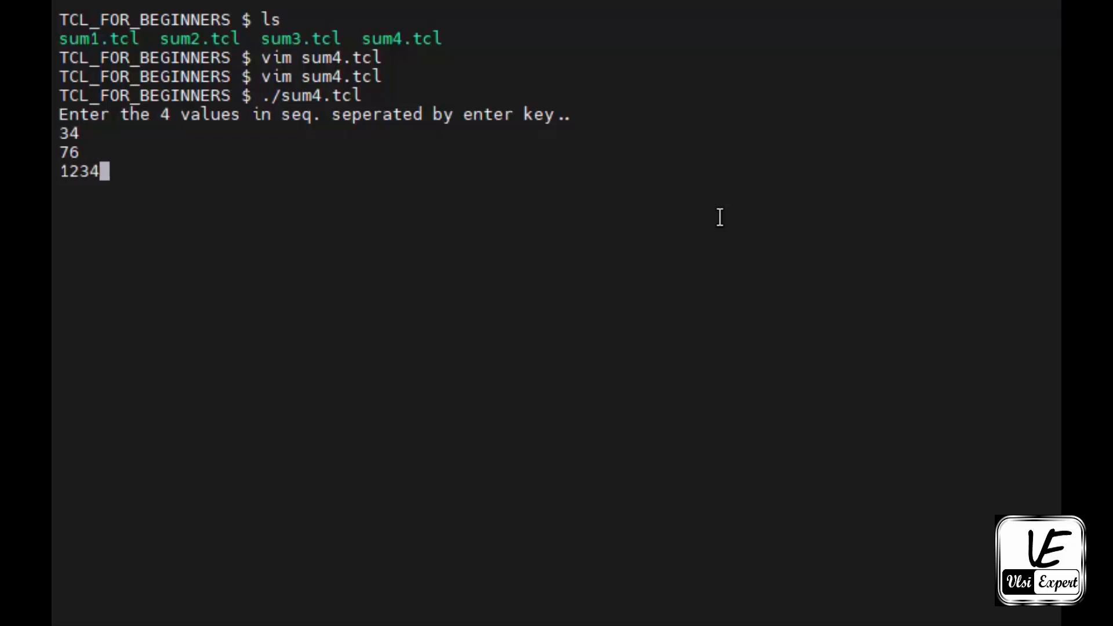
type("5678")
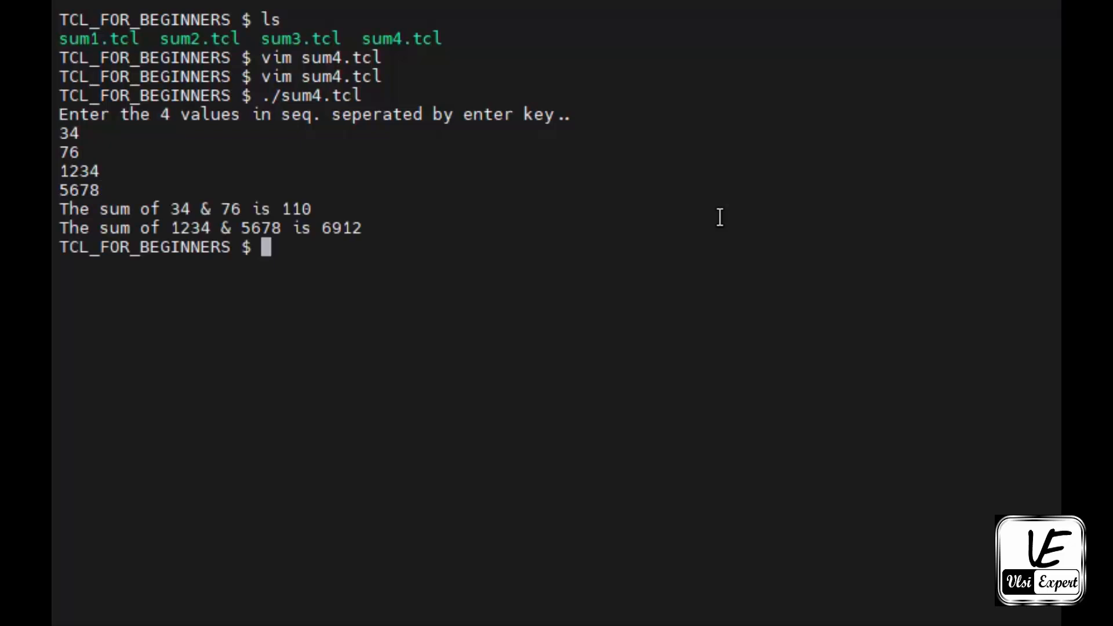
double_click(178, 209)
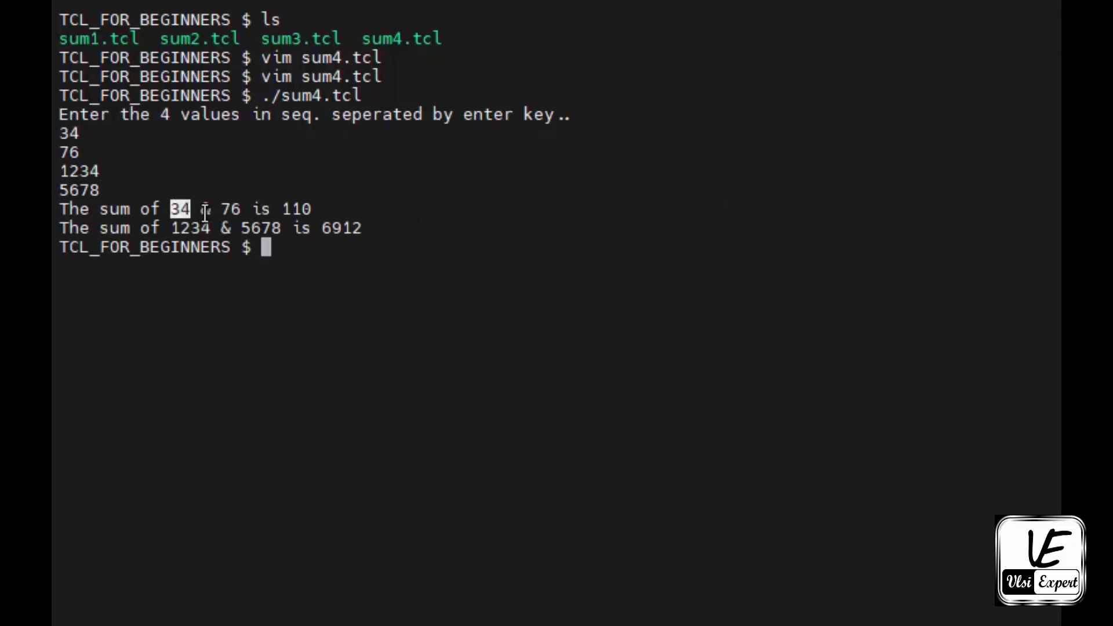